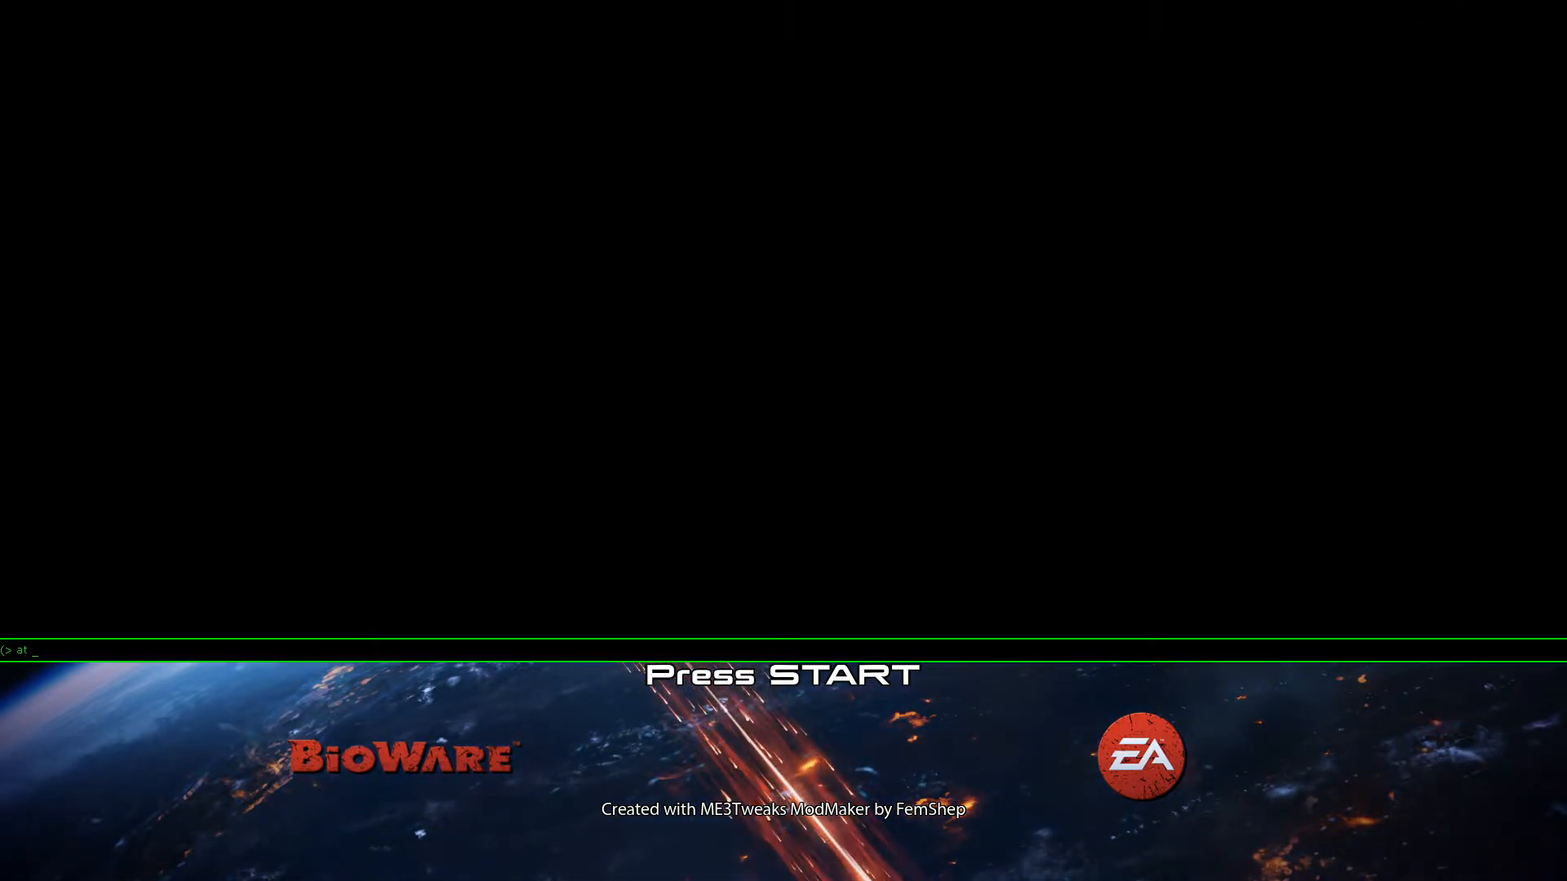
Step: Load the ported entryBSP map from the title screen via the console
{"action": "type", "text": "entryb"}
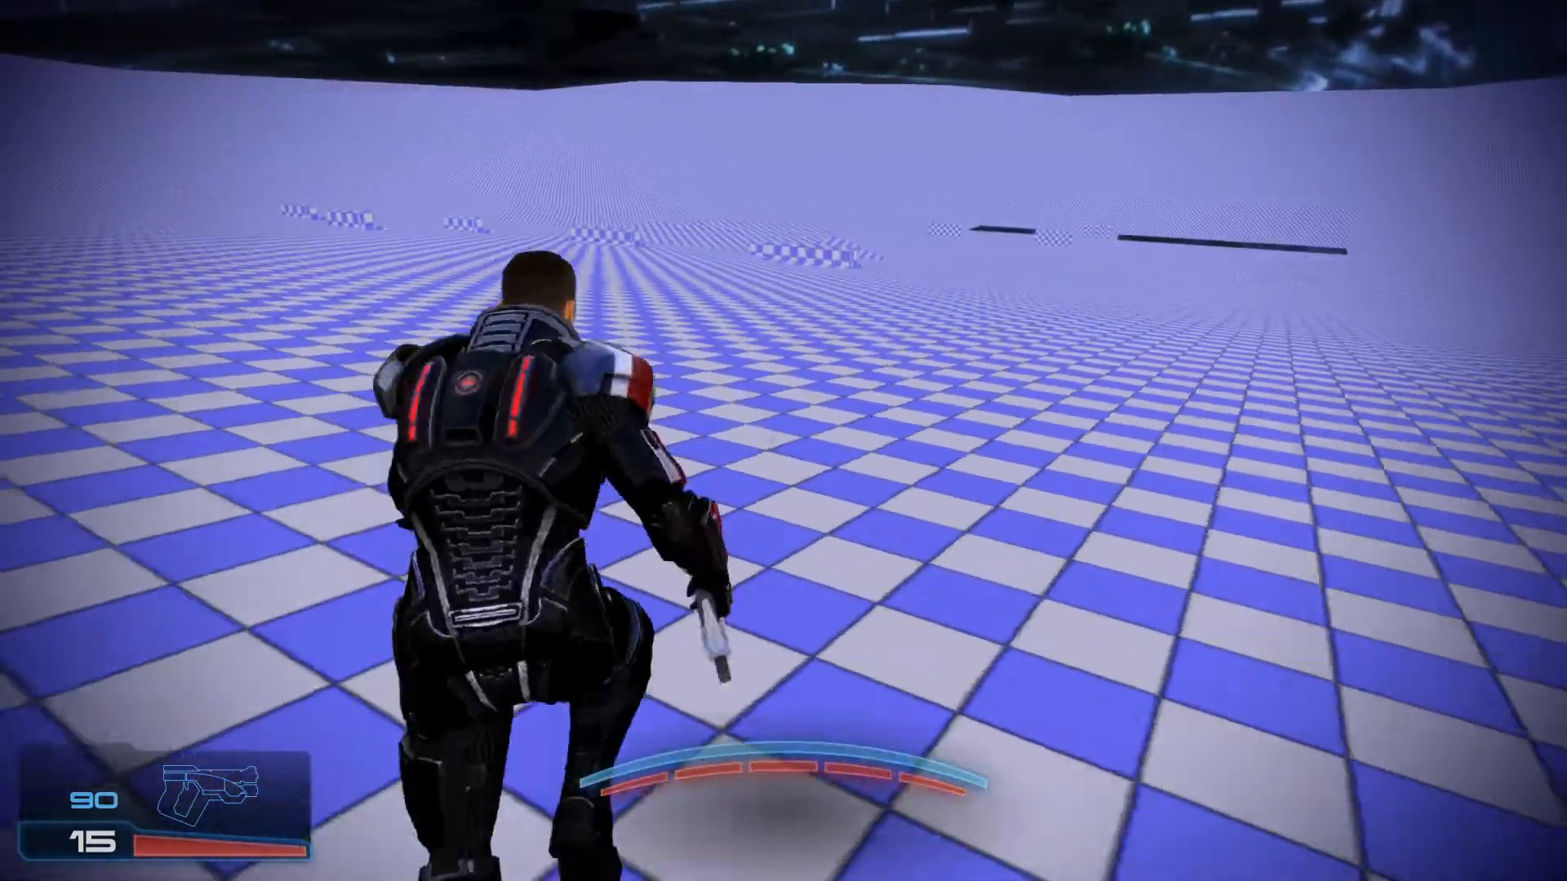
Step: Move Shepard forward across the checkered terrain toward the raised blocks
{"action": "key", "text": "w"}
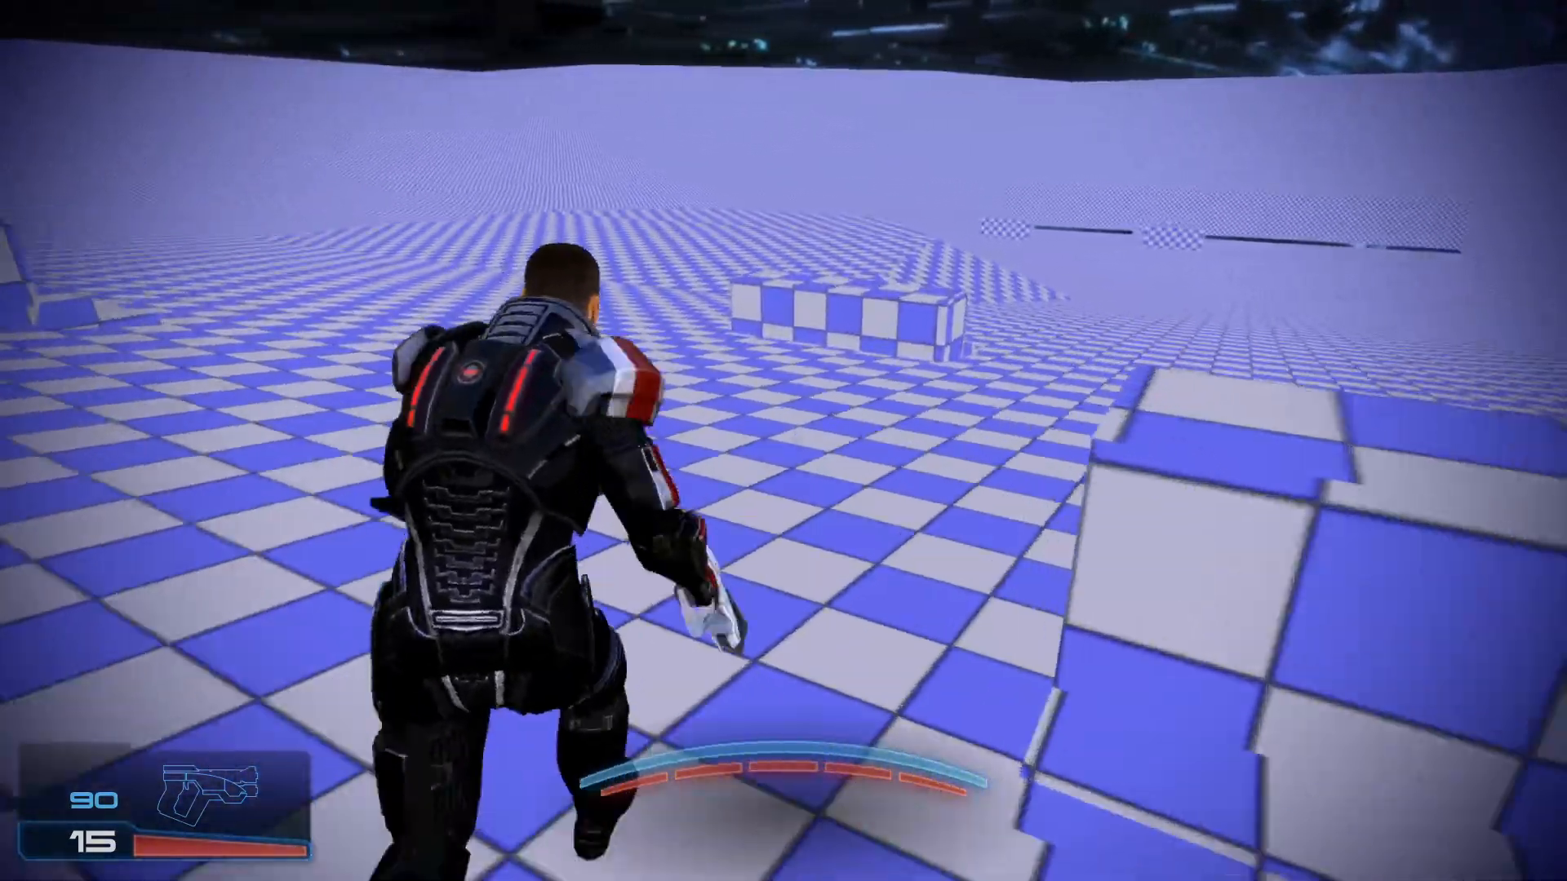
{"action": "key", "text": "w"}
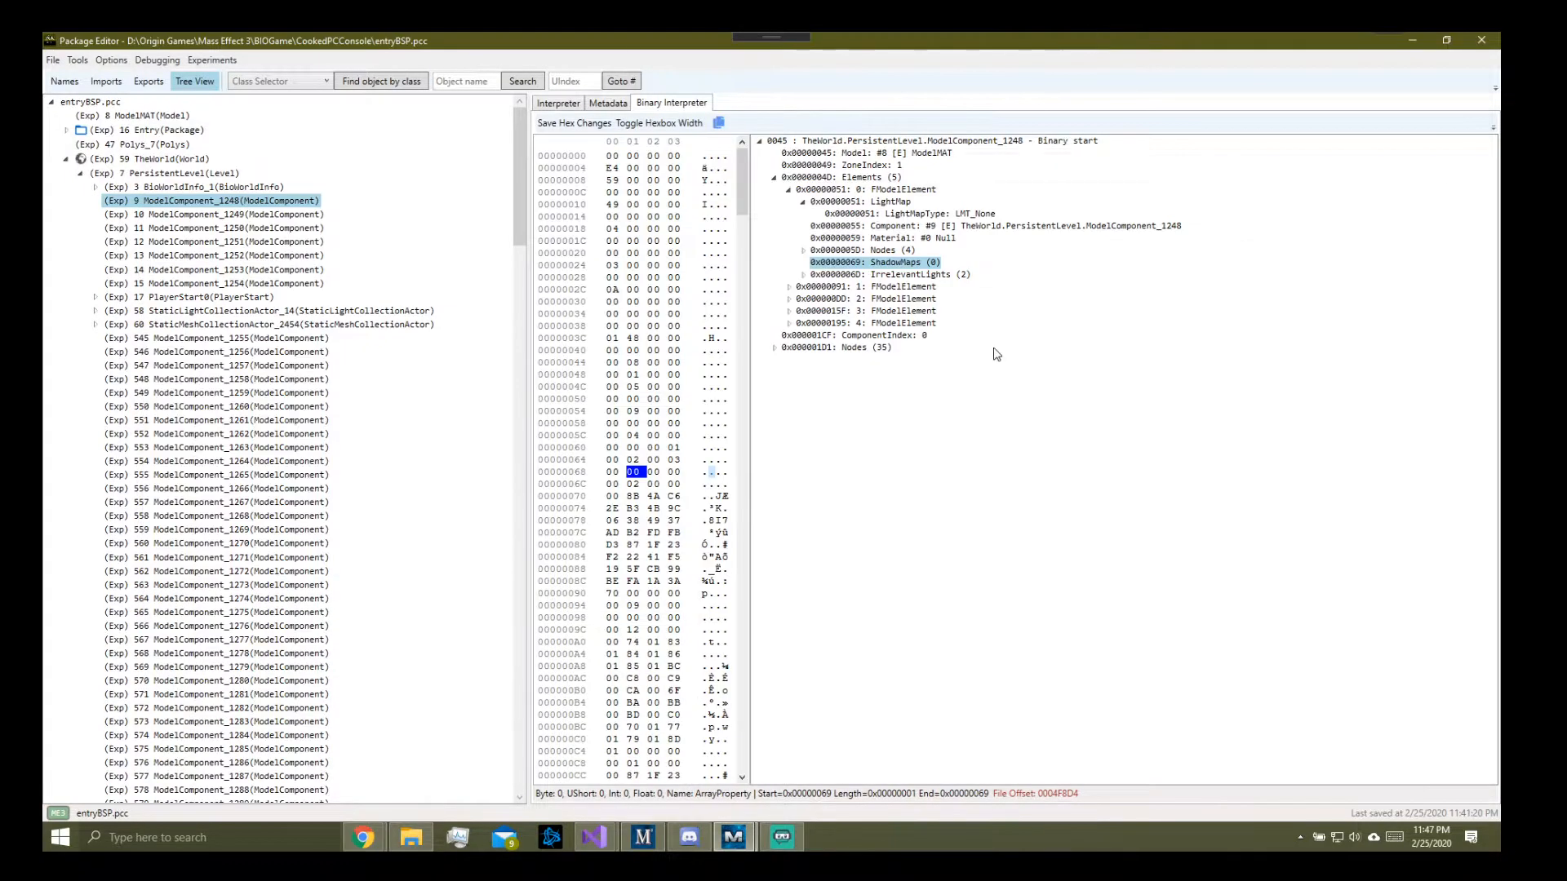
{"action": "mouse_move", "coordinate": [595, 837]}
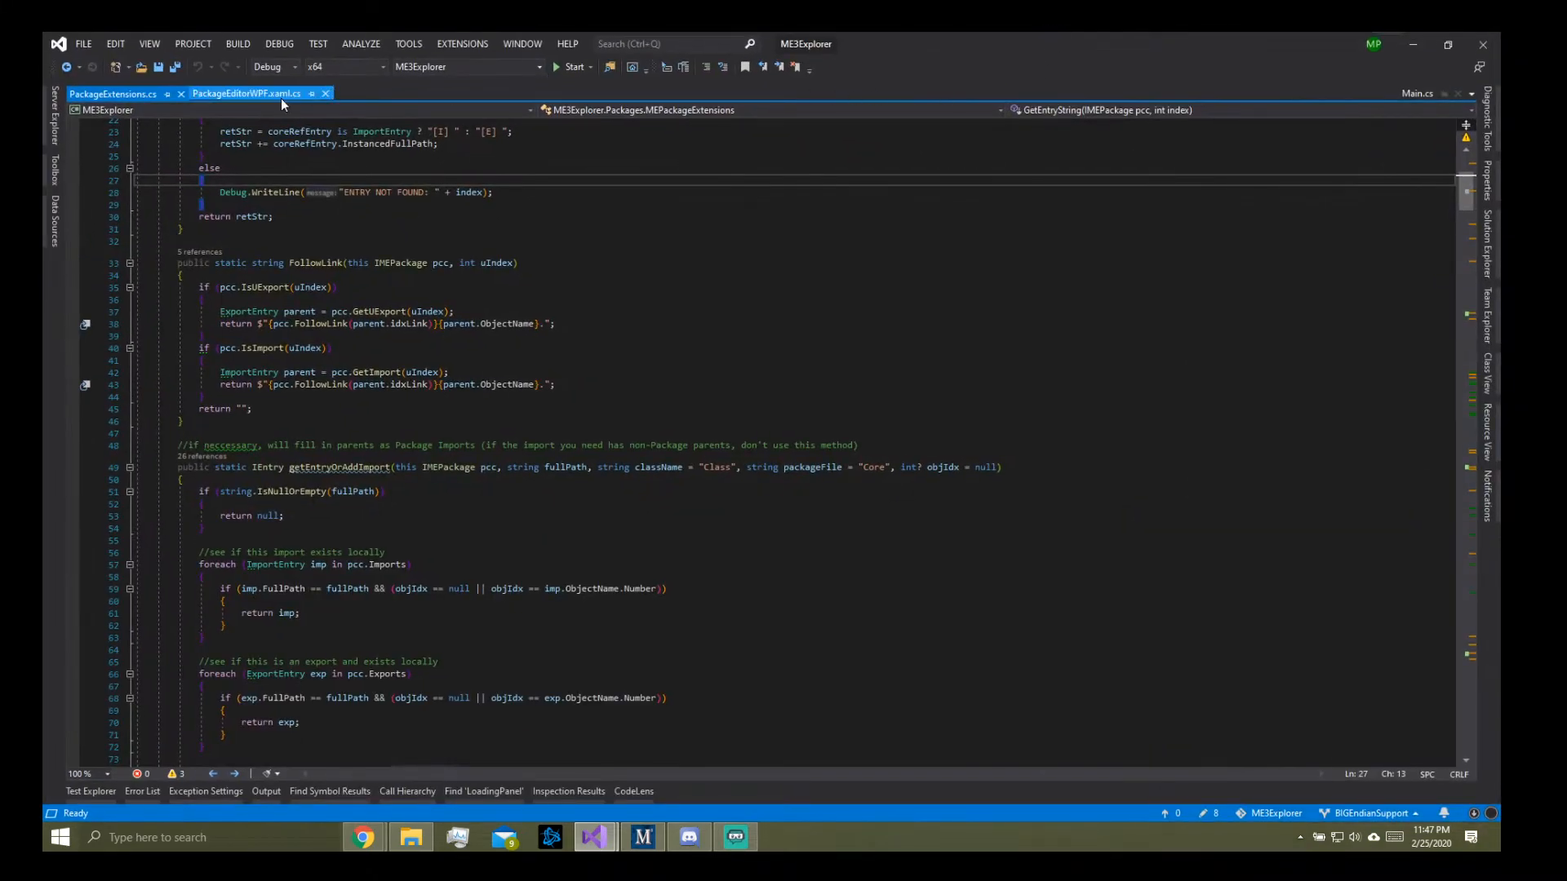
Step: In PortWiiUBSP, point packageToPort at the BioA_KroN7a_bsp.xxx package instead of the facility level
{"action": "left_click", "coordinate": [245, 93]}
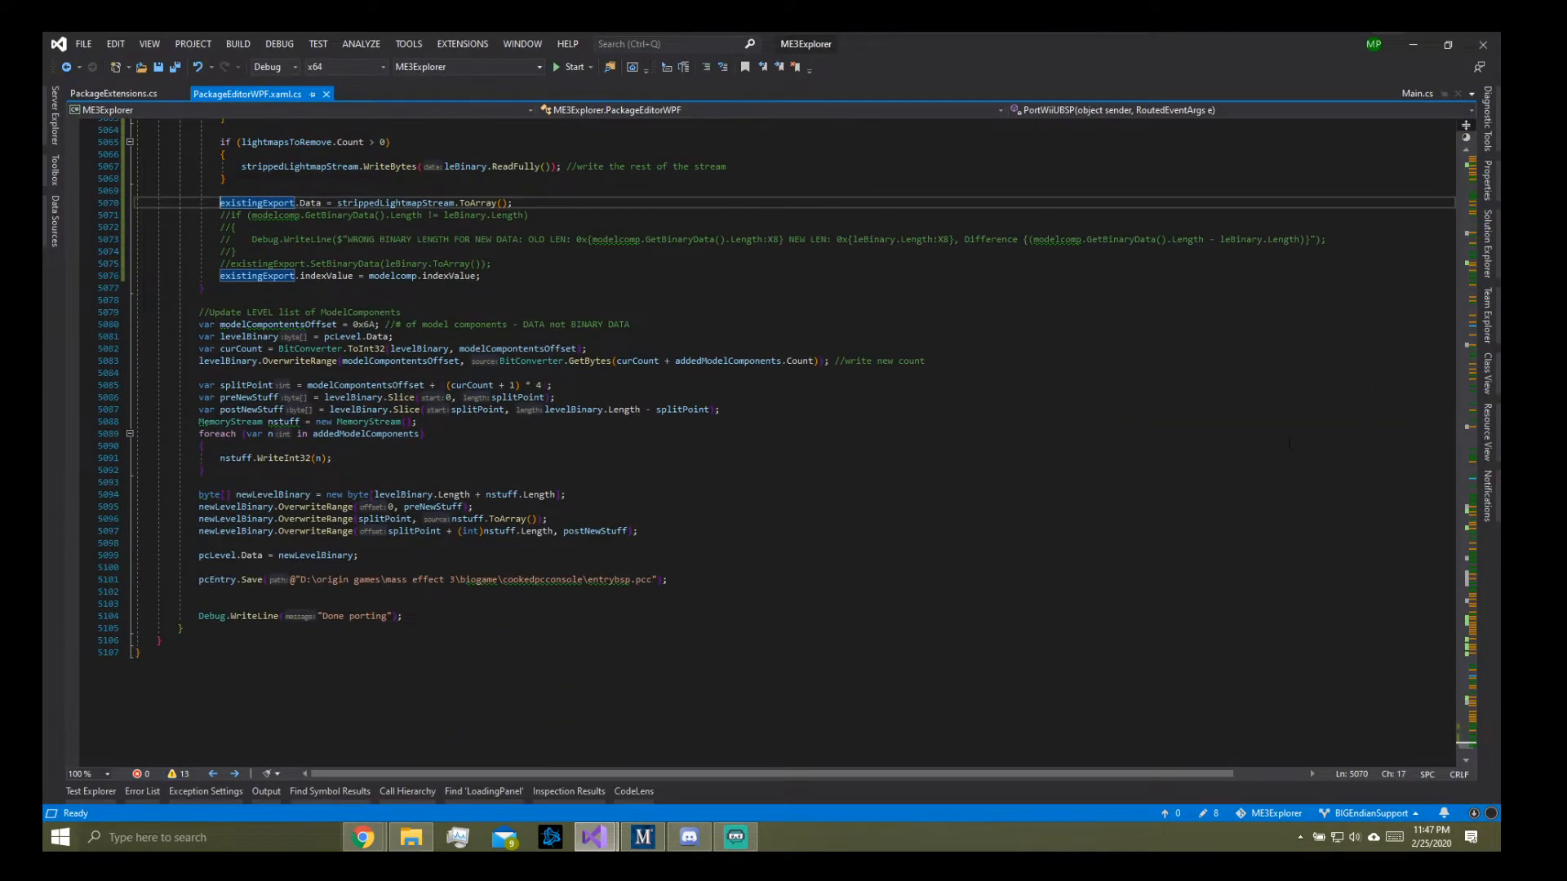
{"action": "scroll", "scroll_direction": "up", "scroll_amount": 3}
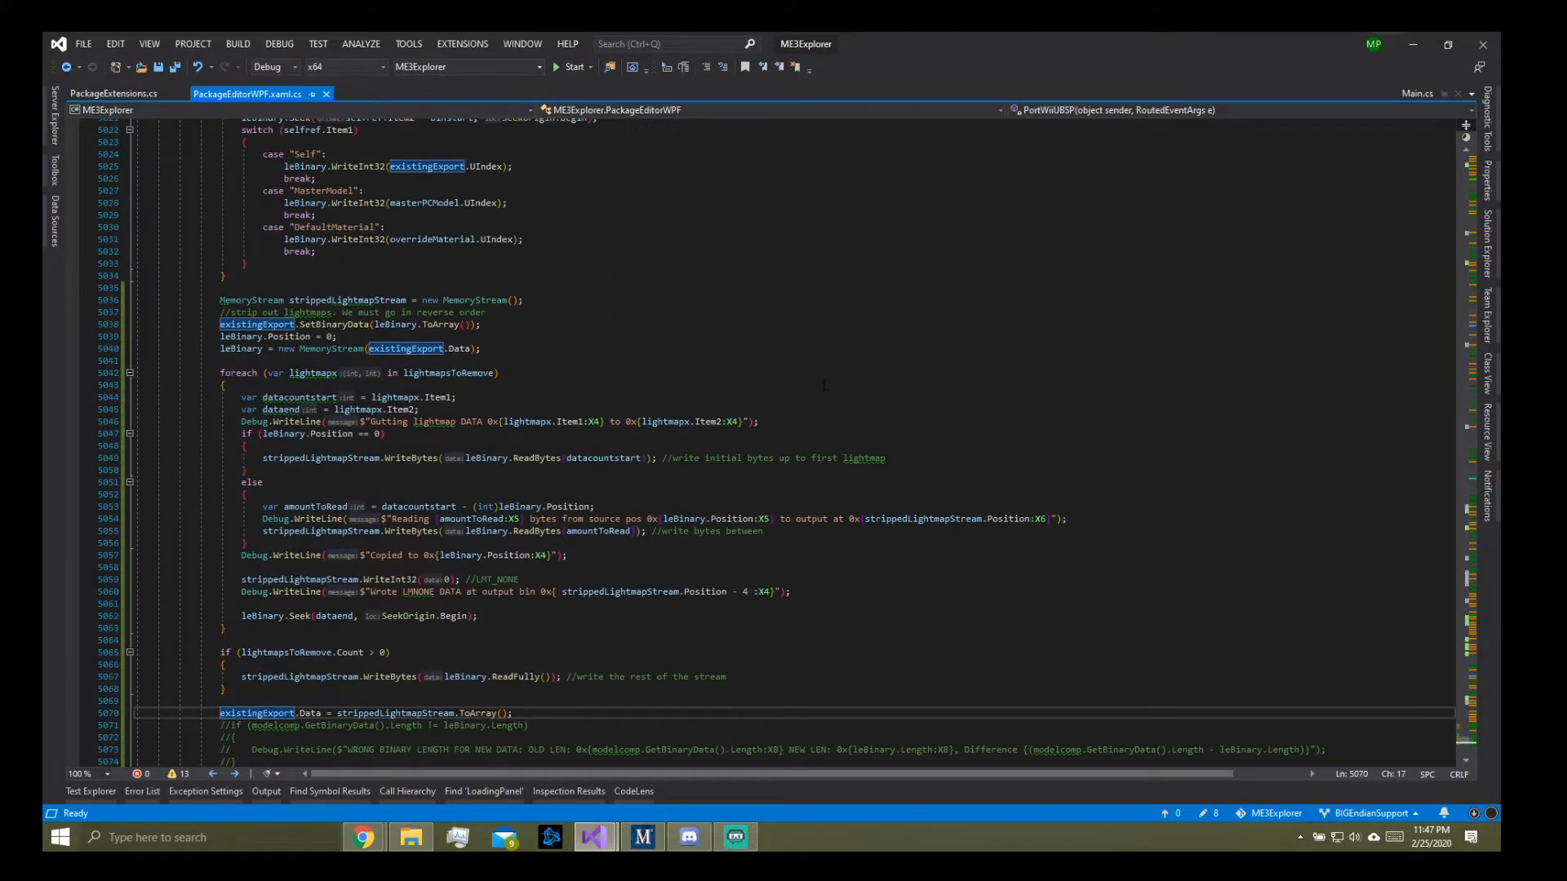
{"action": "scroll", "scroll_direction": "up", "scroll_amount": 3}
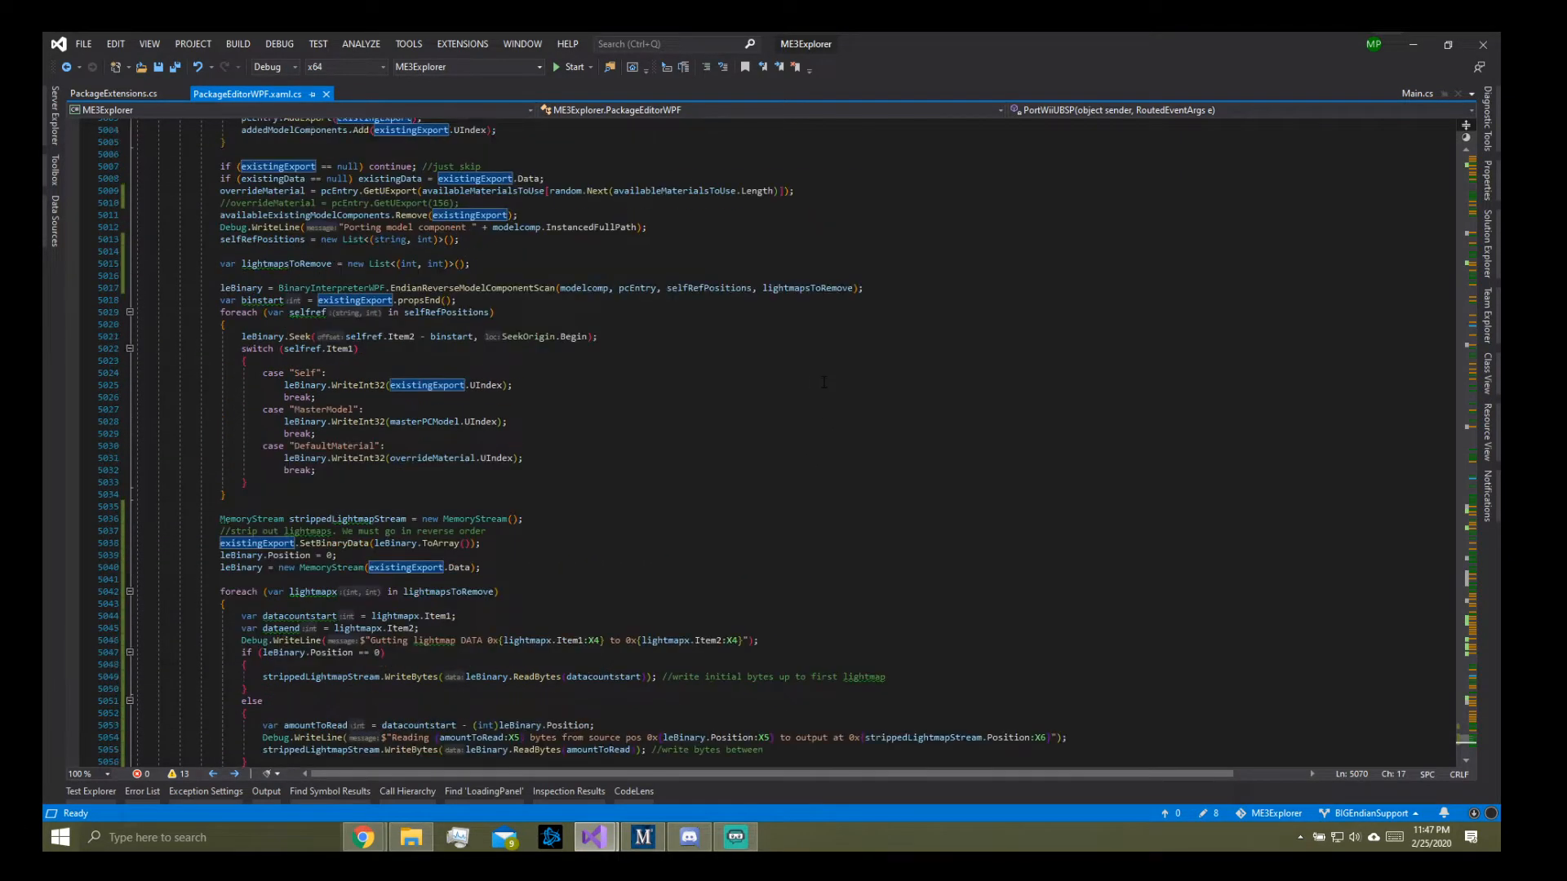
{"action": "scroll", "scroll_direction": "up", "scroll_amount": 3}
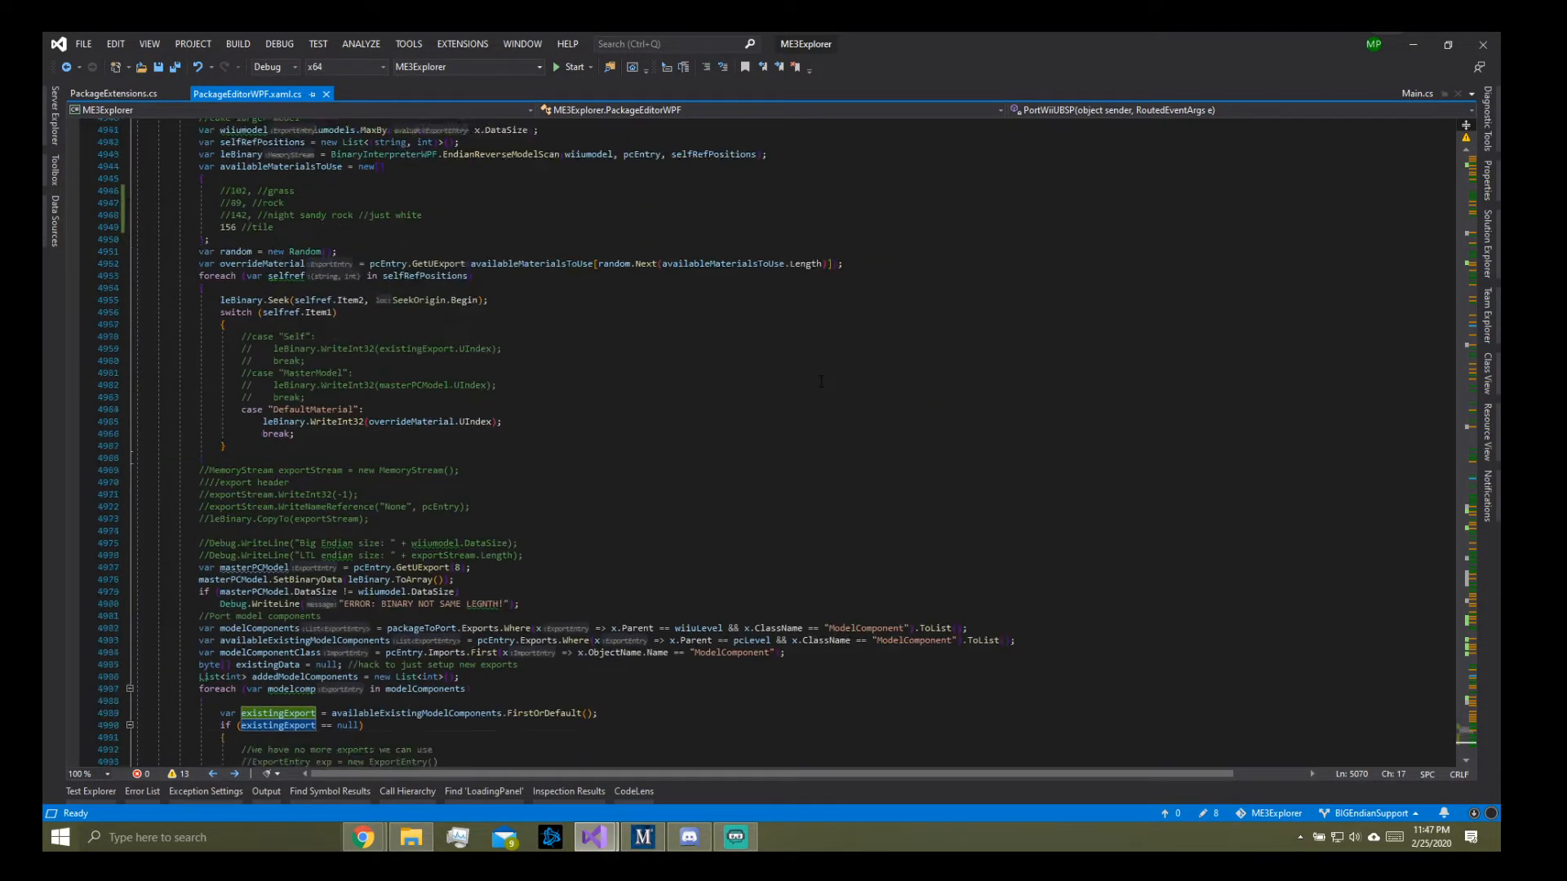
{"action": "scroll", "scroll_direction": "up", "scroll_amount": 3}
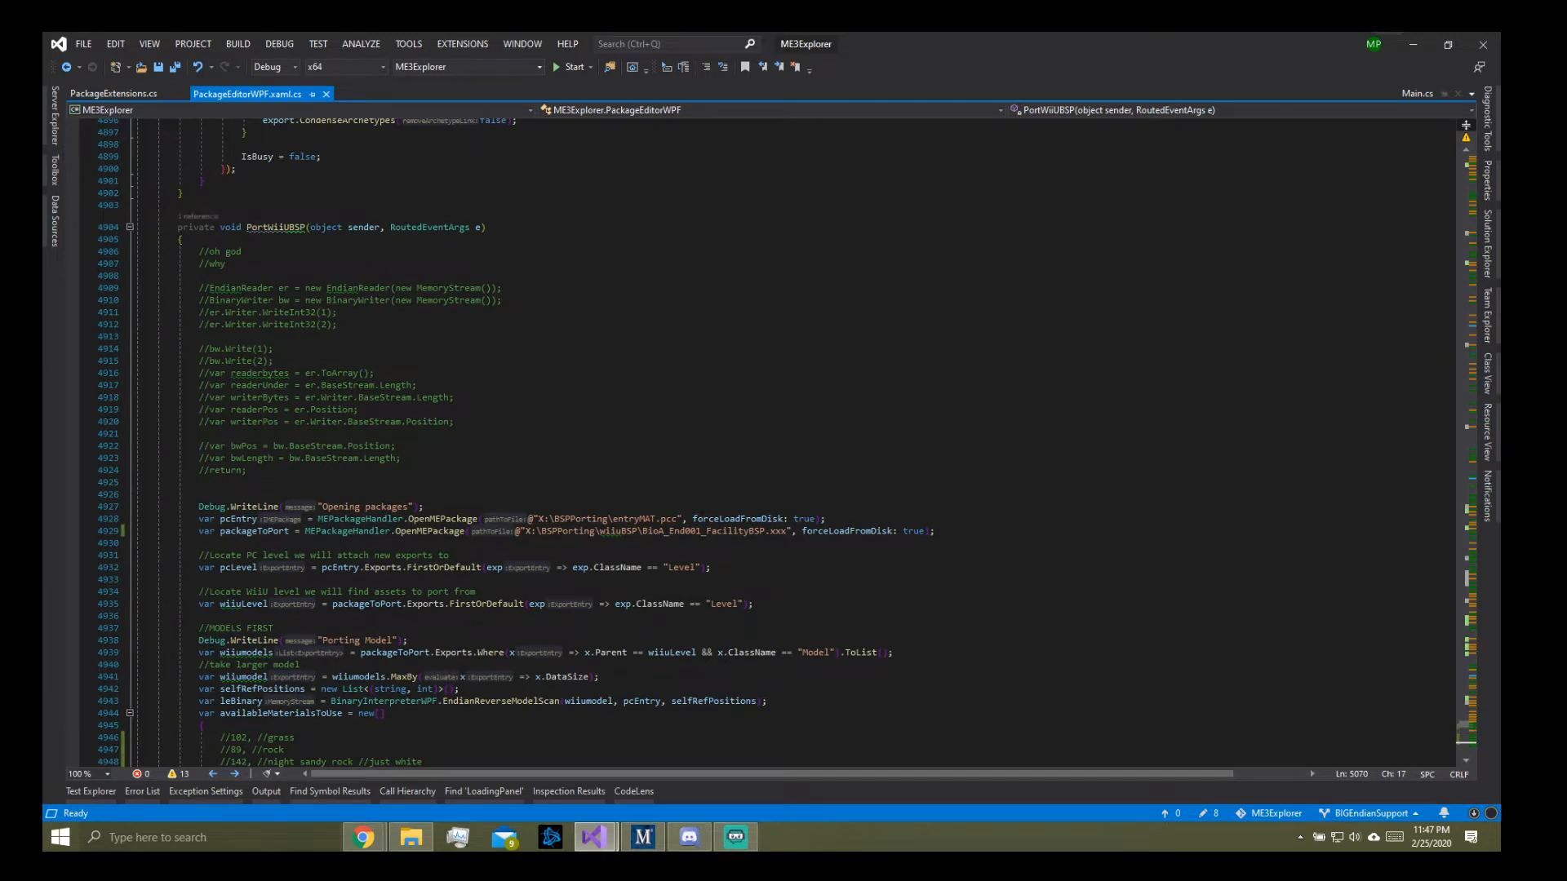
{"action": "left_click", "coordinate": [410, 837]}
{"action": "type", "text": "KroN7a_bsp"}
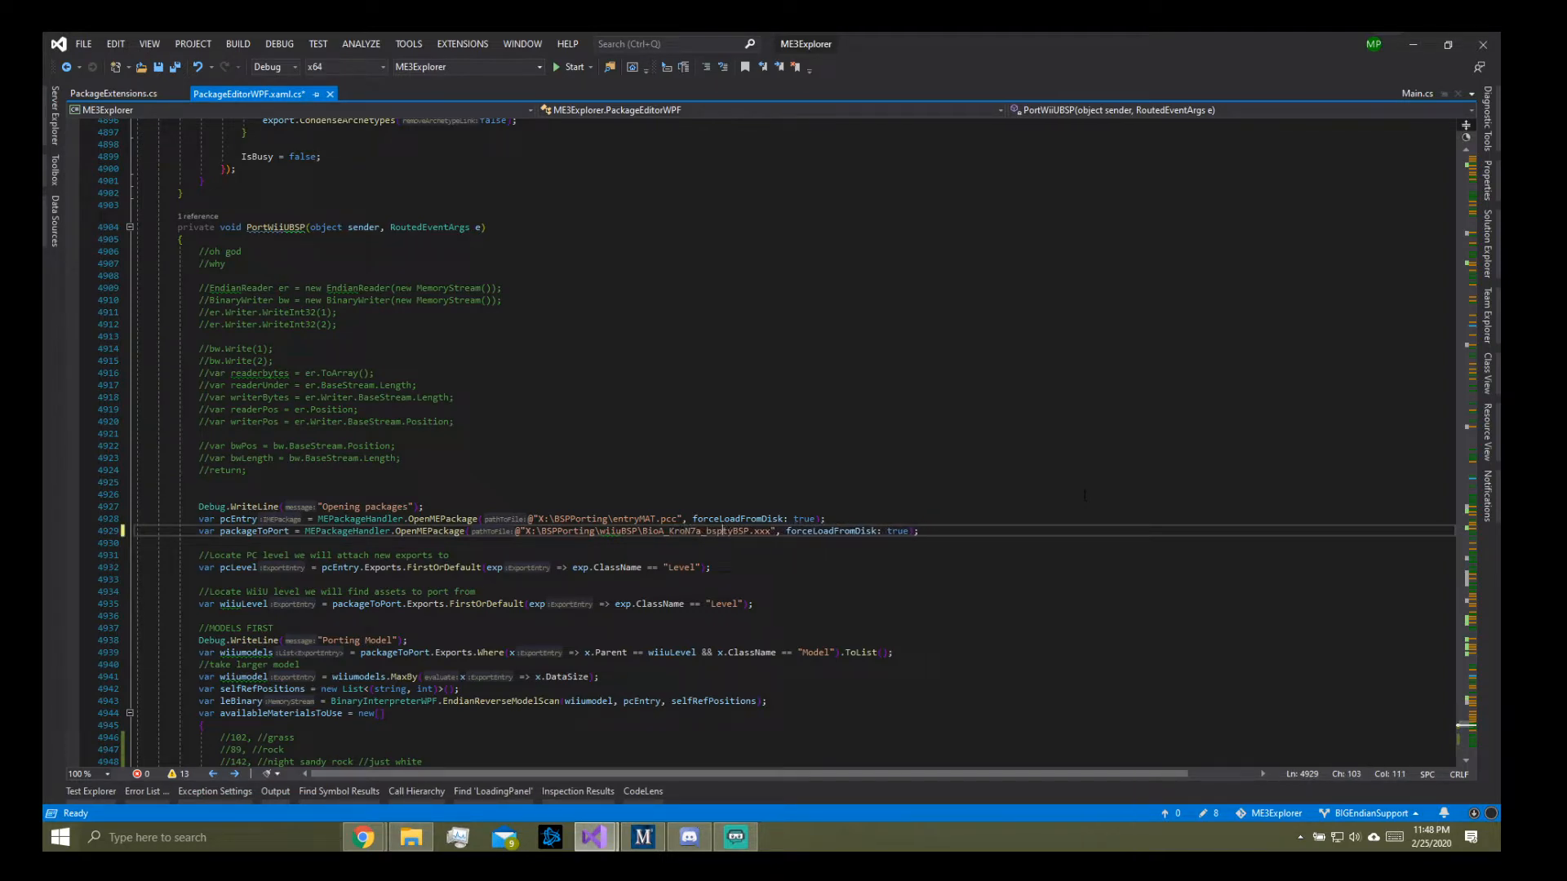
Step: Save PackageEditorWPF.xaml.cs, then build and run ME3Explorer under the debugger
{"action": "key", "text": "ctrl+s"}
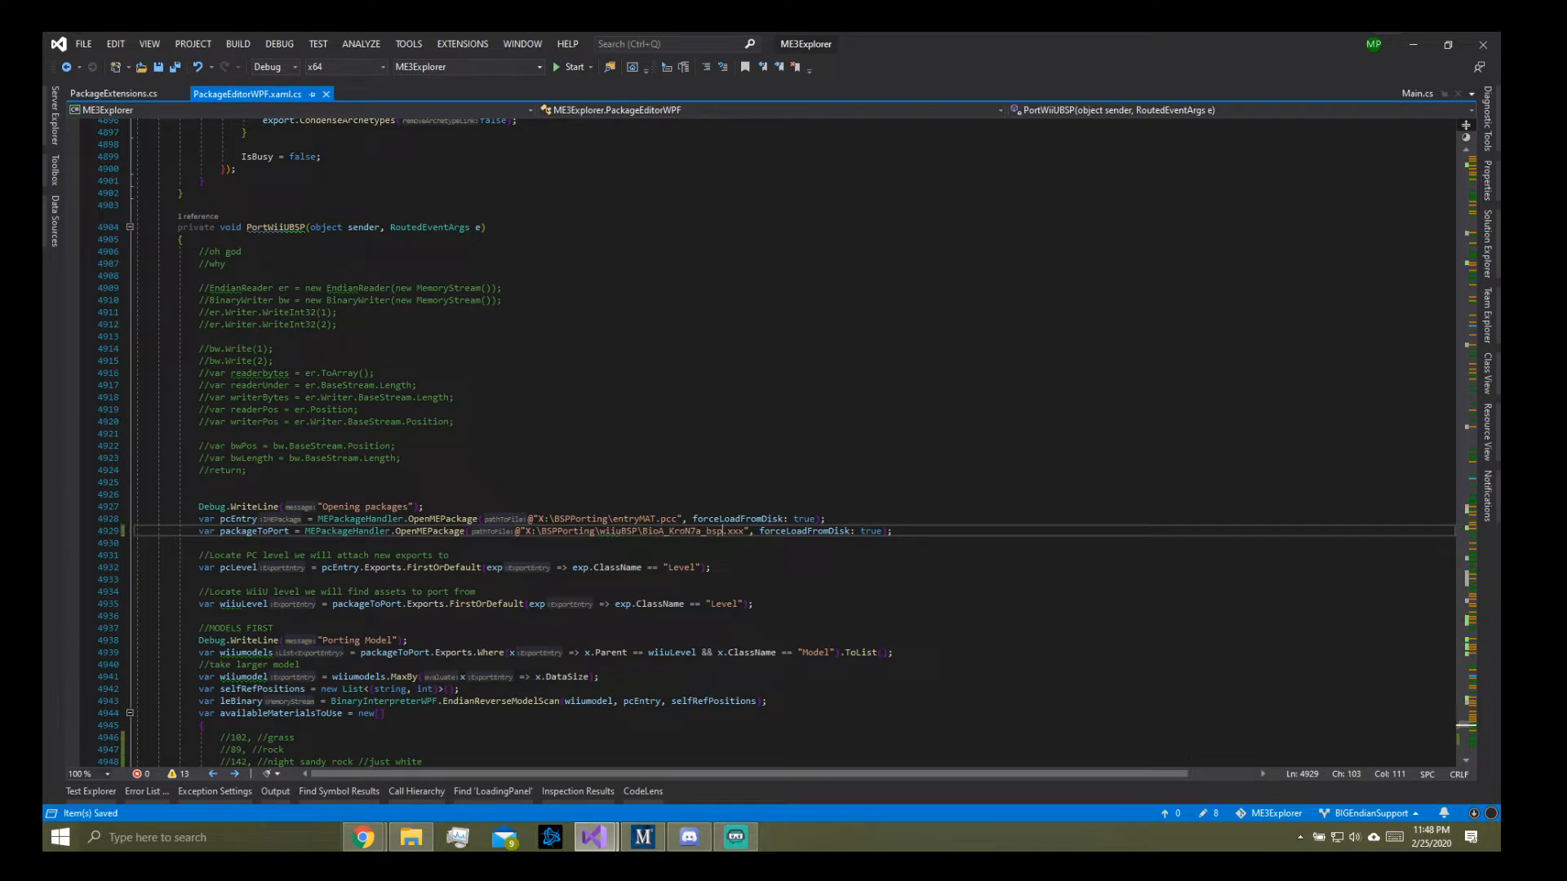
{"action": "left_click", "coordinate": [569, 67]}
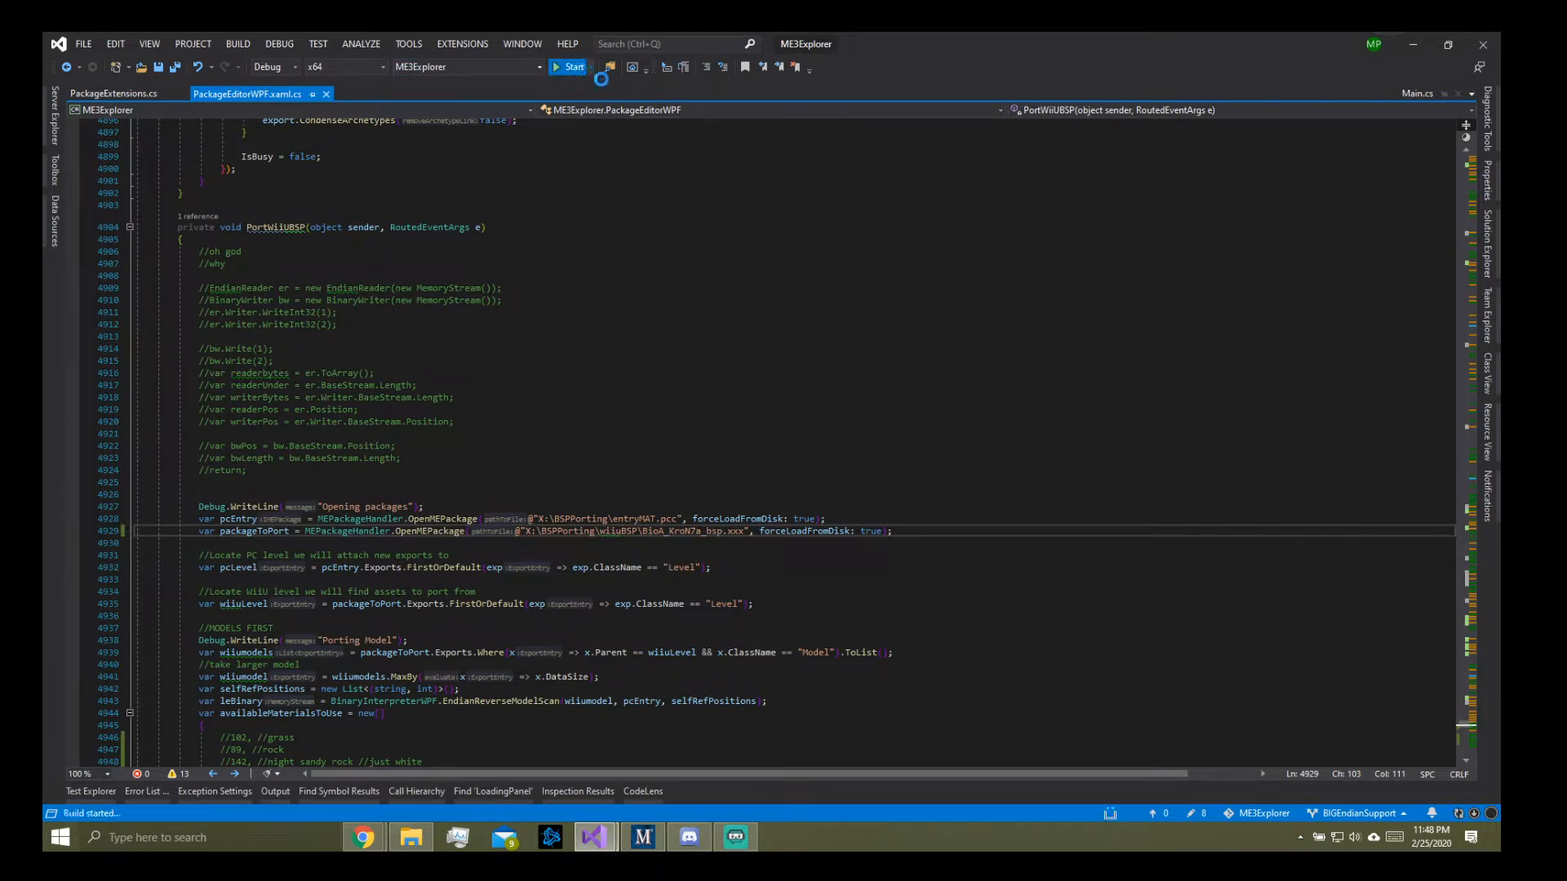
{"action": "left_click", "coordinate": [568, 67]}
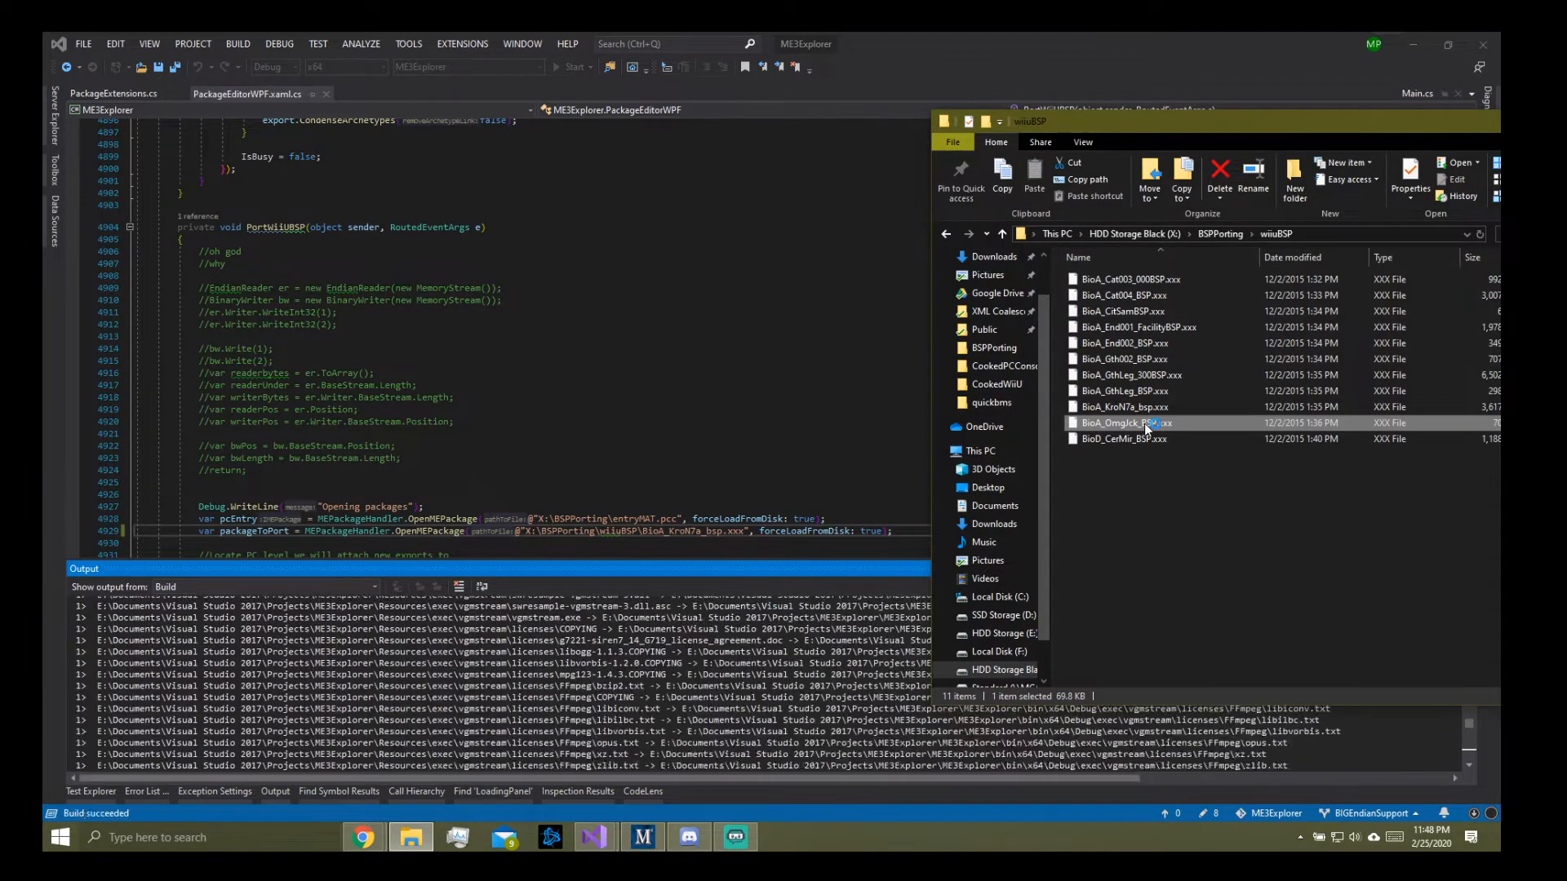
{"action": "left_click", "coordinate": [569, 67]}
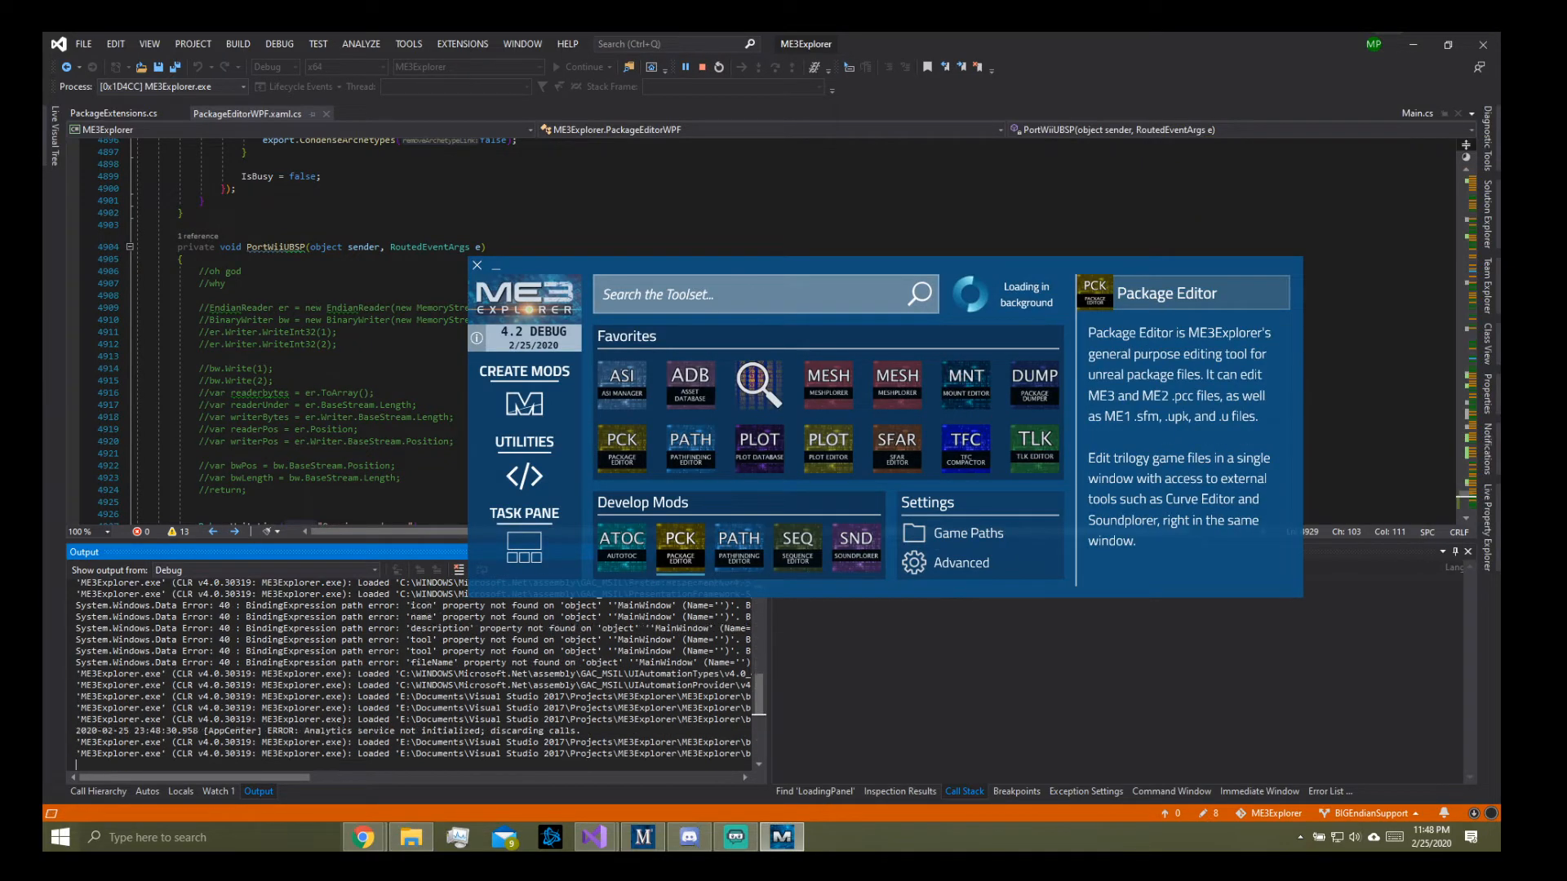
Step: In Package Editor, expand TheWorld and PersistentLevel of BioA_OmgJck_BSP.xxx and show Main_Sequence's properties
{"action": "left_click", "coordinate": [621, 448]}
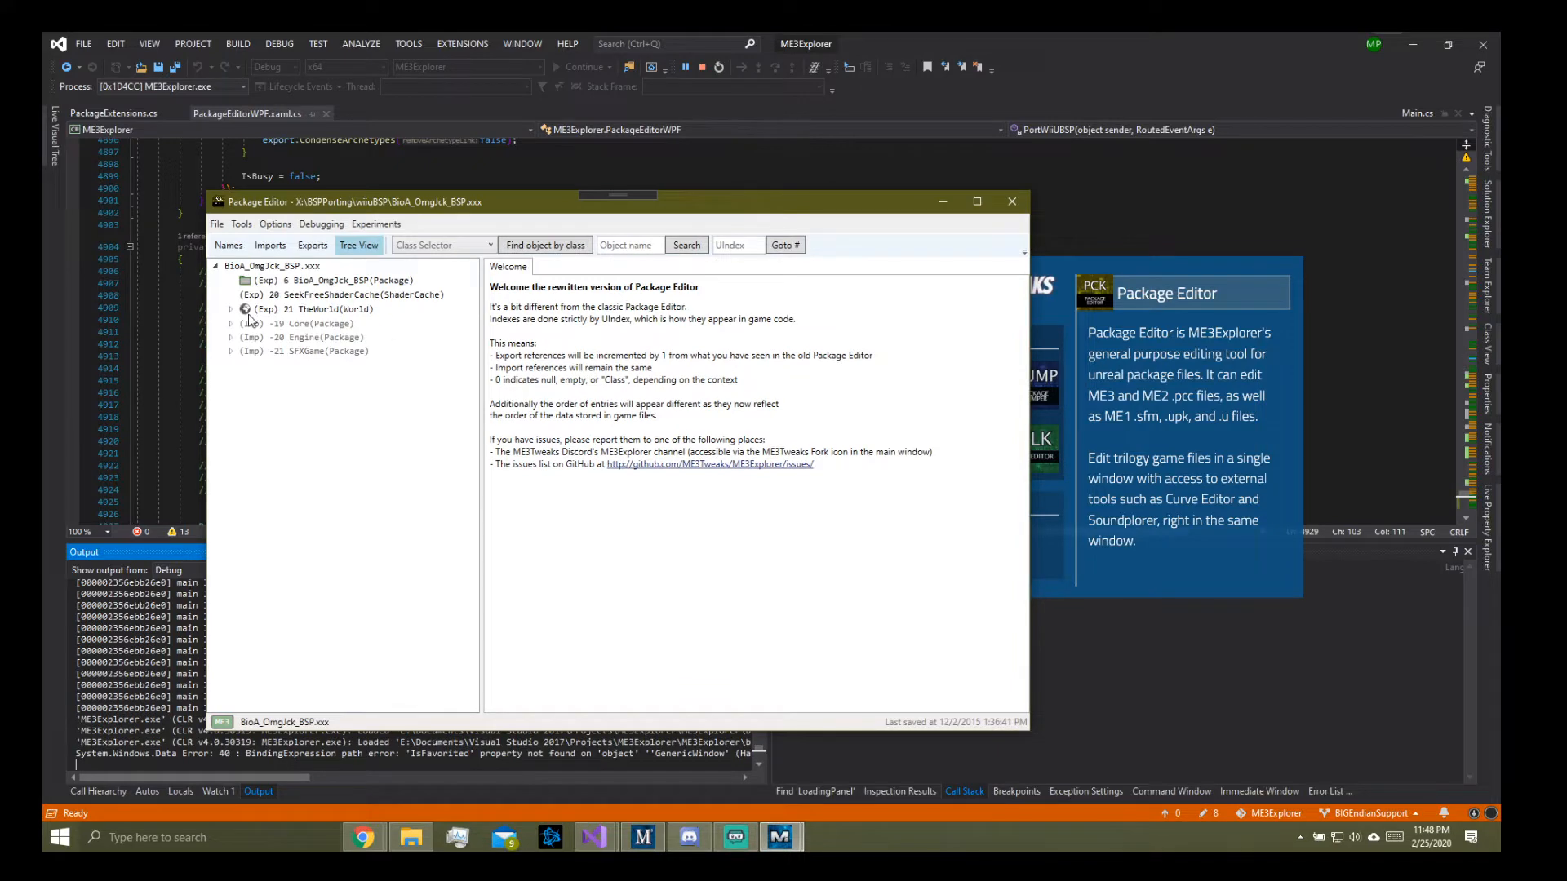
{"action": "left_click", "coordinate": [231, 309]}
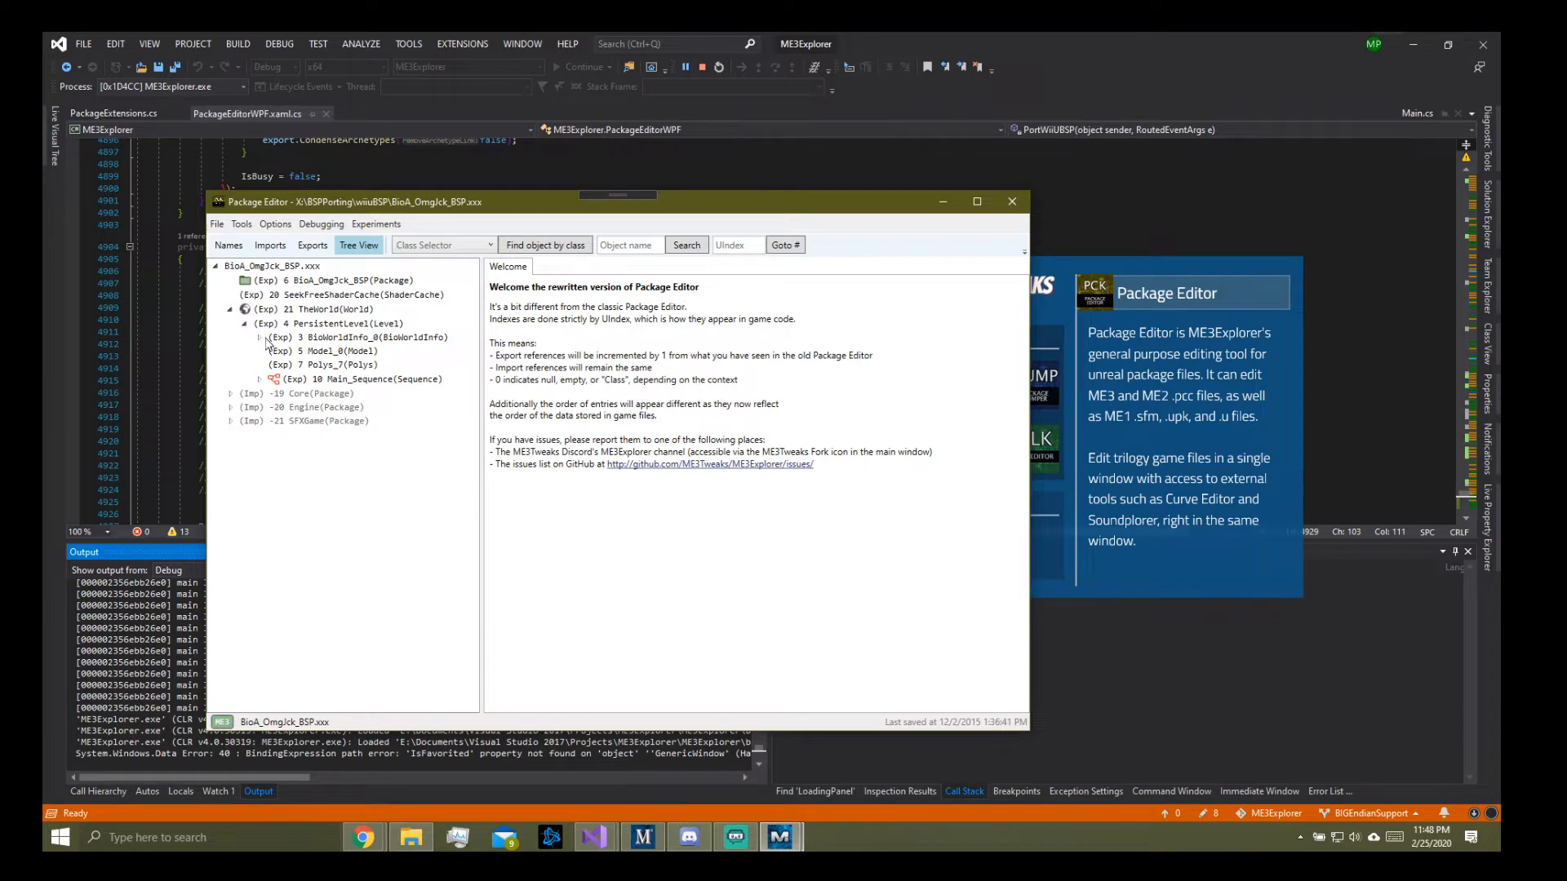
{"action": "left_click", "coordinate": [258, 378]}
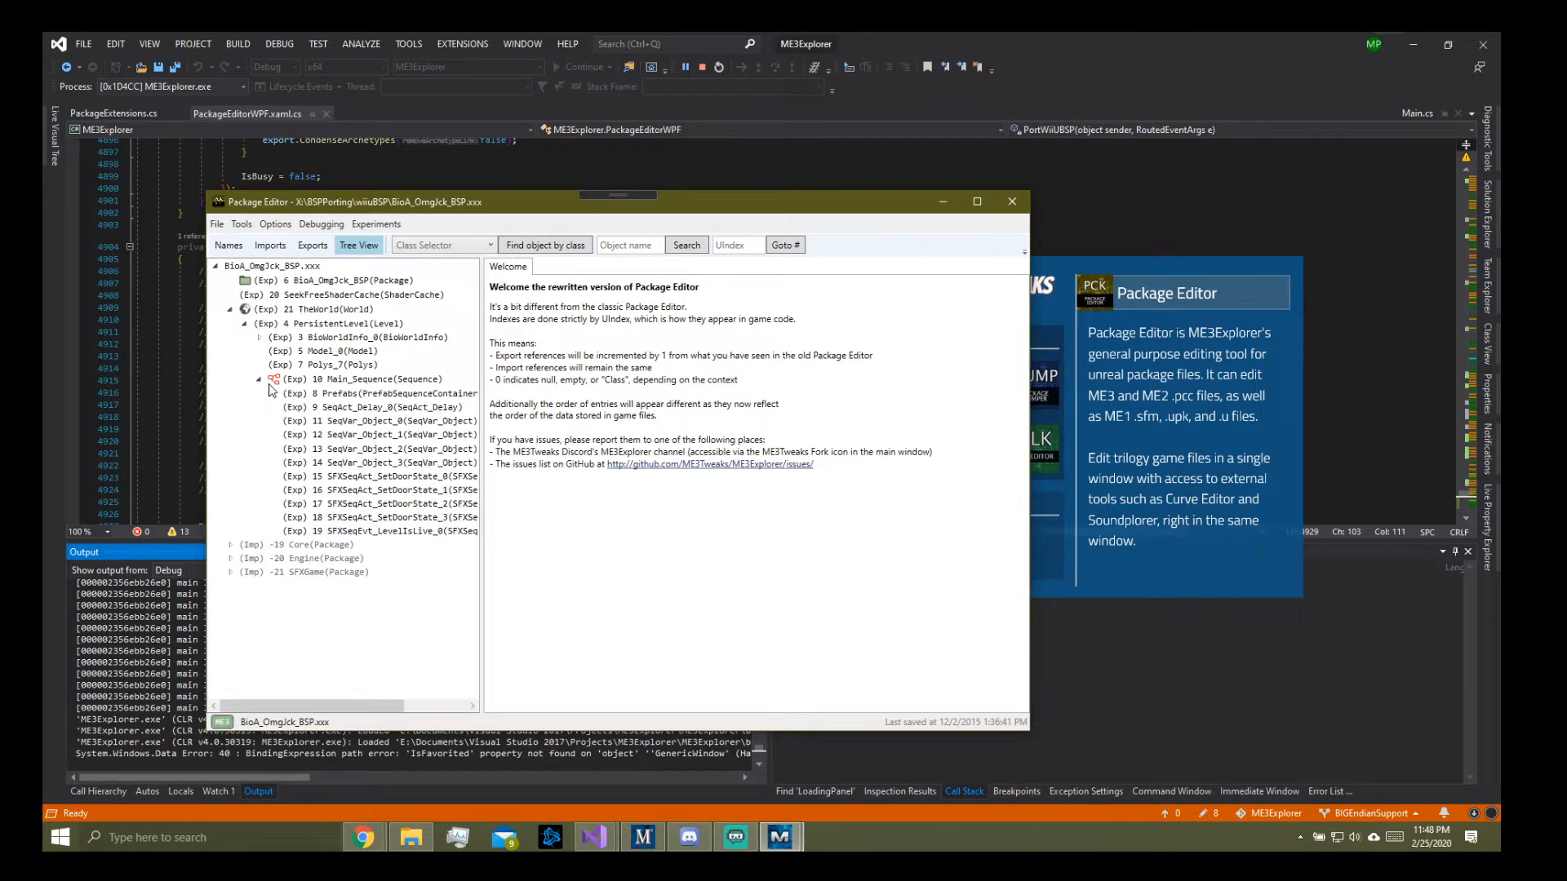
{"action": "left_click", "coordinate": [380, 378]}
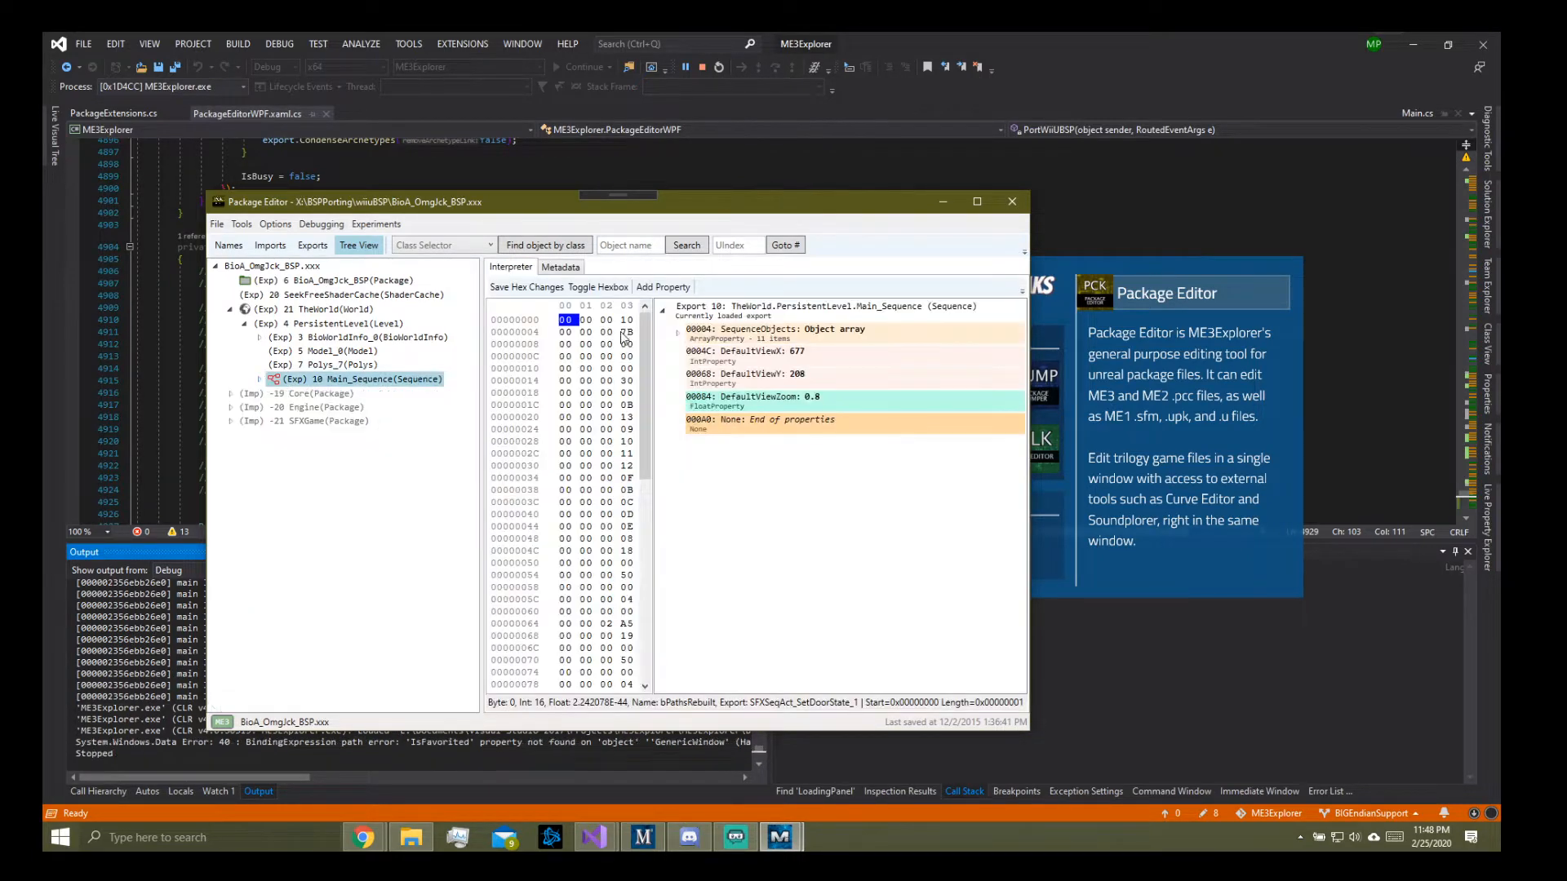
Step: Run the 'MGAMERZ - Port WiiU BSPs to Entry' experiment to load BioA_KroN7a_bsp.xxx
{"action": "left_click", "coordinate": [375, 223]}
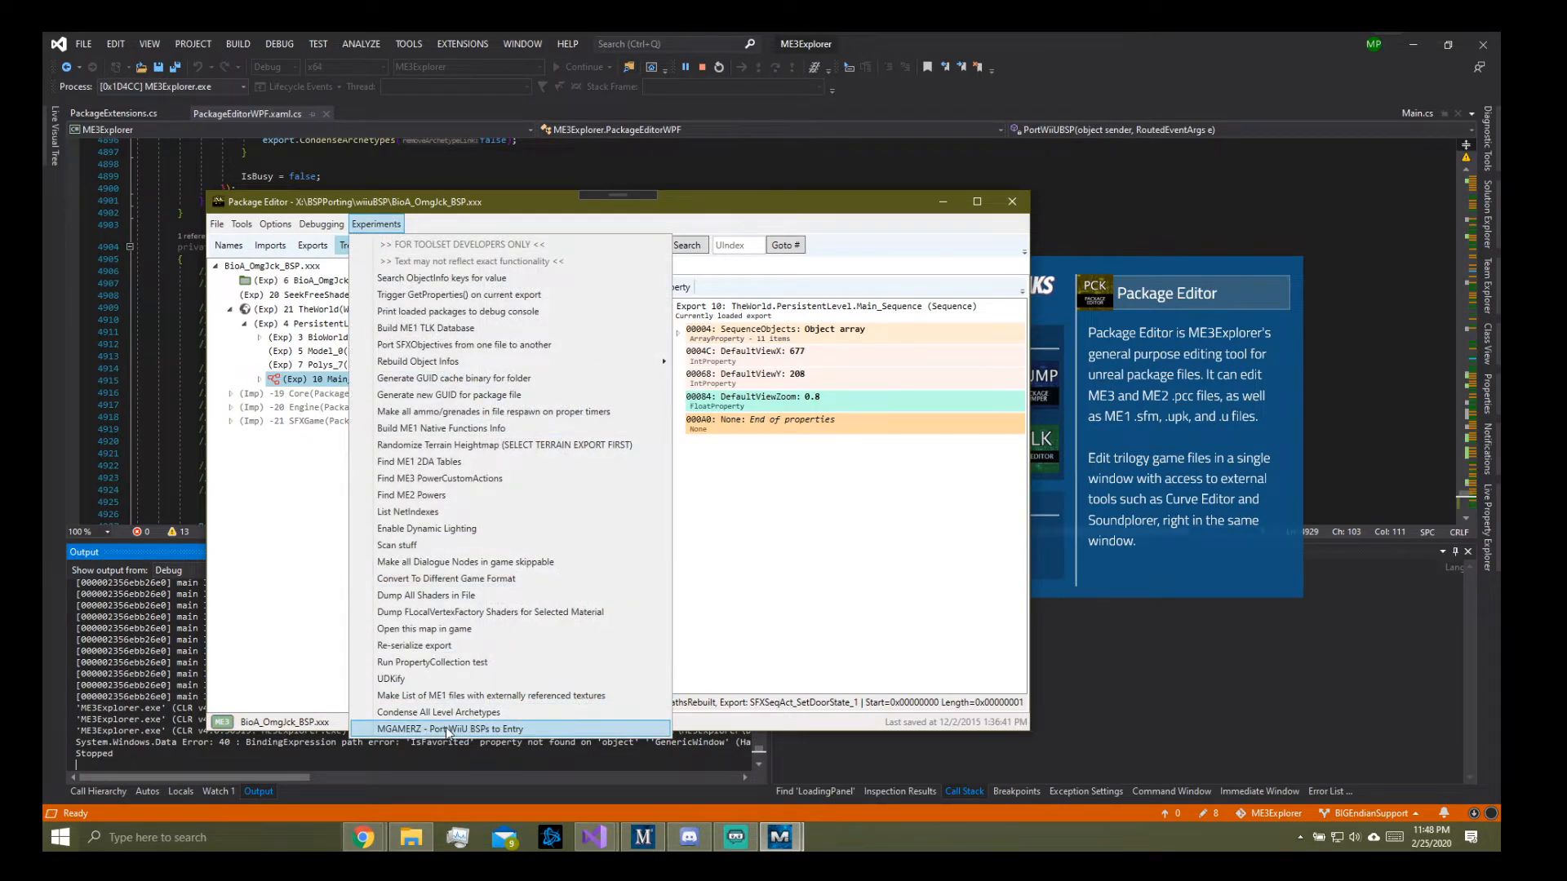
{"action": "left_click", "coordinate": [447, 729]}
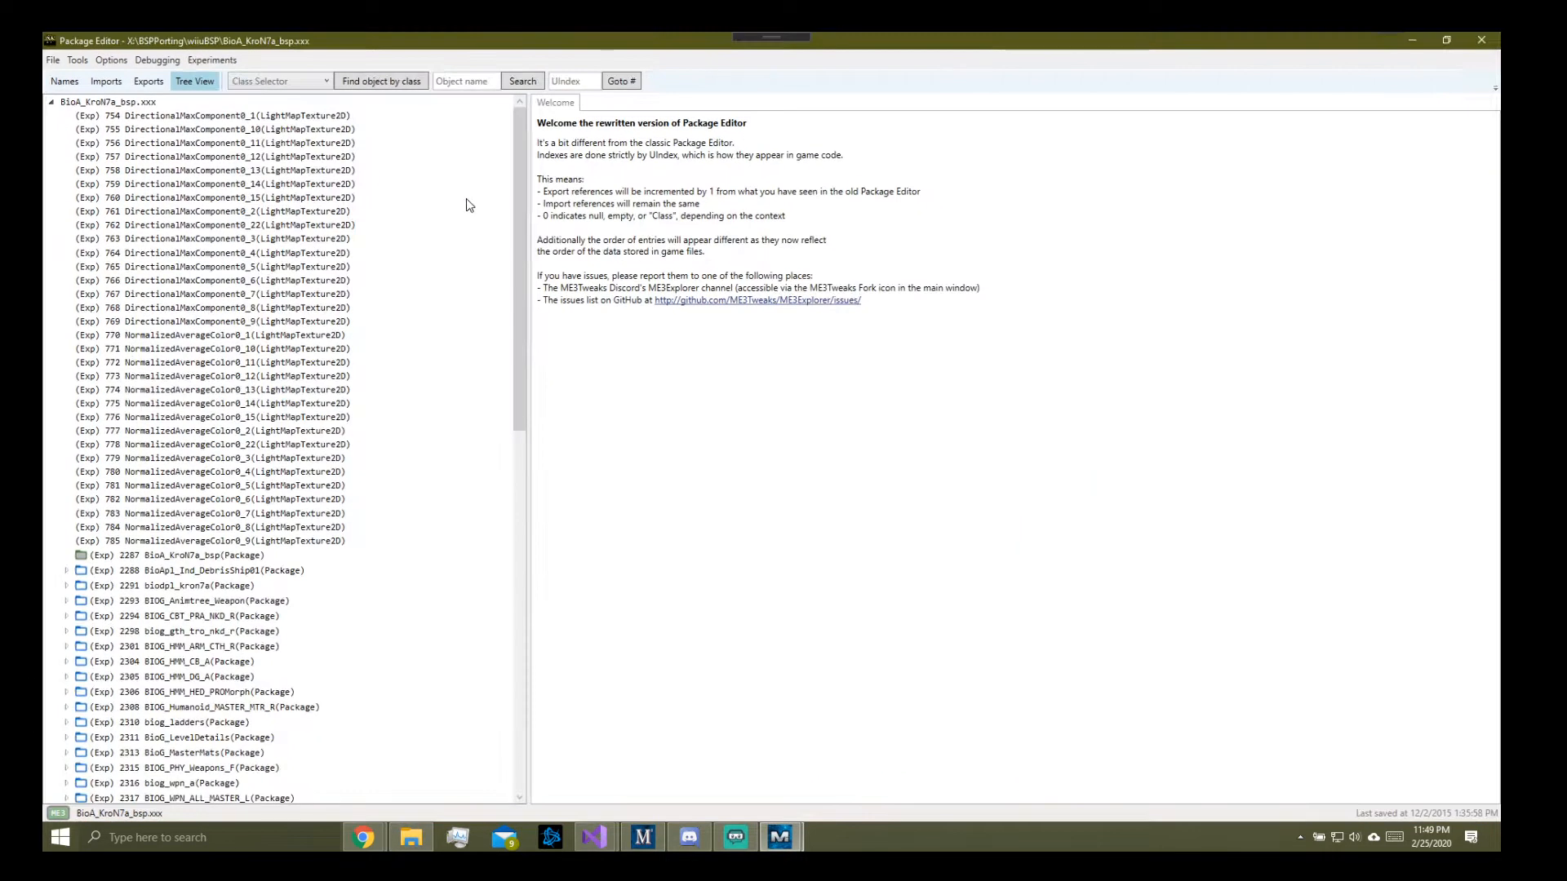
Step: Browse the BioA_KroN7a_bsp export tree and expand Main_Sequence to reveal its Prefabs container
{"action": "scroll", "scroll_direction": "down", "scroll_amount": 3}
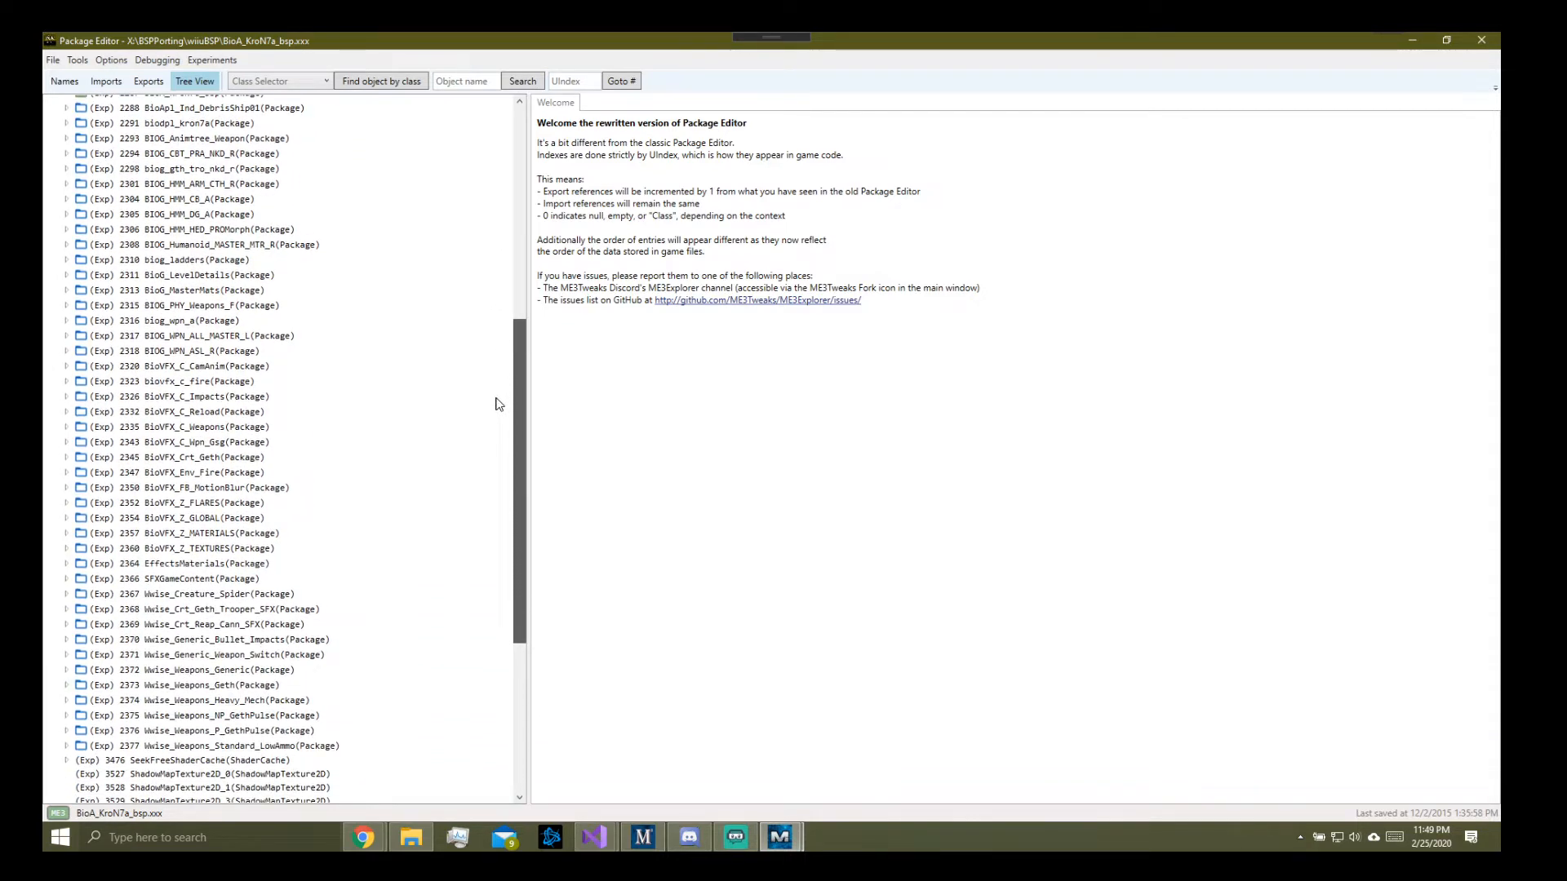
{"action": "scroll", "scroll_direction": "down", "scroll_amount": 3}
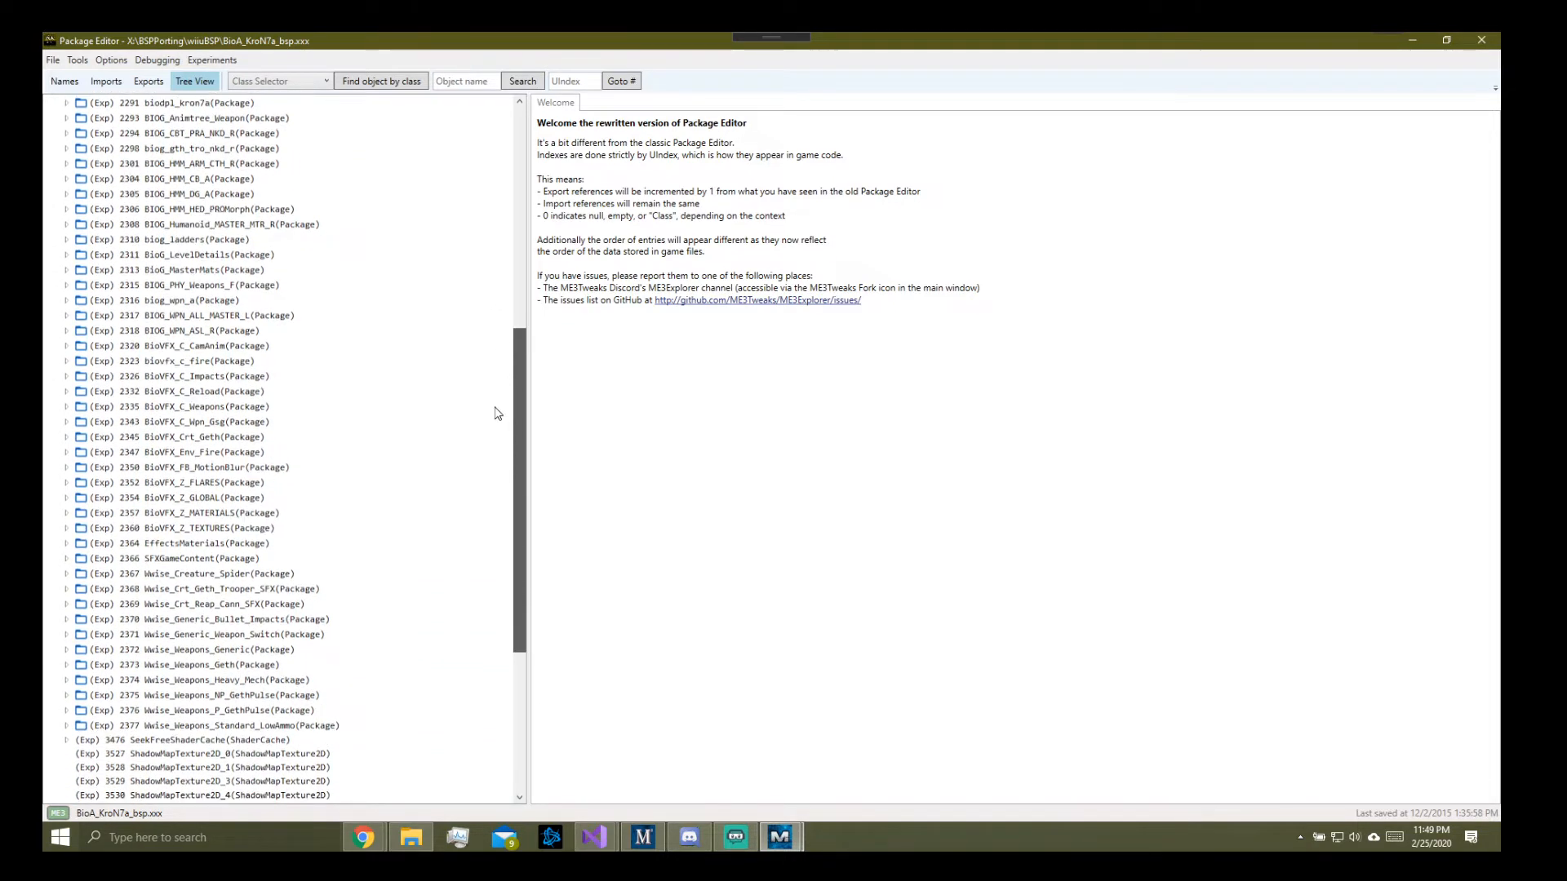
{"action": "scroll", "scroll_direction": "down", "scroll_amount": 3}
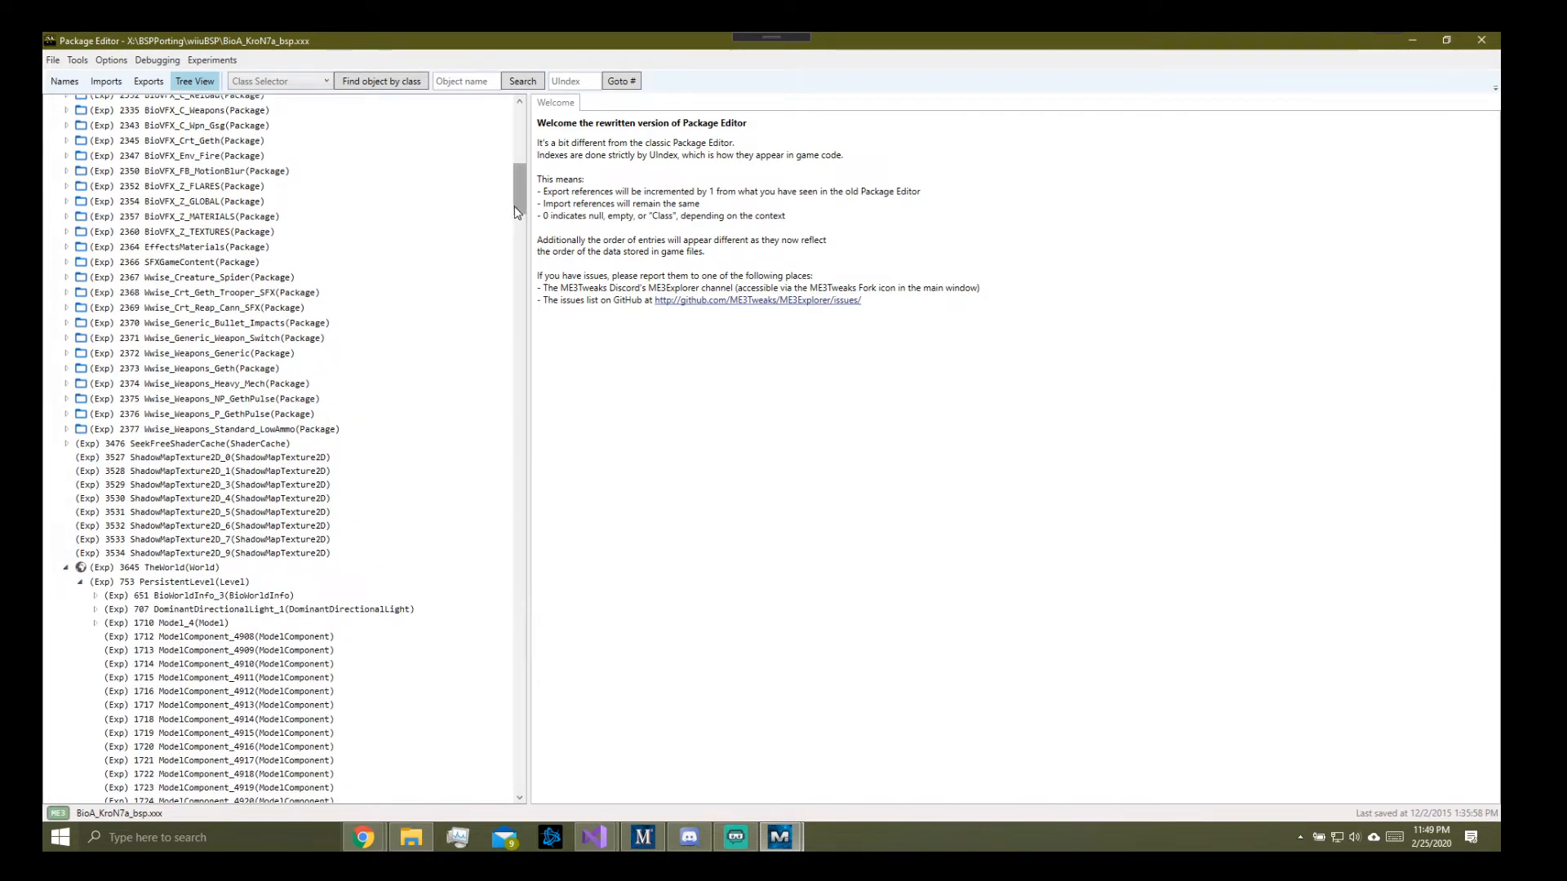
{"action": "scroll", "scroll_direction": "down", "scroll_amount": 3}
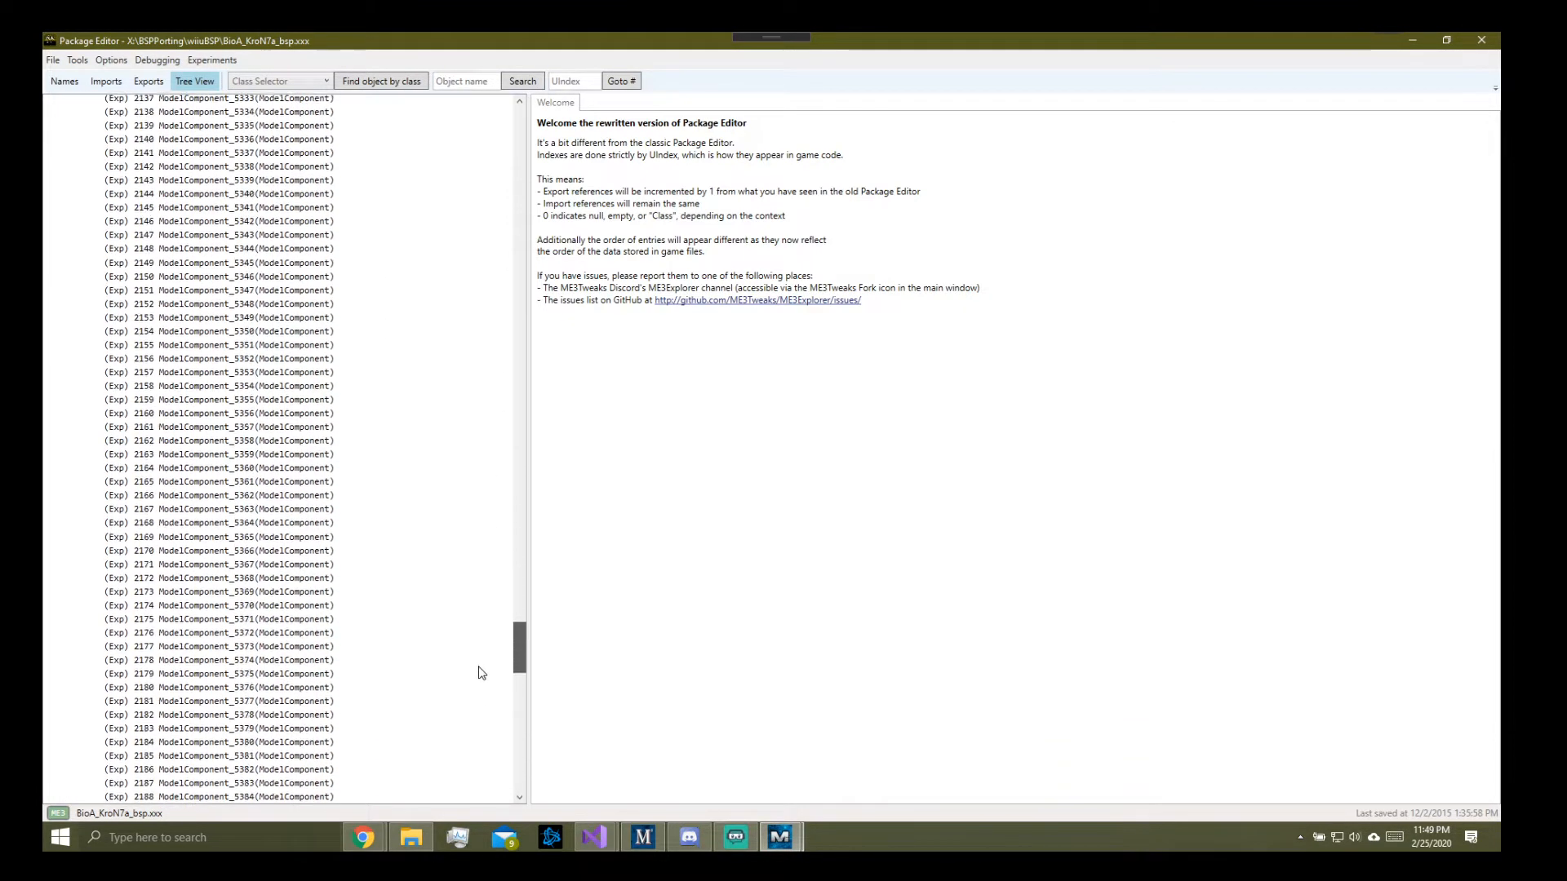
{"action": "scroll", "scroll_direction": "down", "scroll_amount": 3}
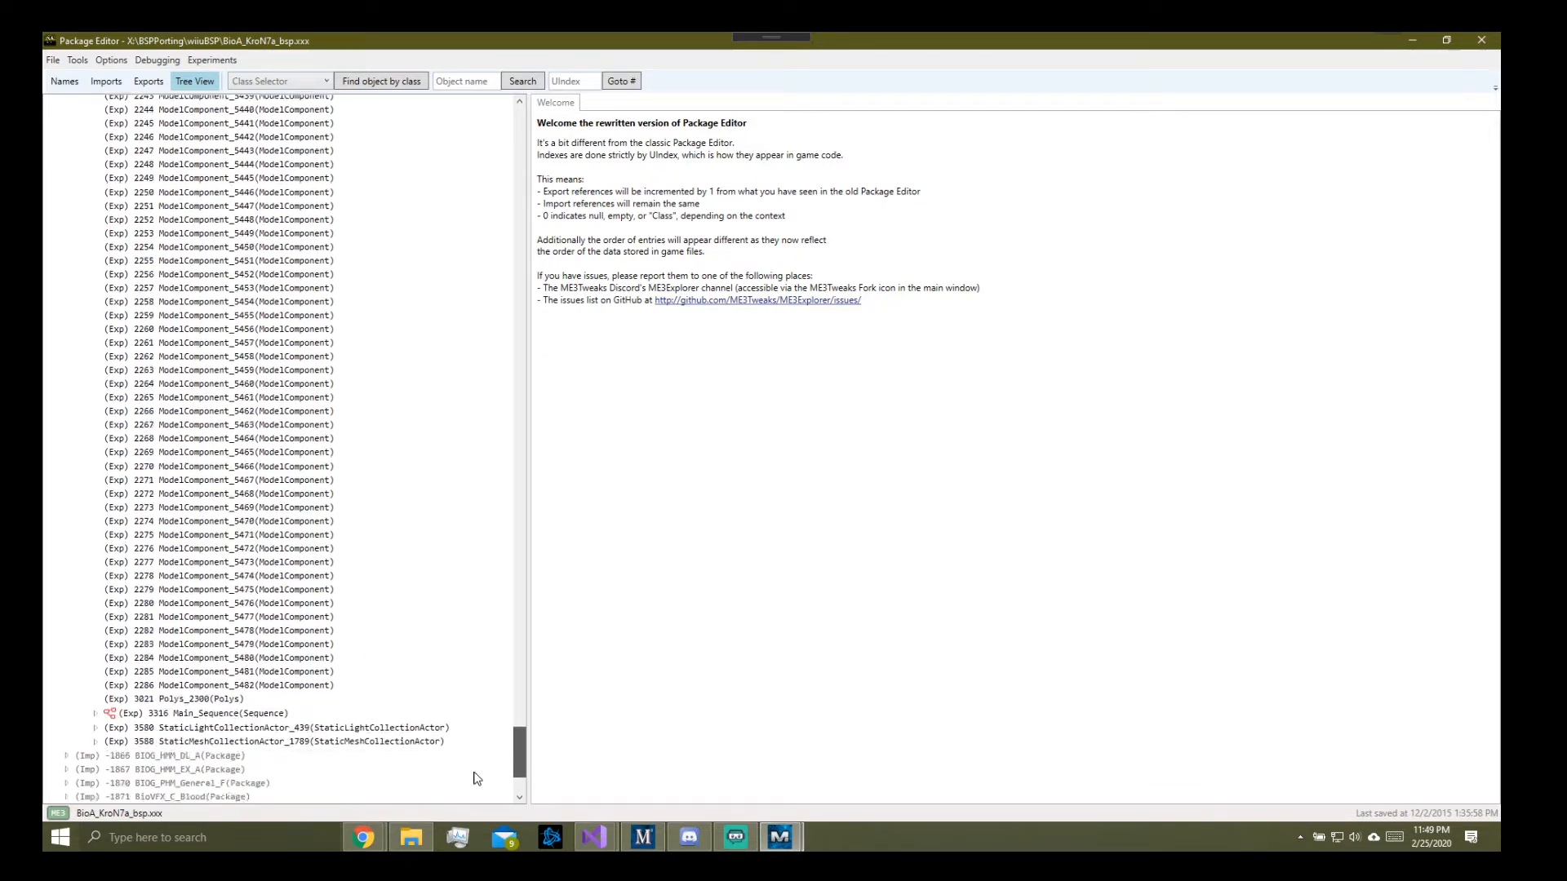
{"action": "left_click", "coordinate": [95, 604]}
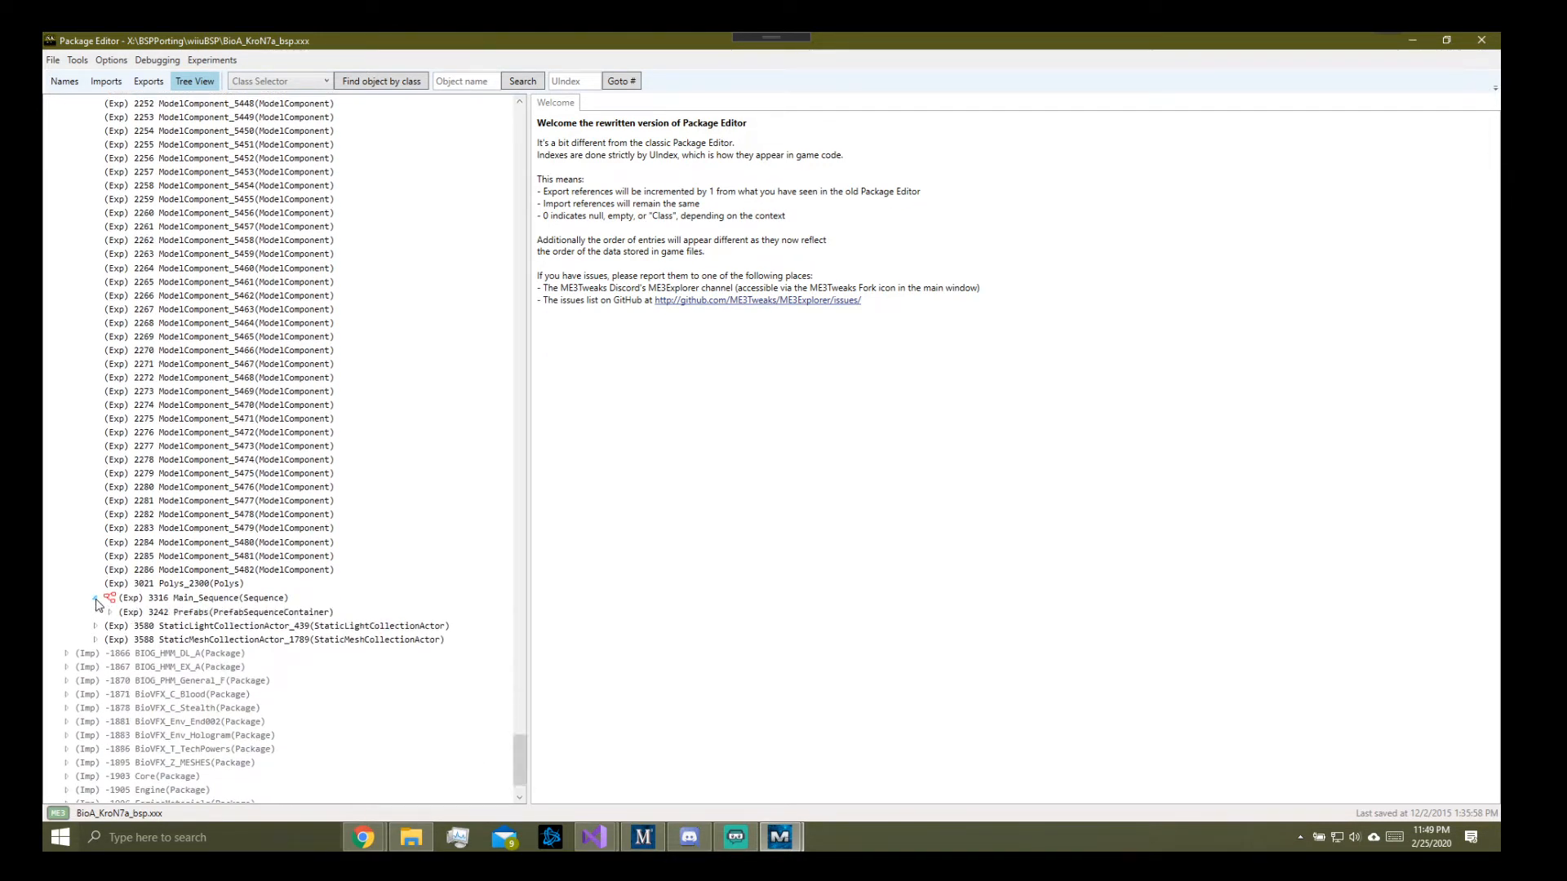
{"action": "left_click", "coordinate": [93, 597]}
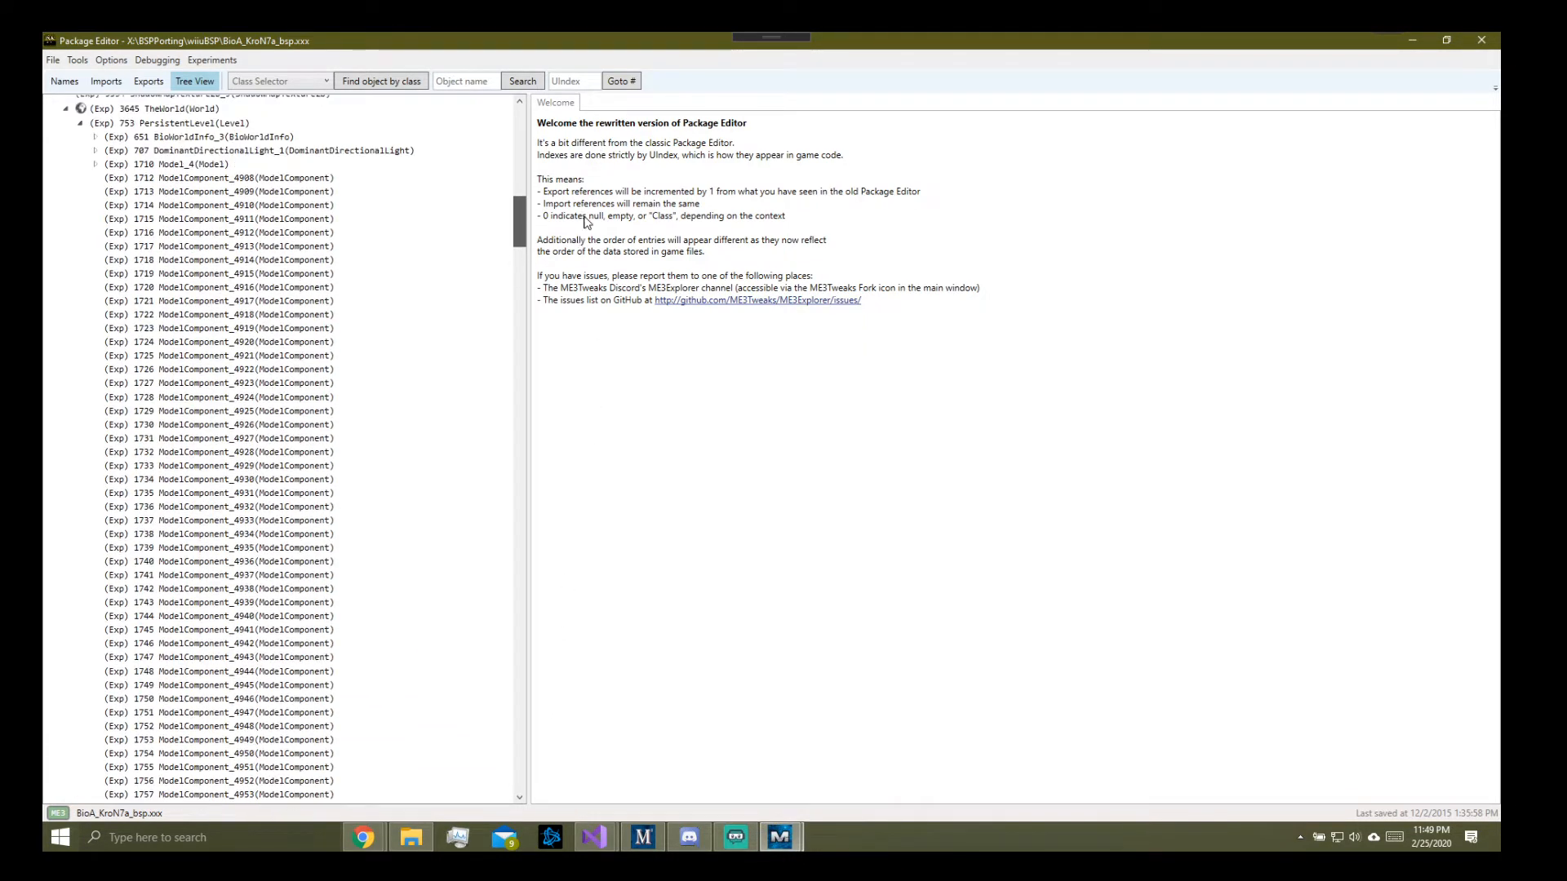
{"action": "scroll", "scroll_direction": "up", "scroll_amount": 3}
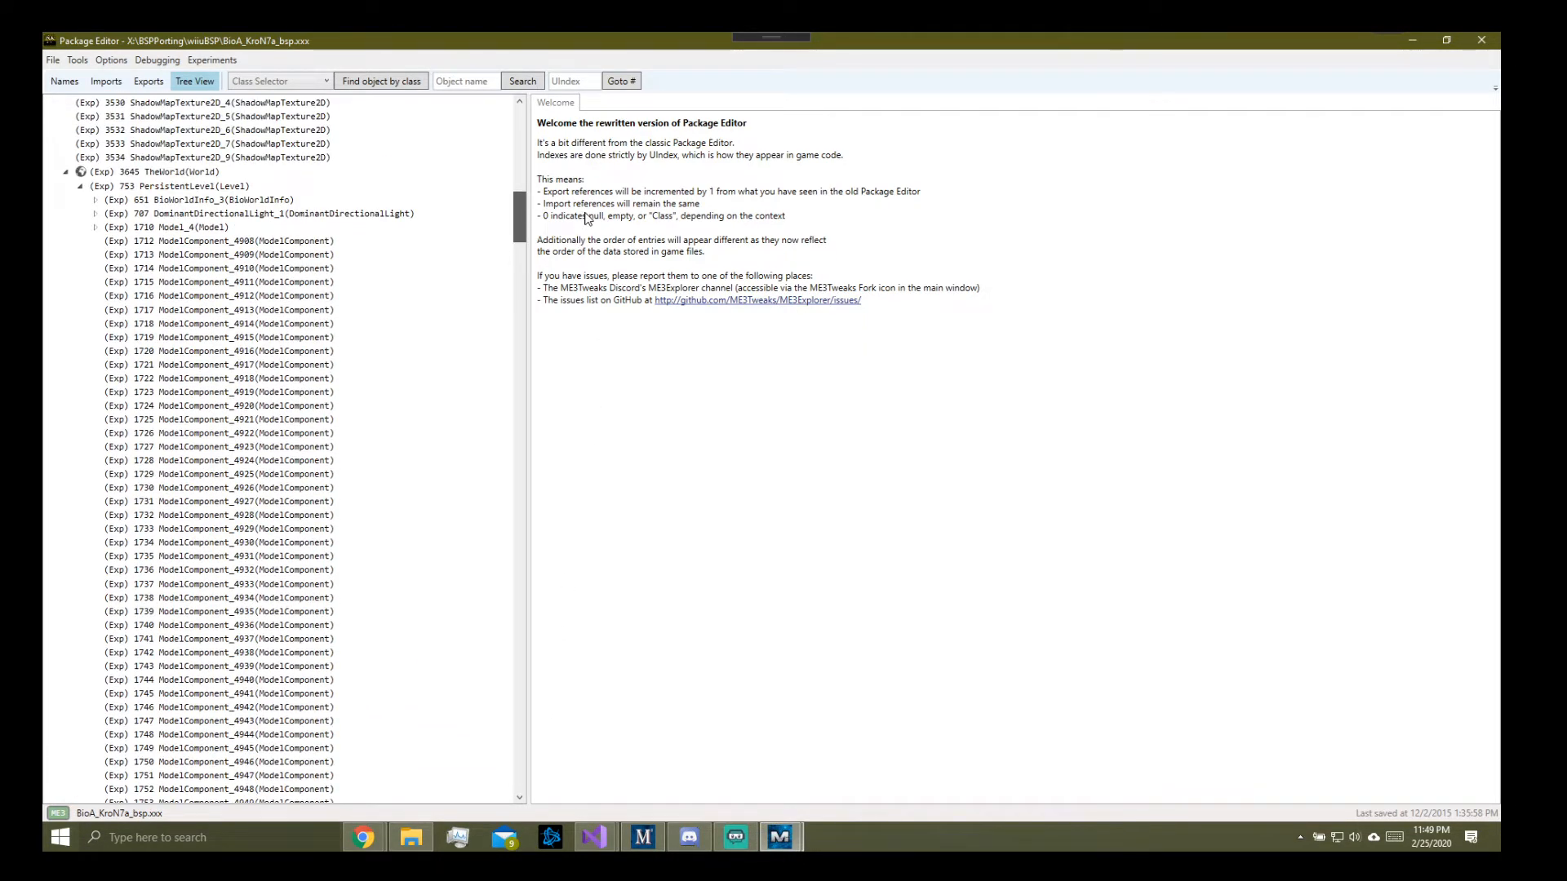
{"action": "scroll", "scroll_direction": "up", "scroll_amount": 3}
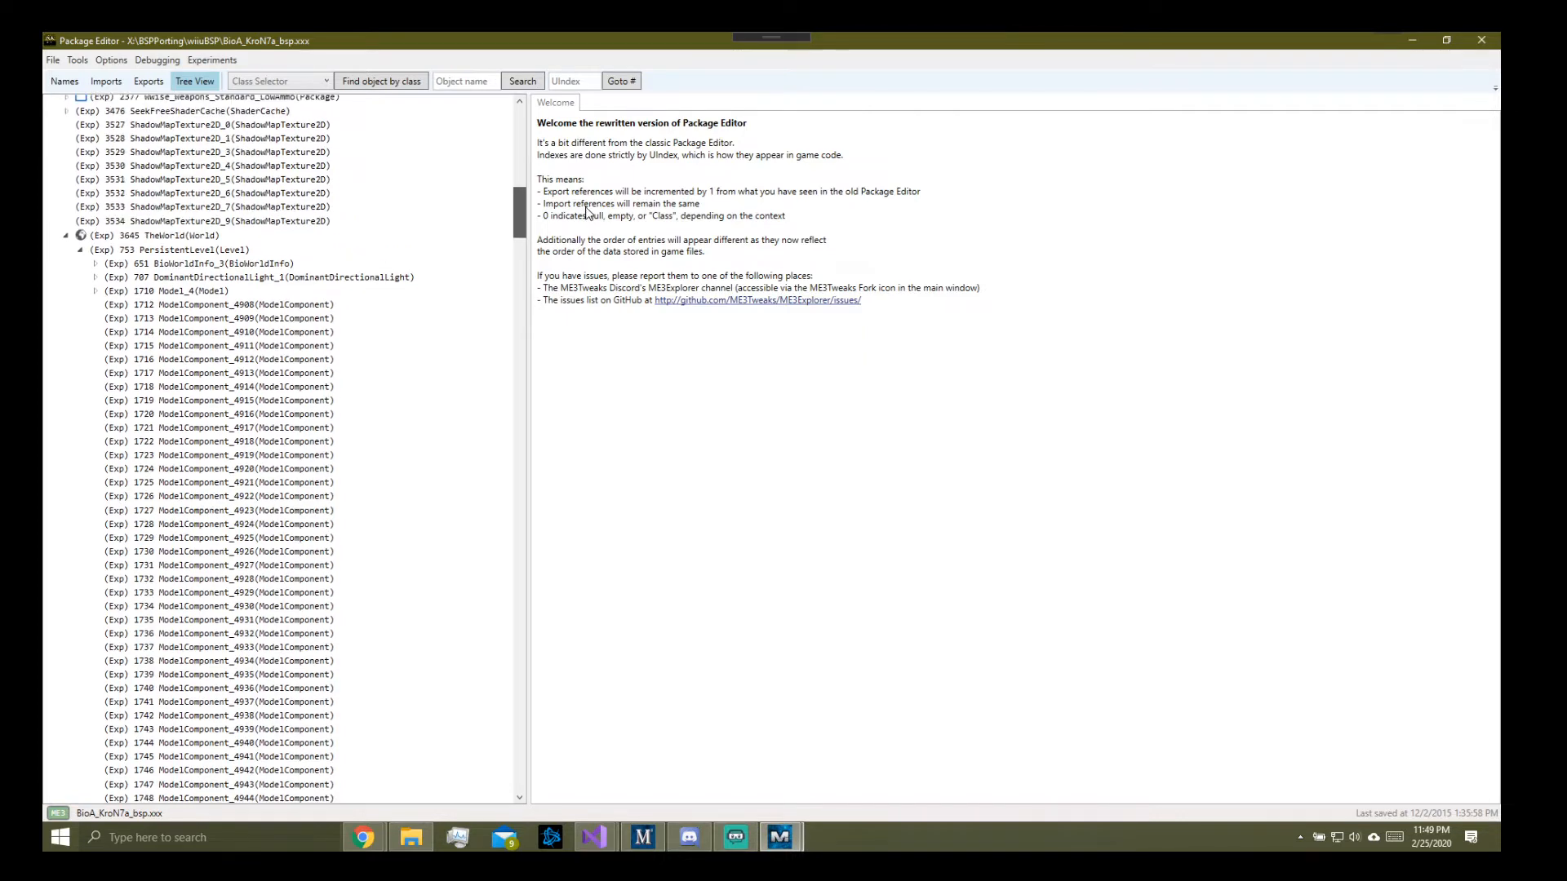
{"action": "scroll", "scroll_direction": "up", "scroll_amount": 3}
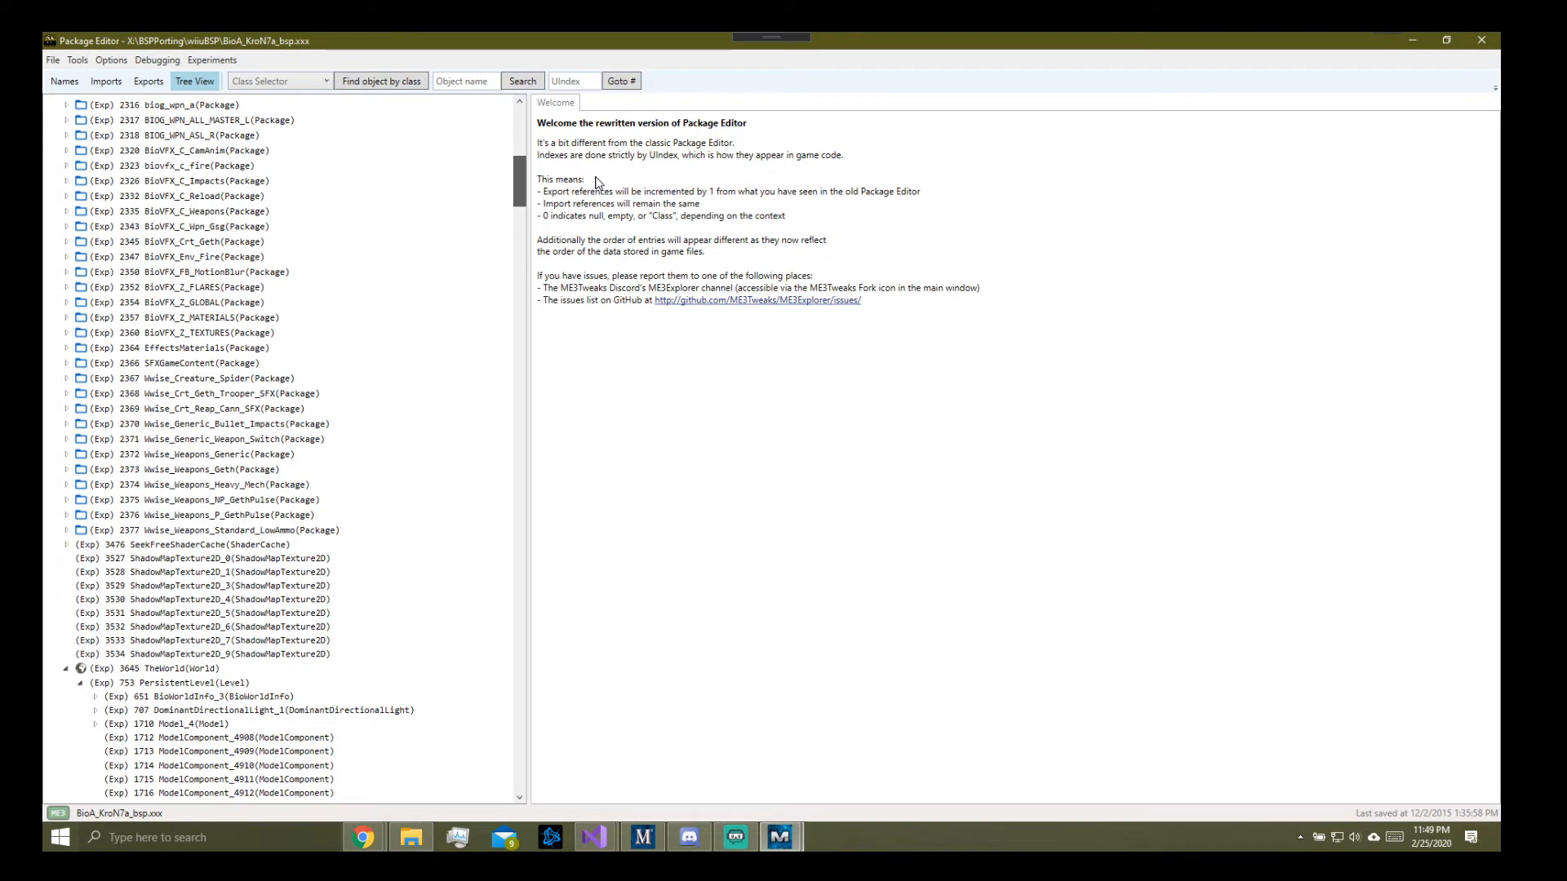
{"action": "scroll", "scroll_direction": "up", "scroll_amount": 3}
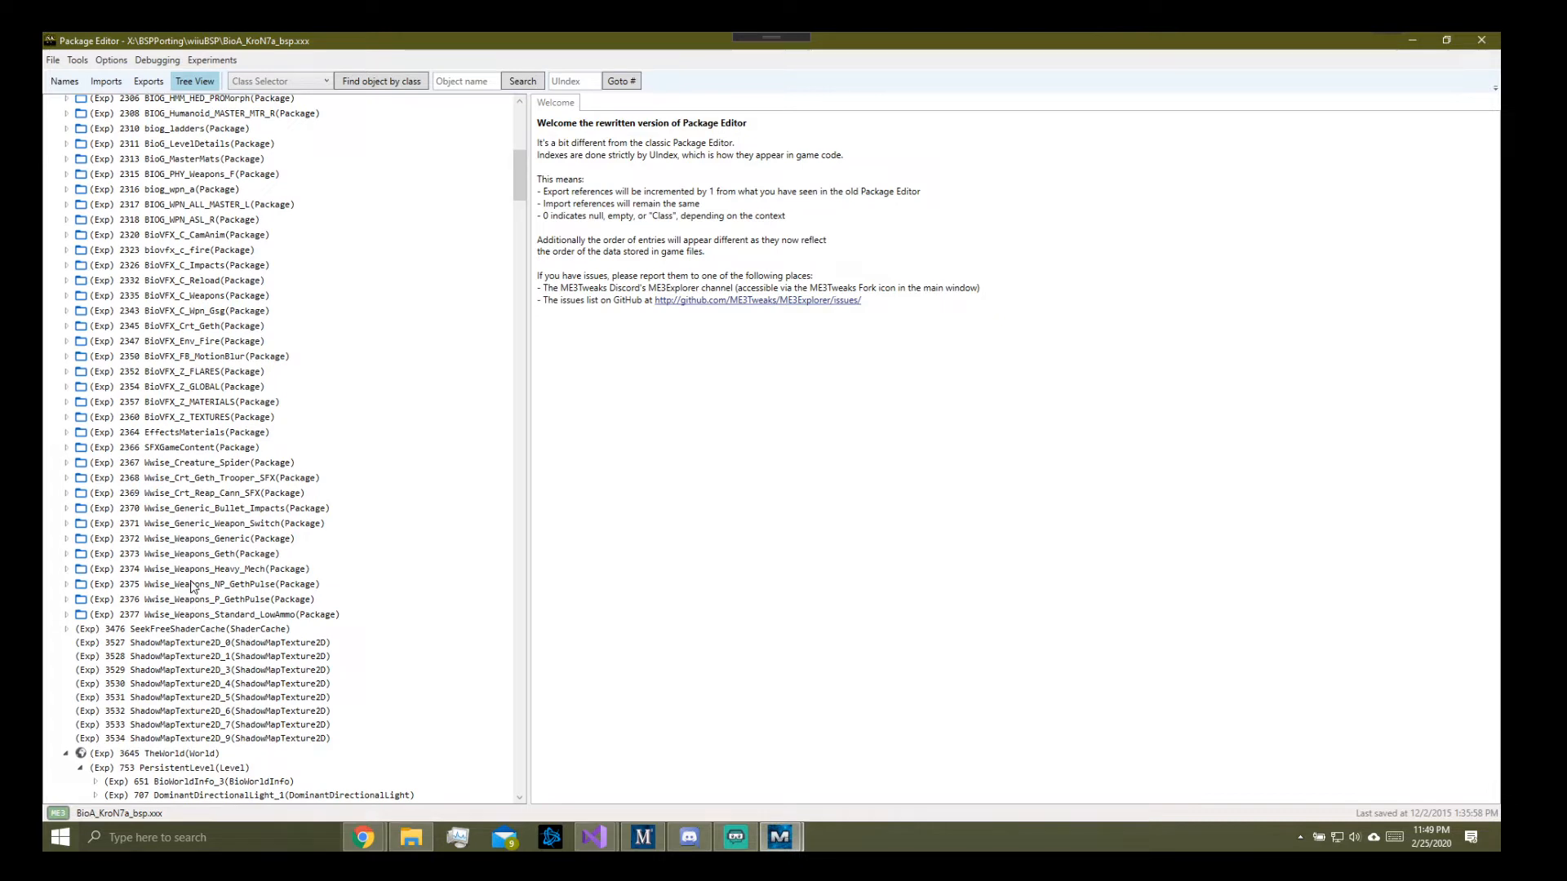
{"action": "scroll", "scroll_direction": "up", "scroll_amount": 3}
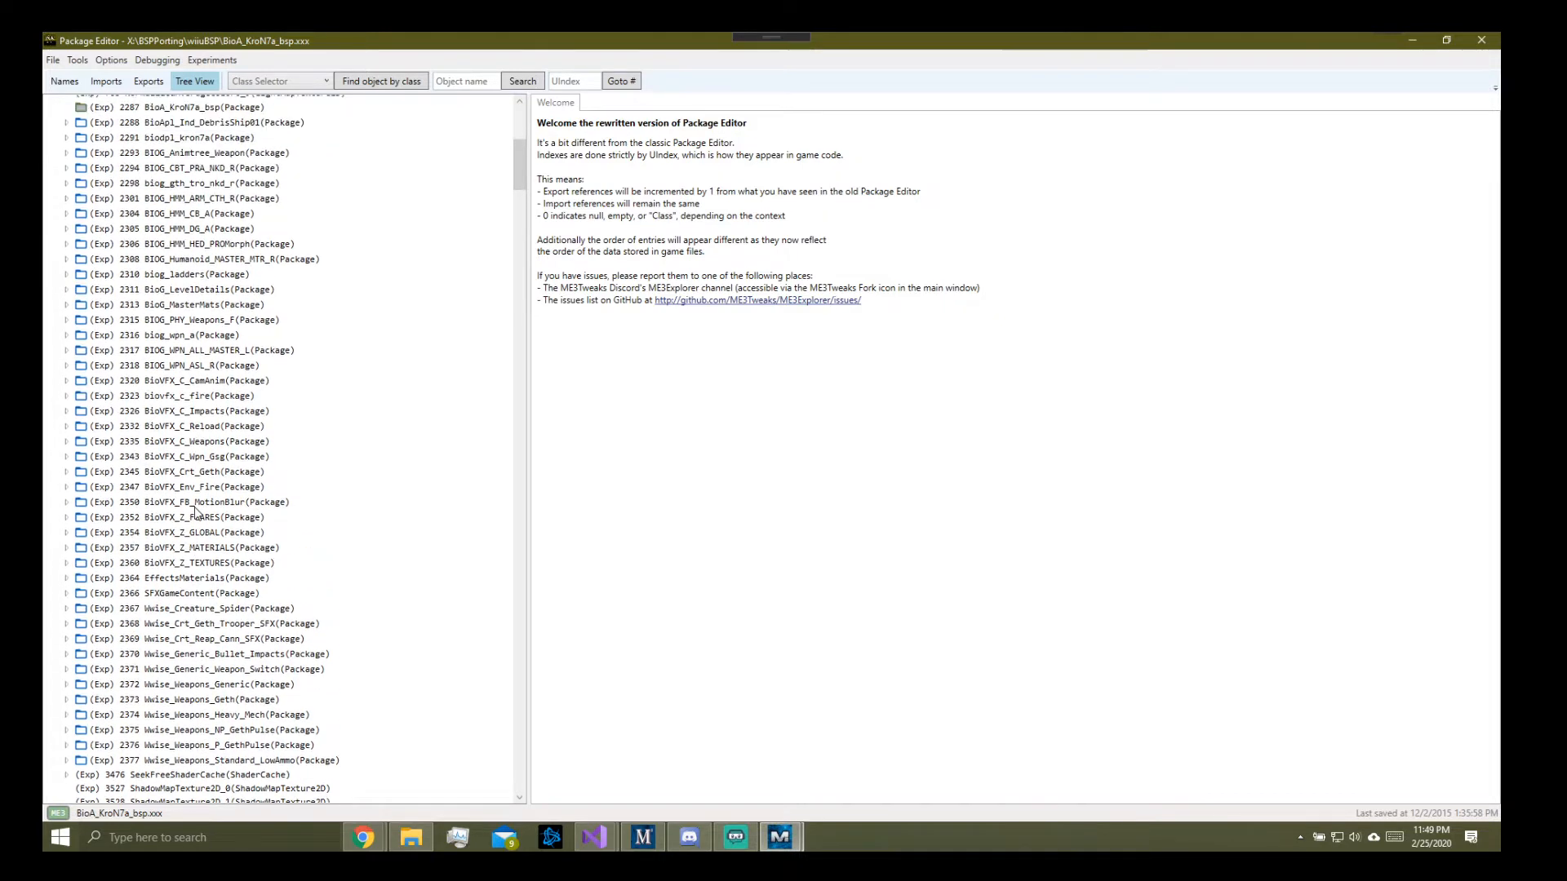
{"action": "scroll", "scroll_direction": "up", "scroll_amount": 3}
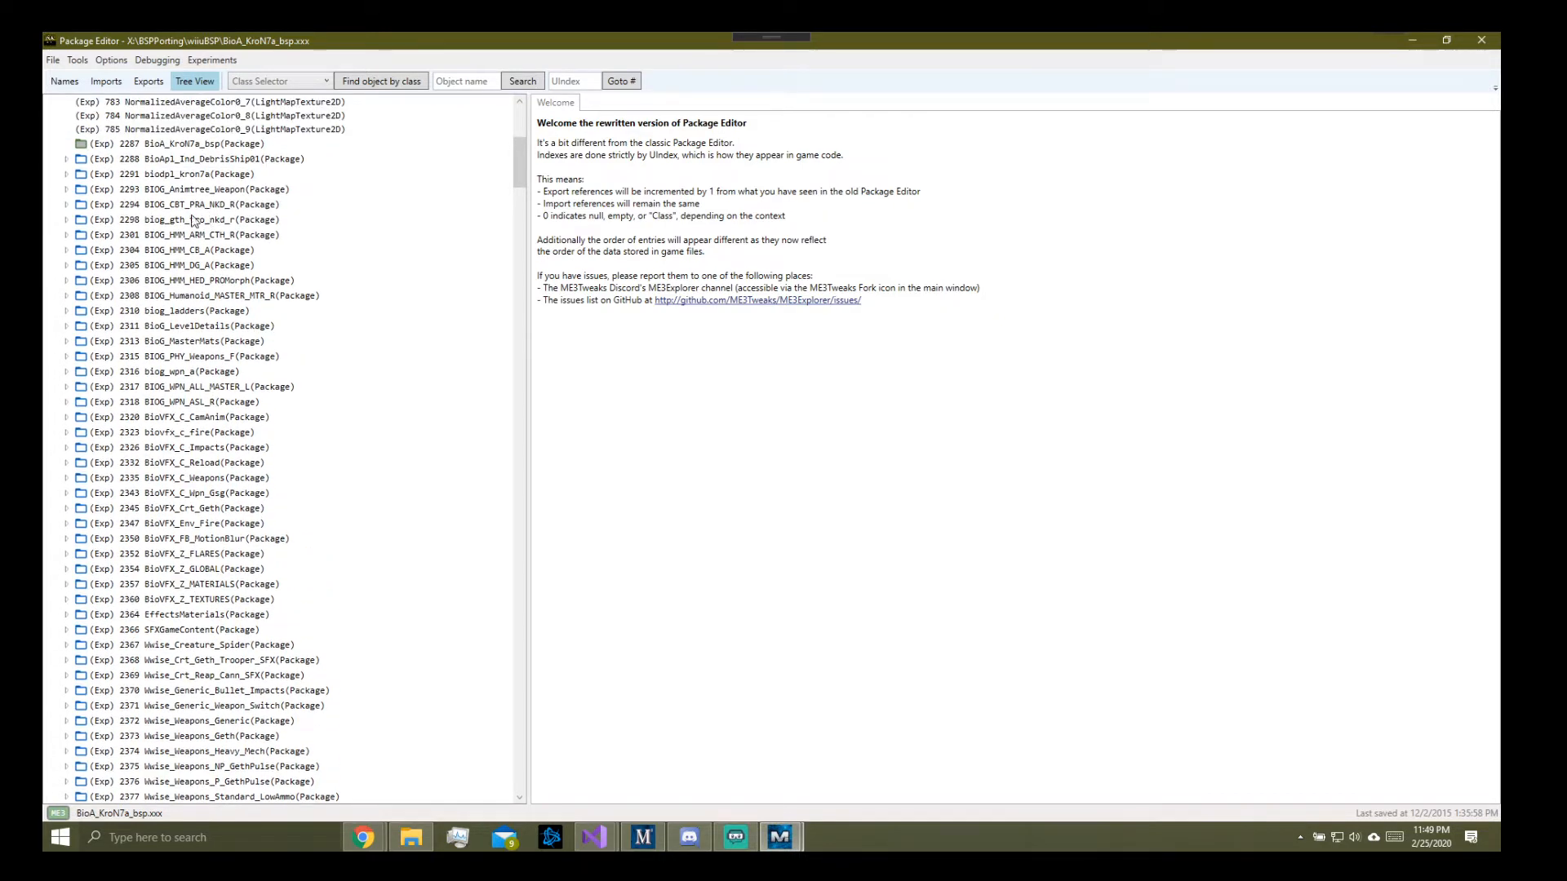
{"action": "mouse_move", "coordinate": [192, 222]}
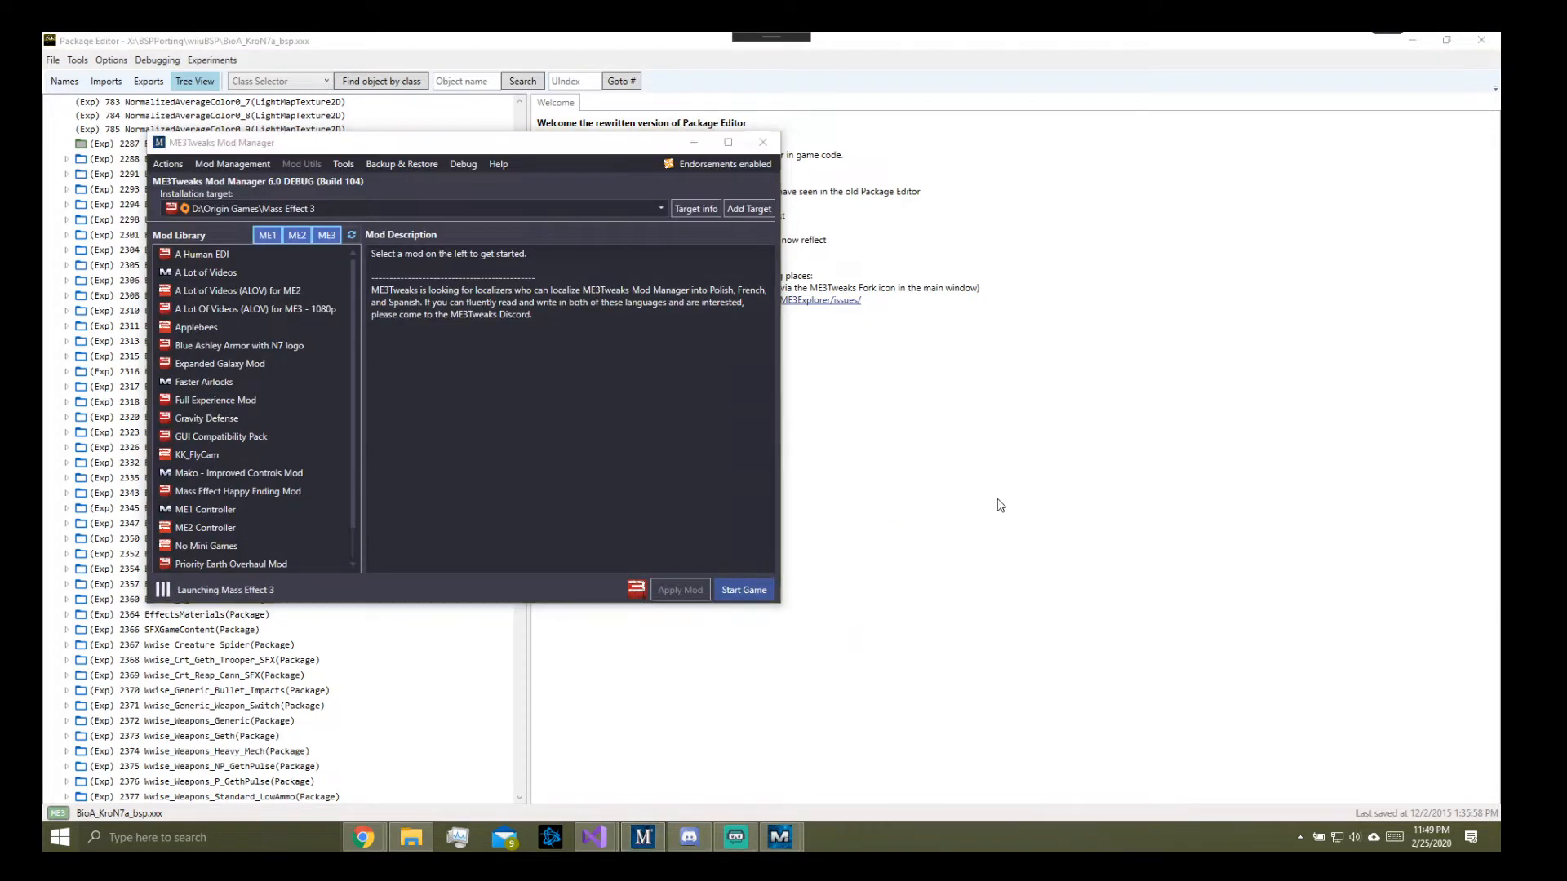
{"action": "mouse_move", "coordinate": [1114, 464]}
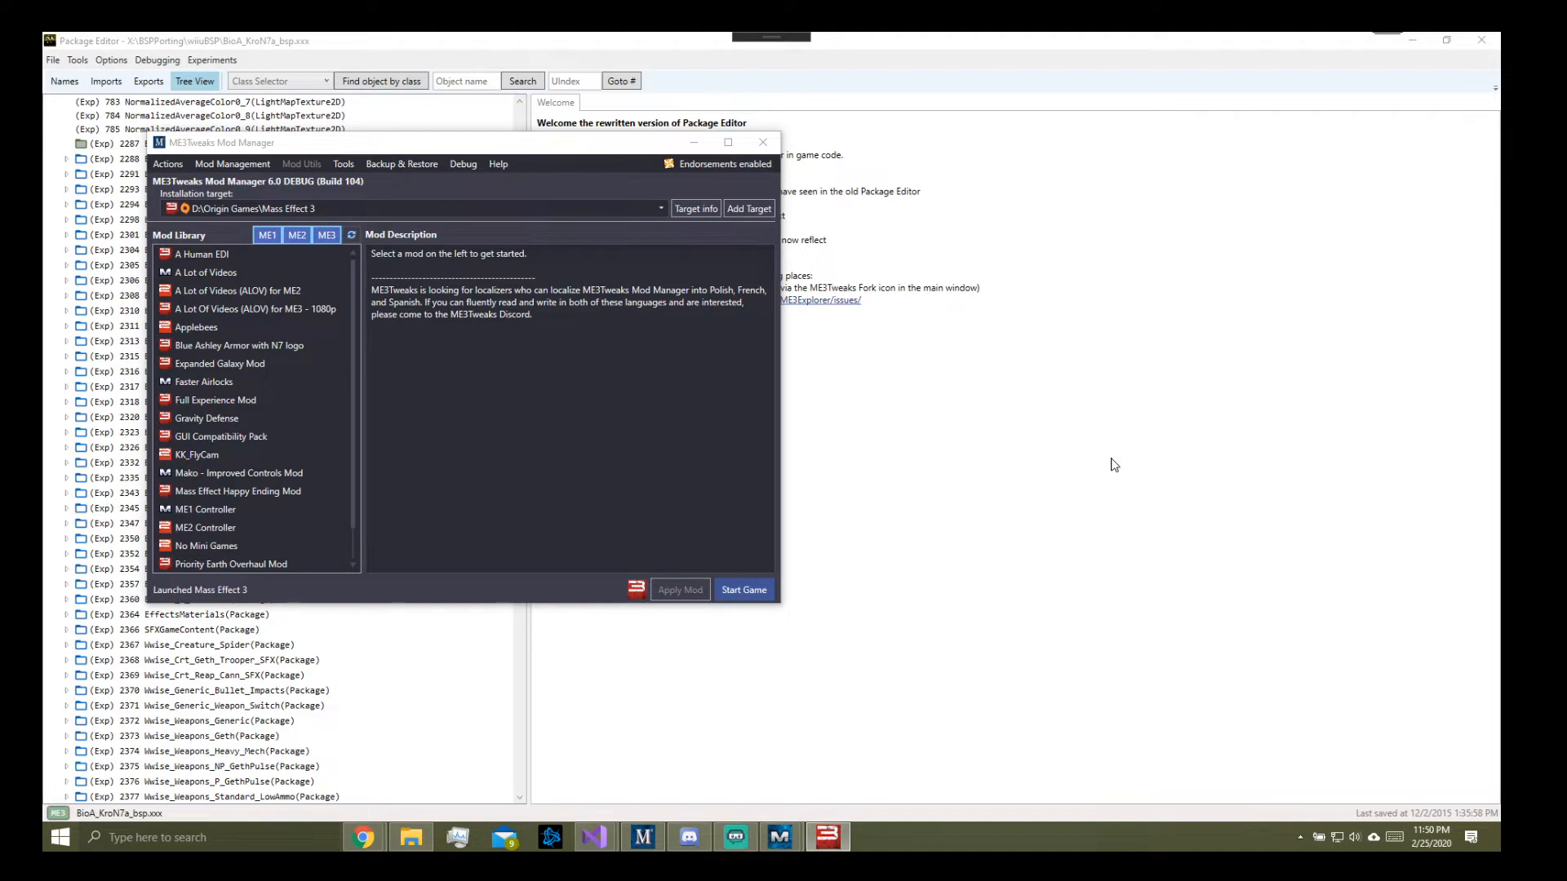
Step: Bring the launched Mass Effect 3 window into view at its title screen
{"action": "left_click", "coordinate": [743, 590]}
{"action": "type", "text": "at"}
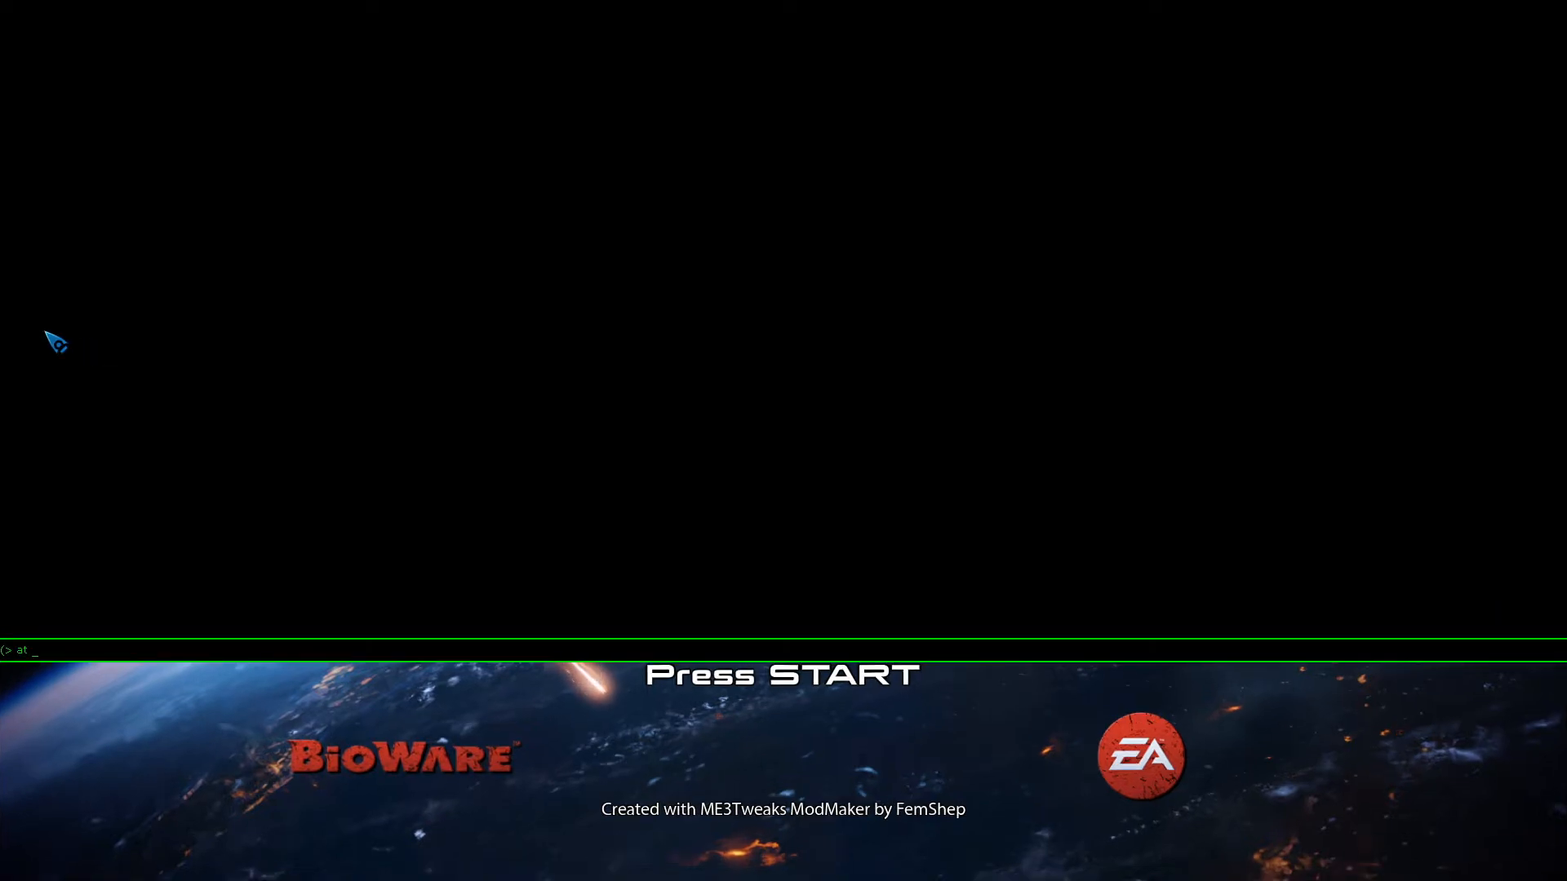
Step: Load the entrybsp map from the title screen via the console
{"action": "type", "text": "entrybsp"}
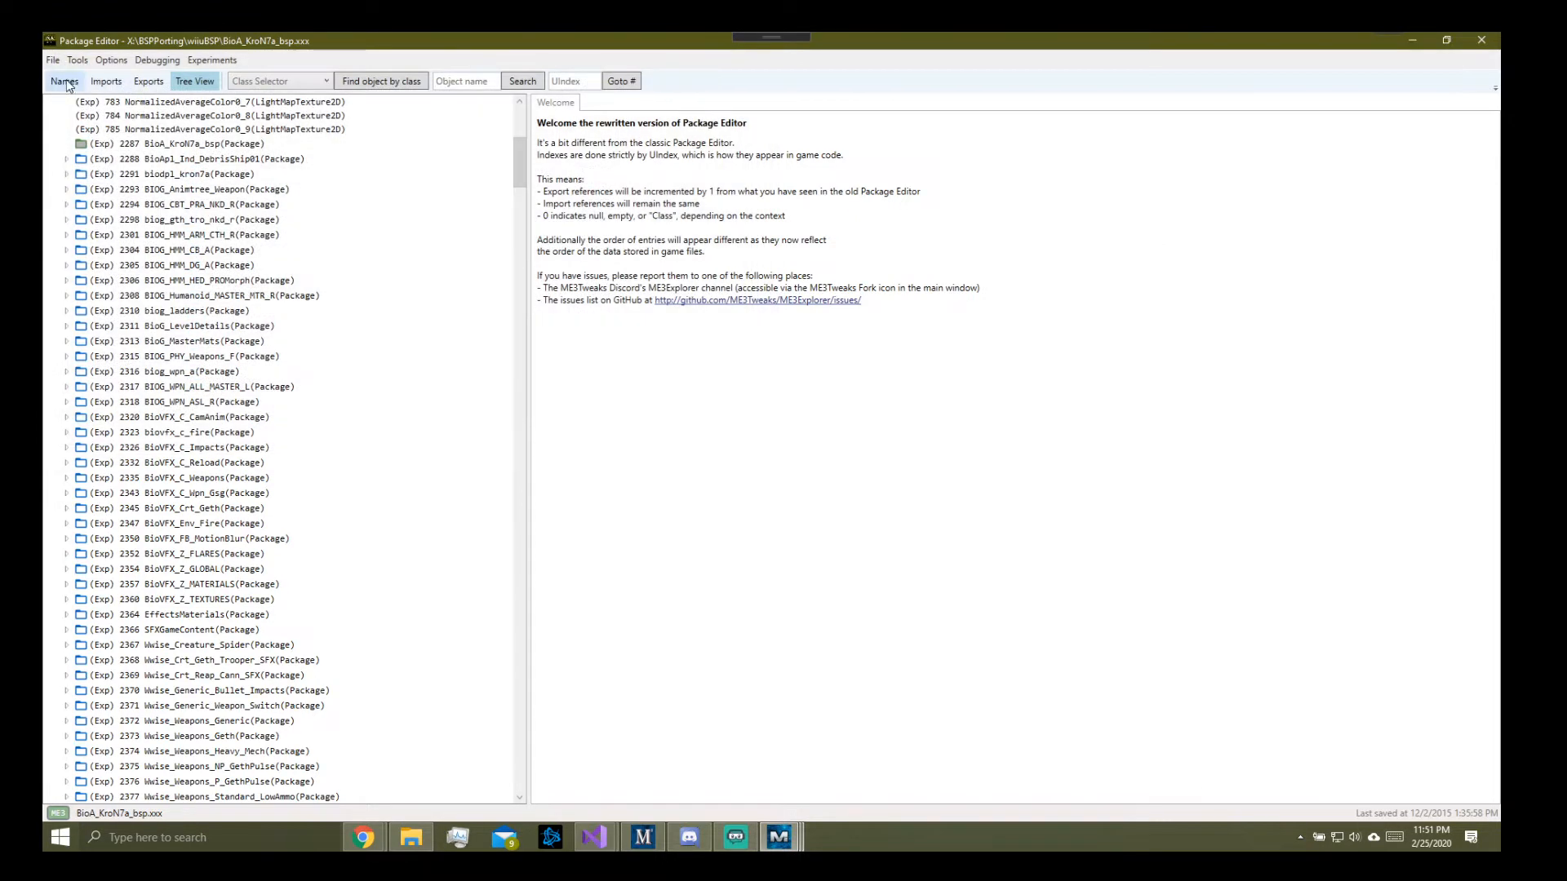
Step: Show the Names list of the open package in Package Editor
{"action": "left_click", "coordinate": [52, 59]}
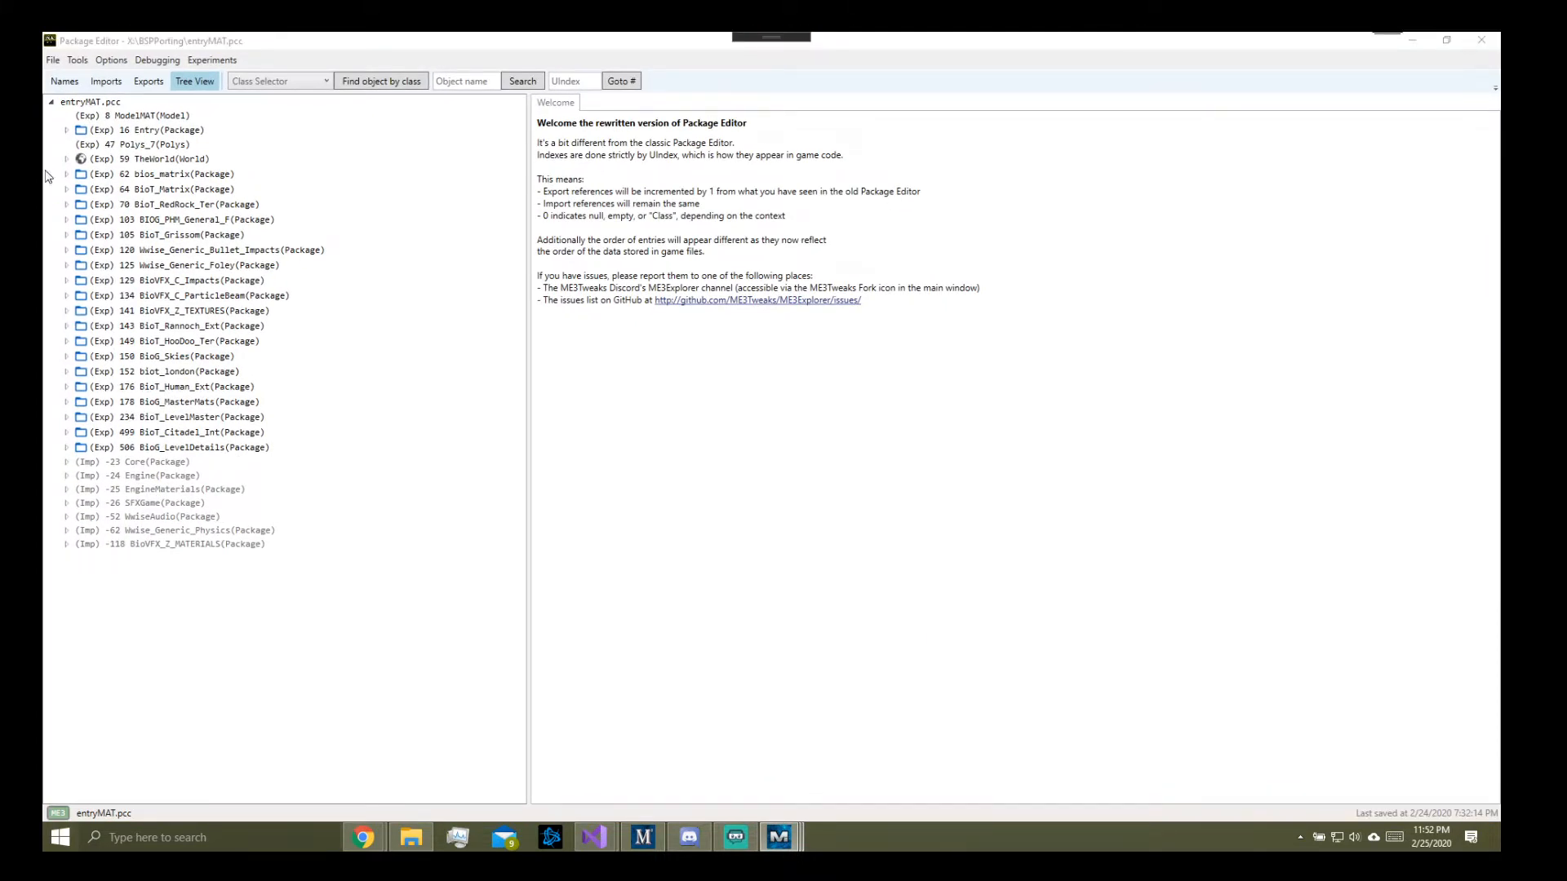
Step: Drop SkyLight_LC_0 onto StaticLightCollectionActor_14 under PersistentLevel, choosing 'Add only SkyLight_LC_0'
{"action": "left_click", "coordinate": [66, 157]}
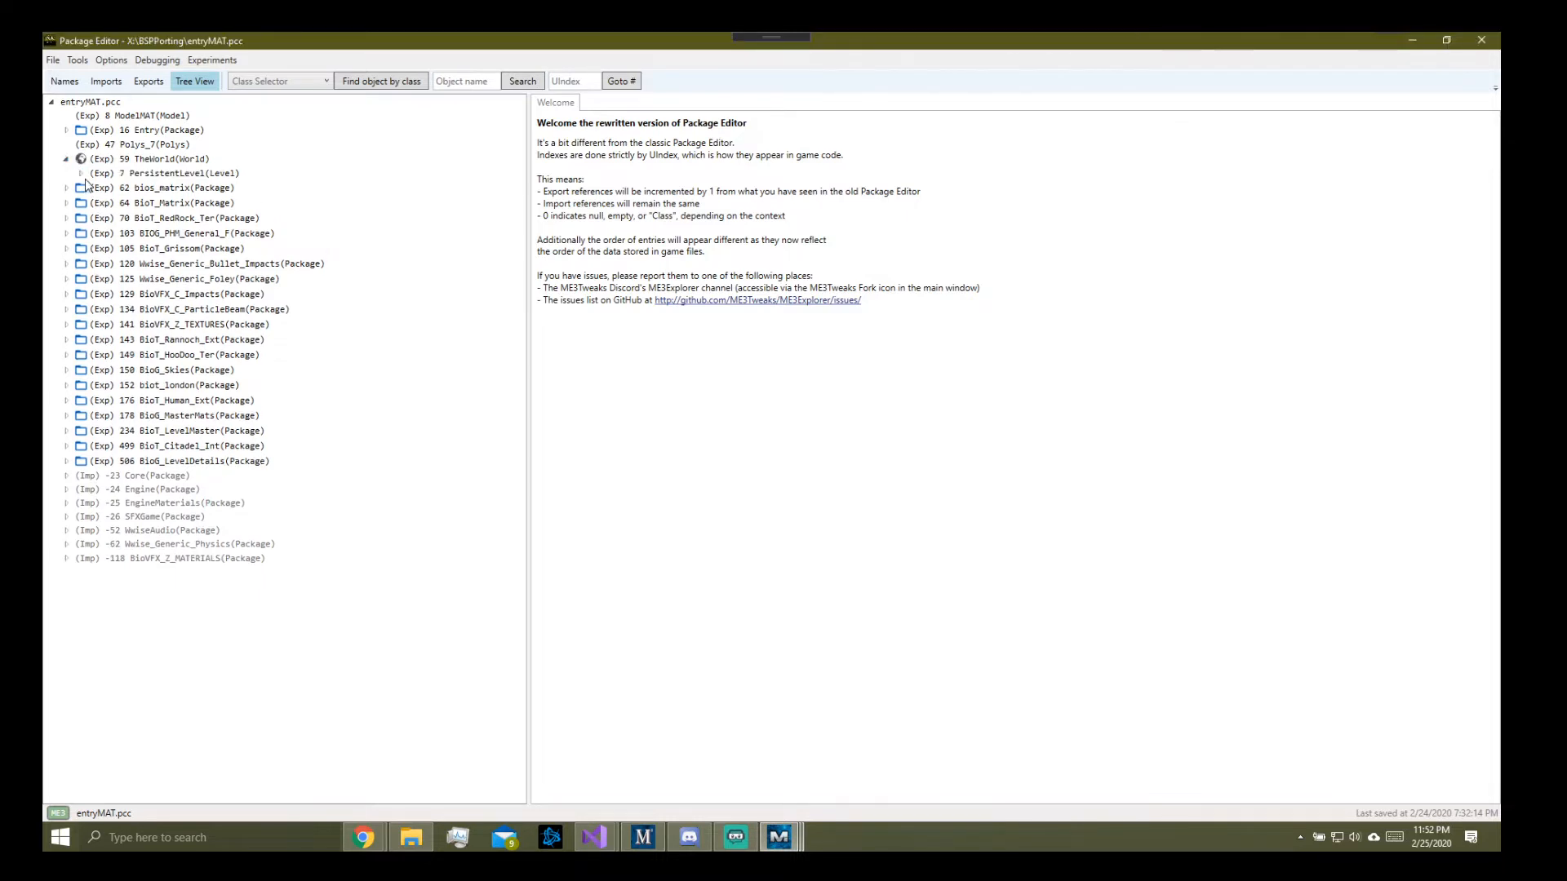
{"action": "left_click", "coordinate": [81, 173]}
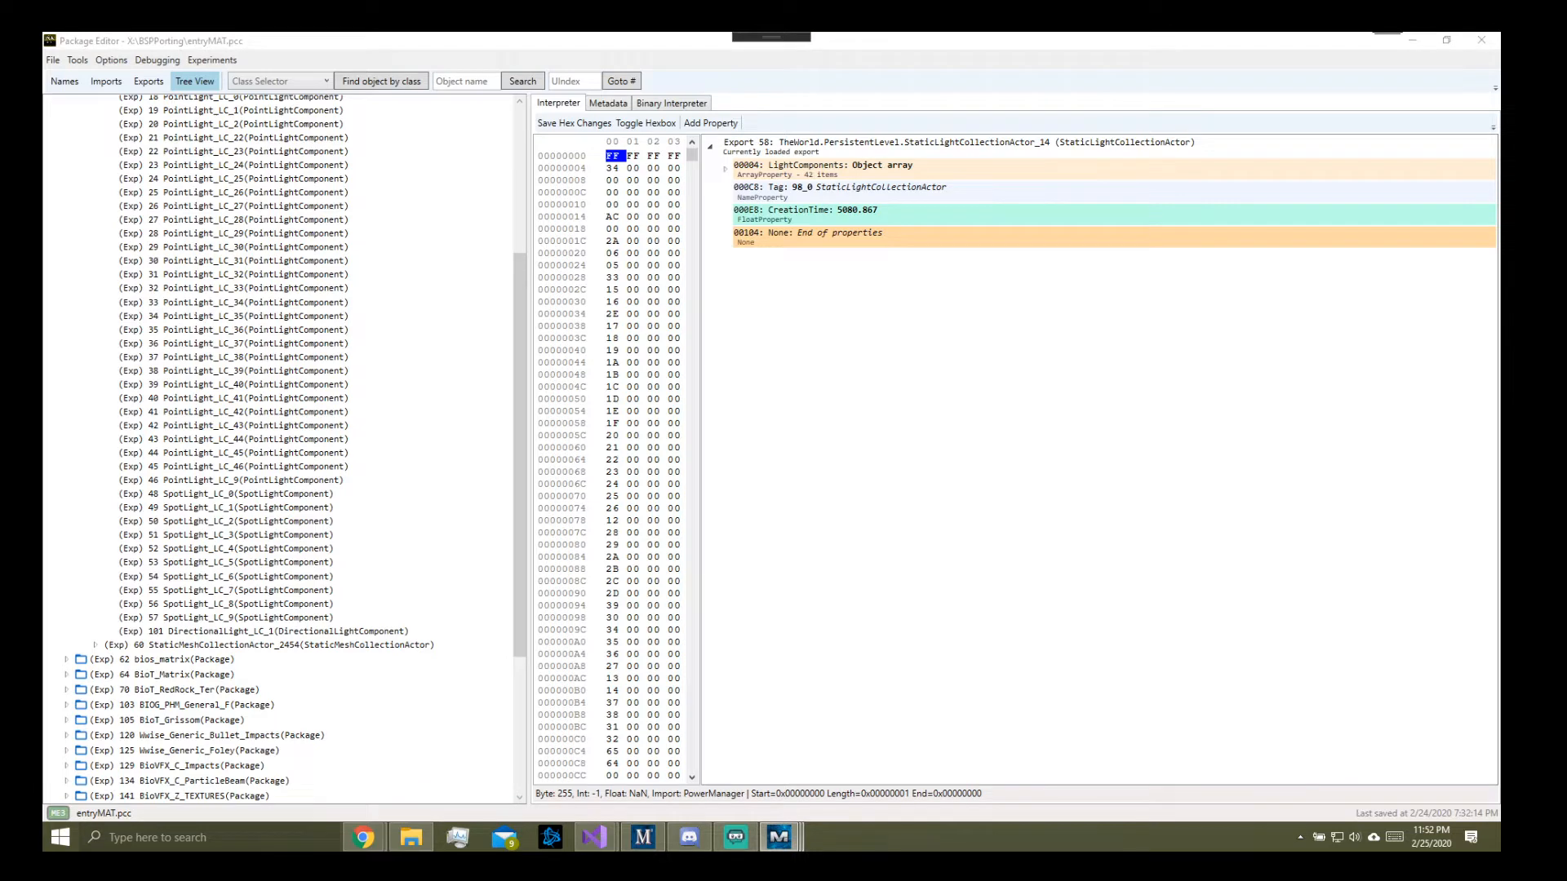
{"action": "left_click", "coordinate": [255, 233]}
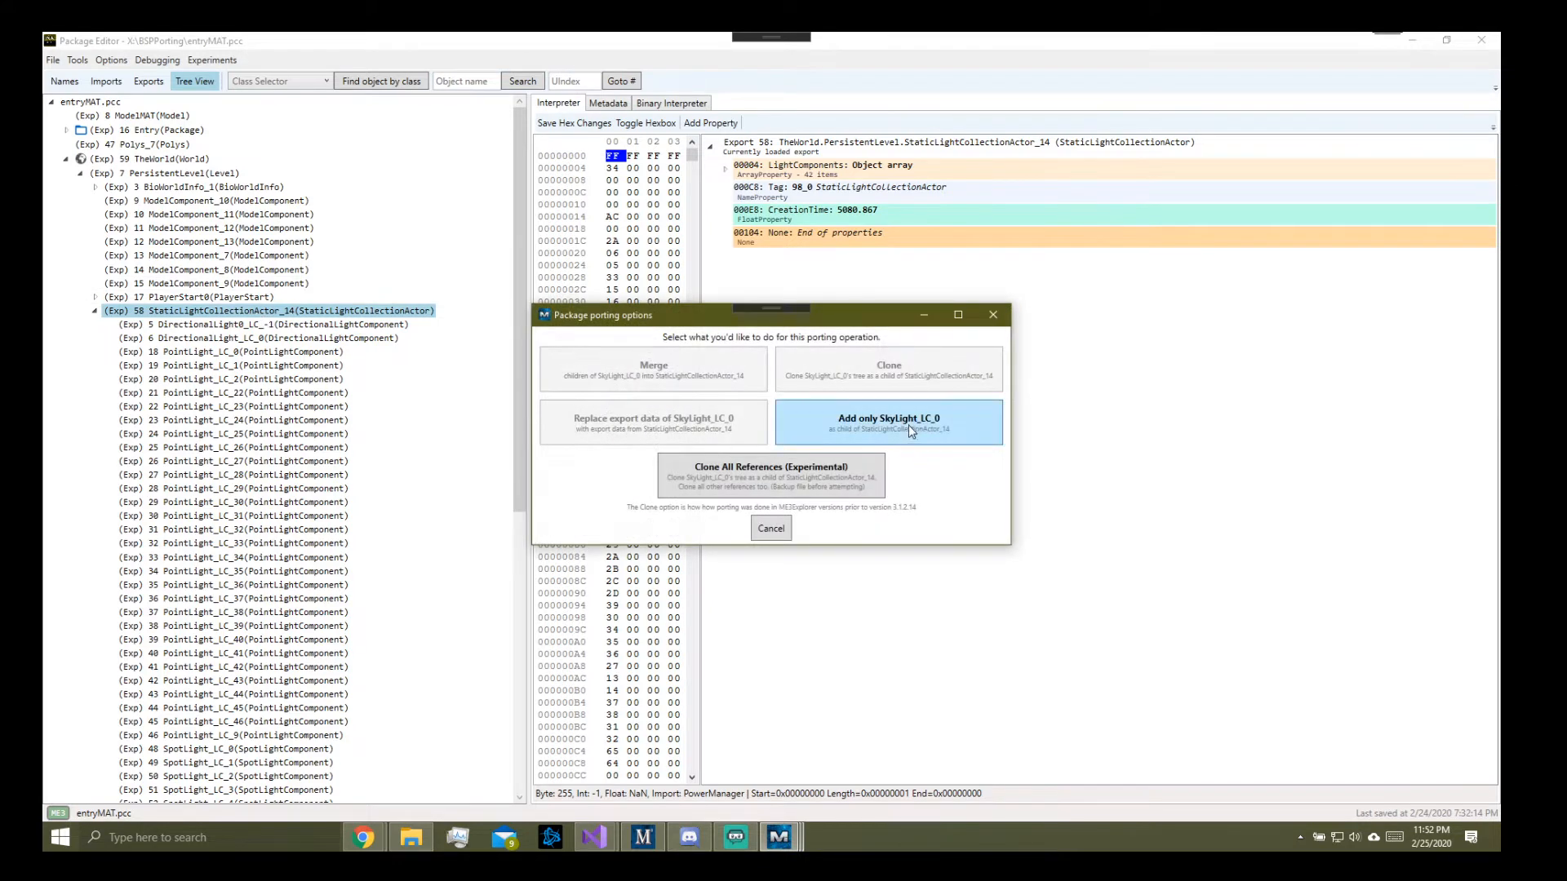
{"action": "left_click", "coordinate": [887, 421]}
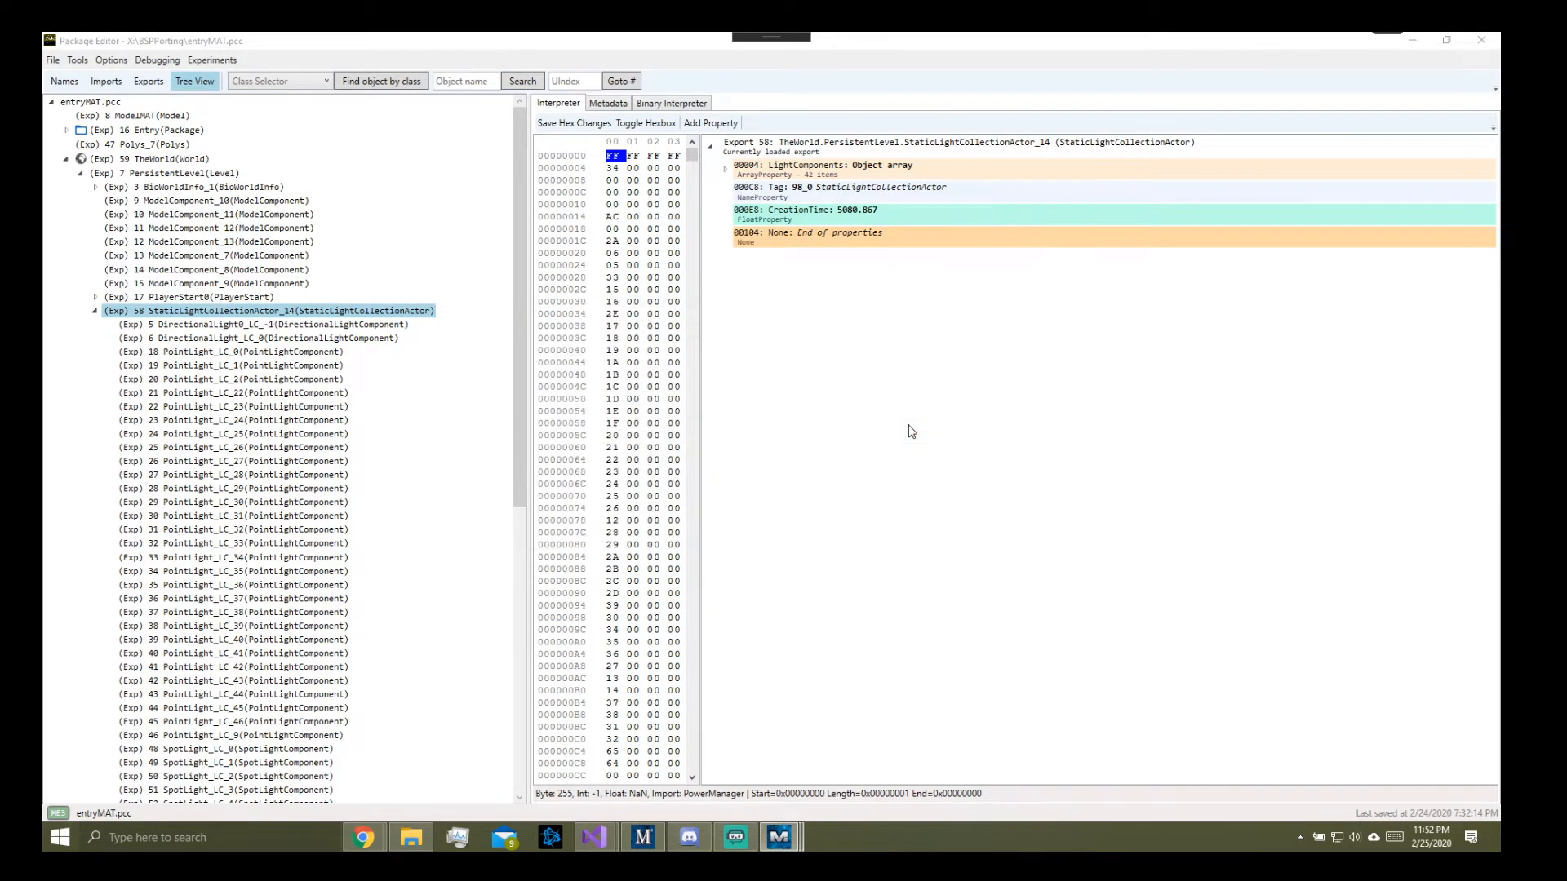
{"action": "left_click", "coordinate": [234, 503]}
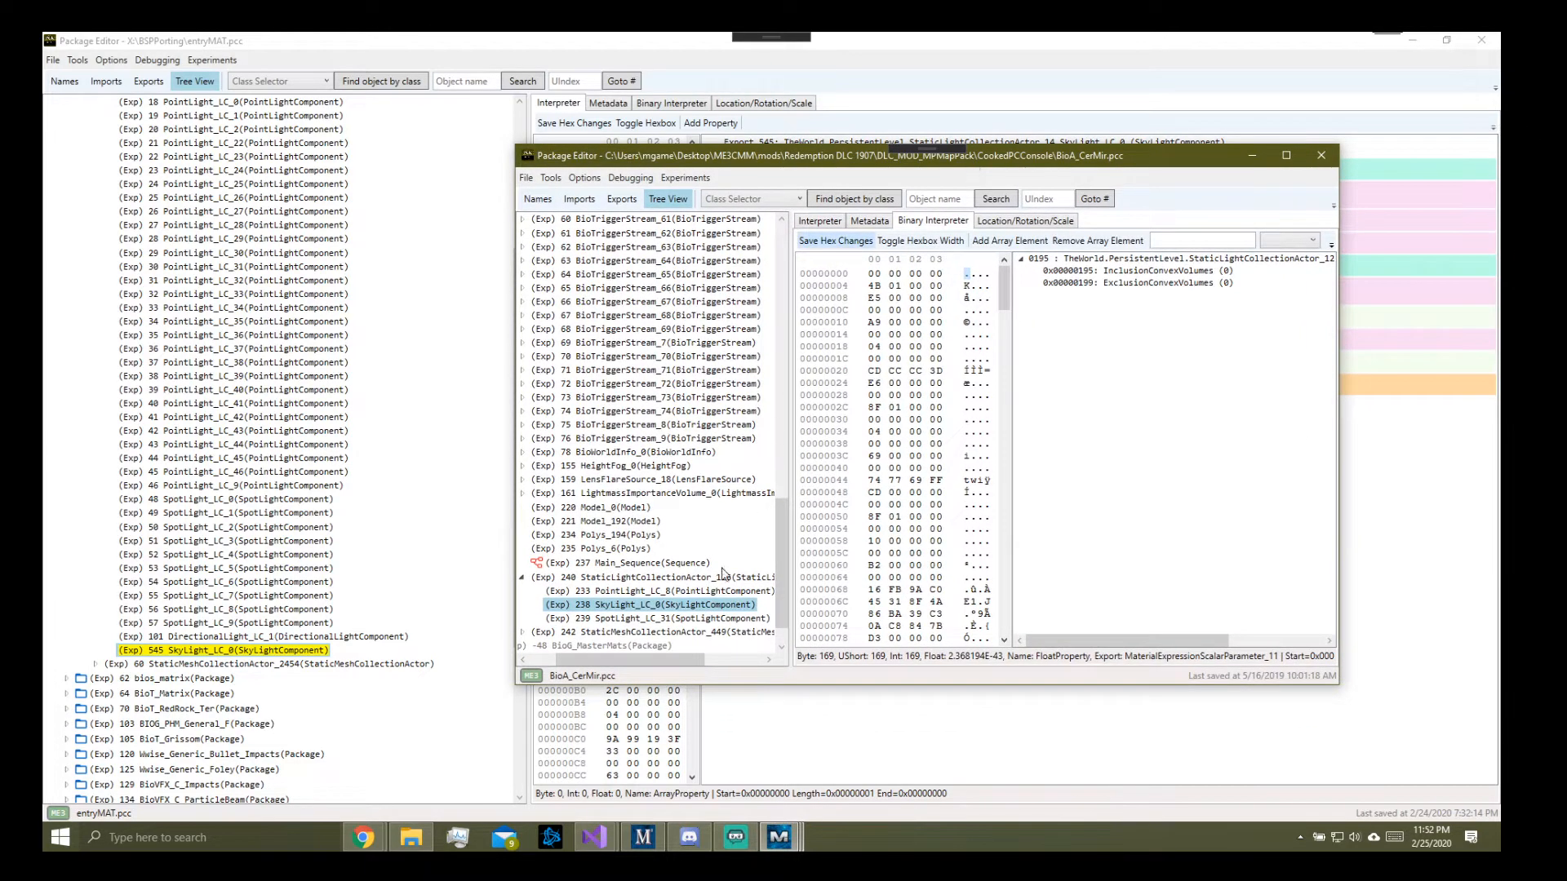
{"action": "left_click", "coordinate": [650, 577]}
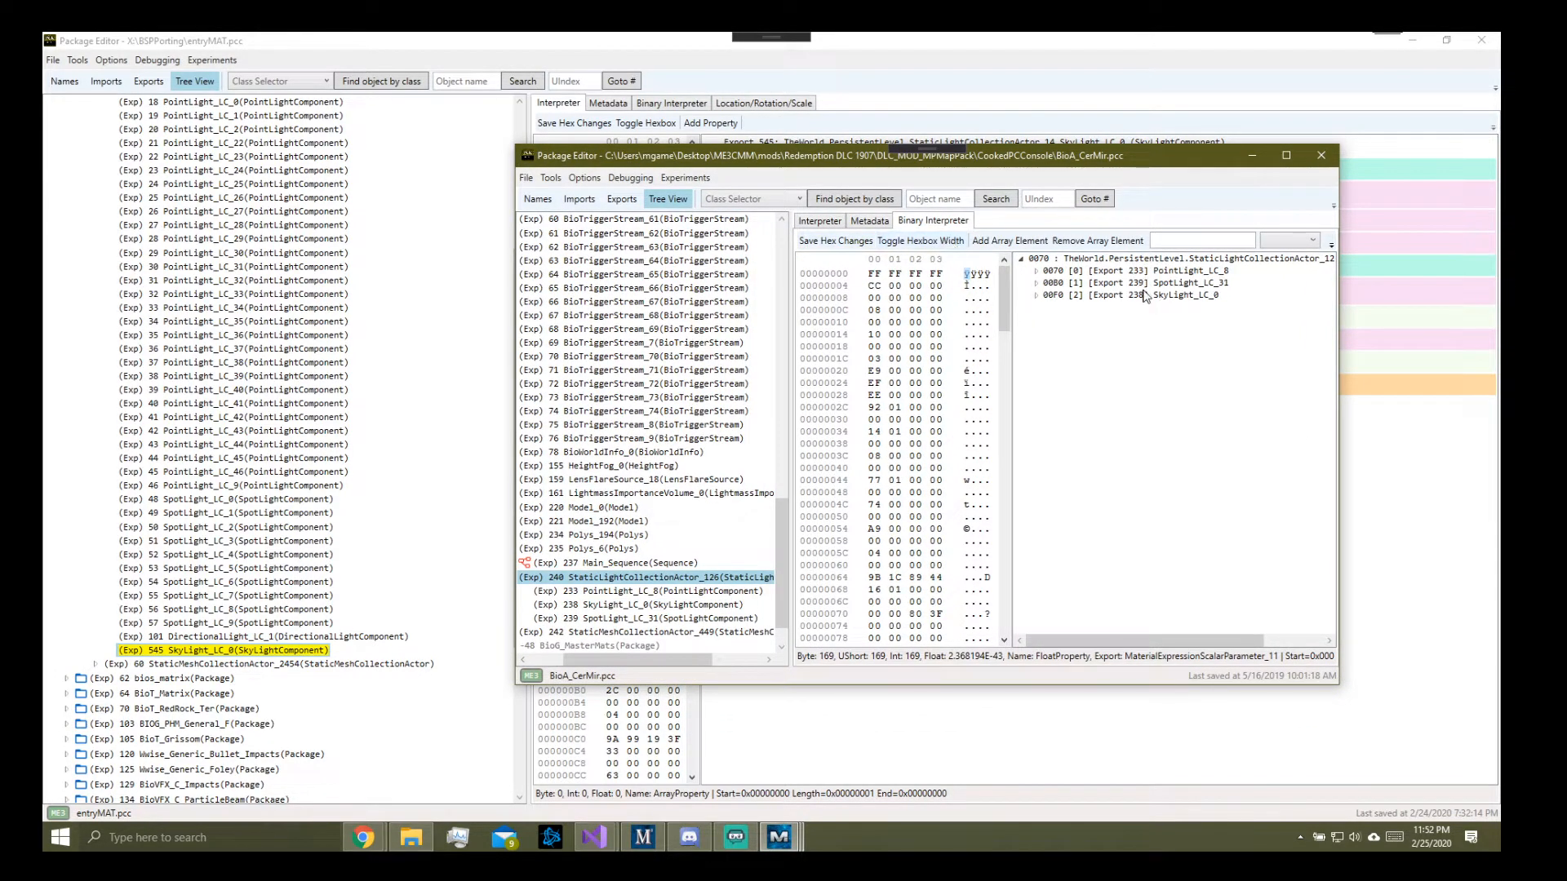
{"action": "left_click", "coordinate": [1035, 295]}
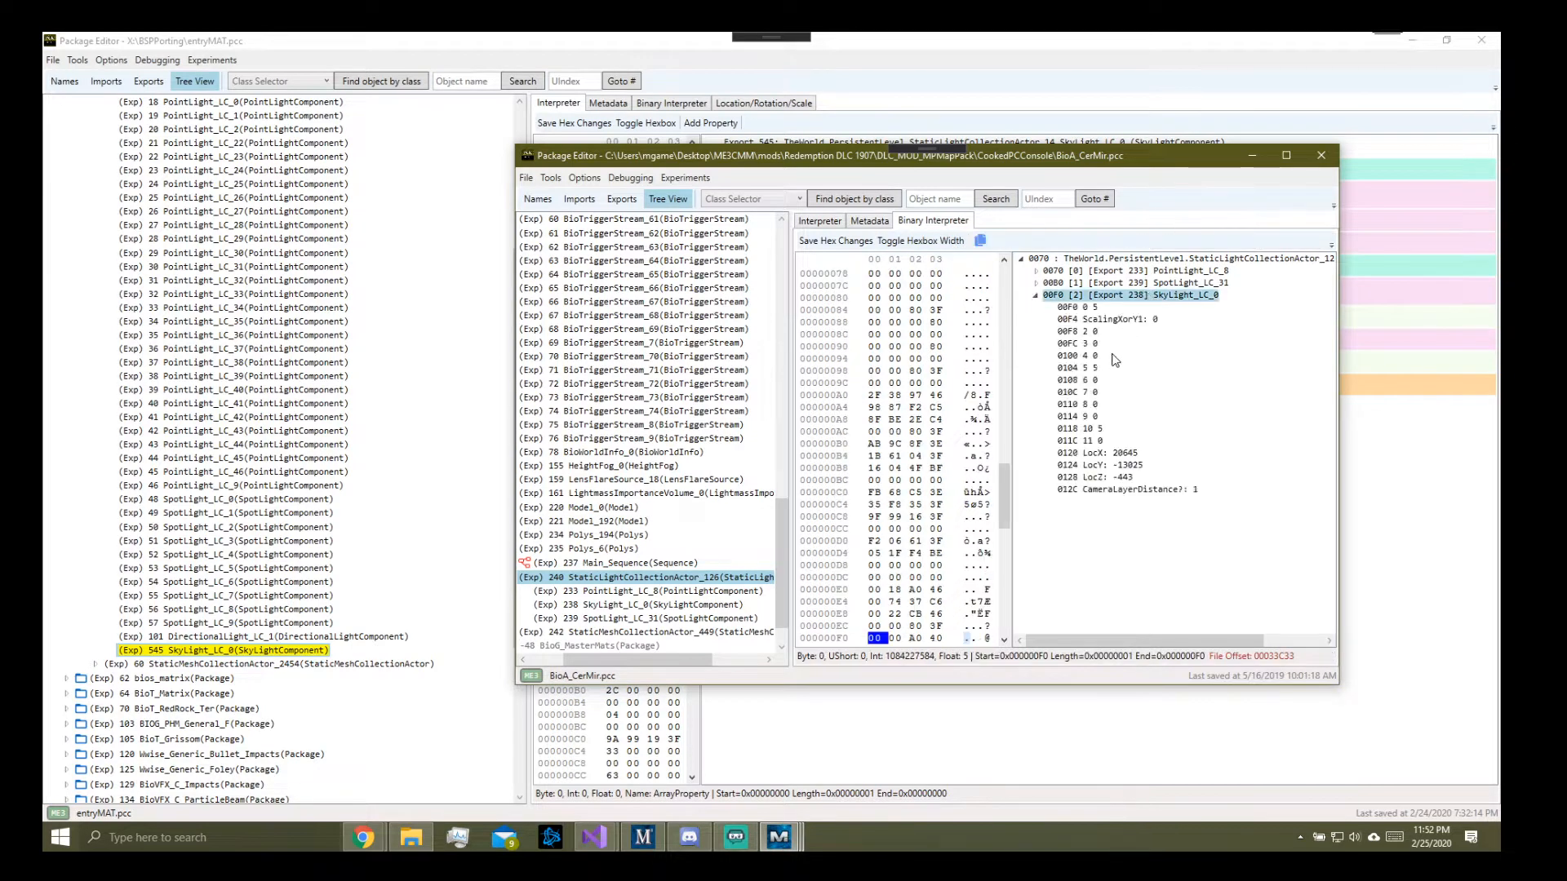
{"action": "scroll", "scroll_direction": "down", "scroll_amount": 3}
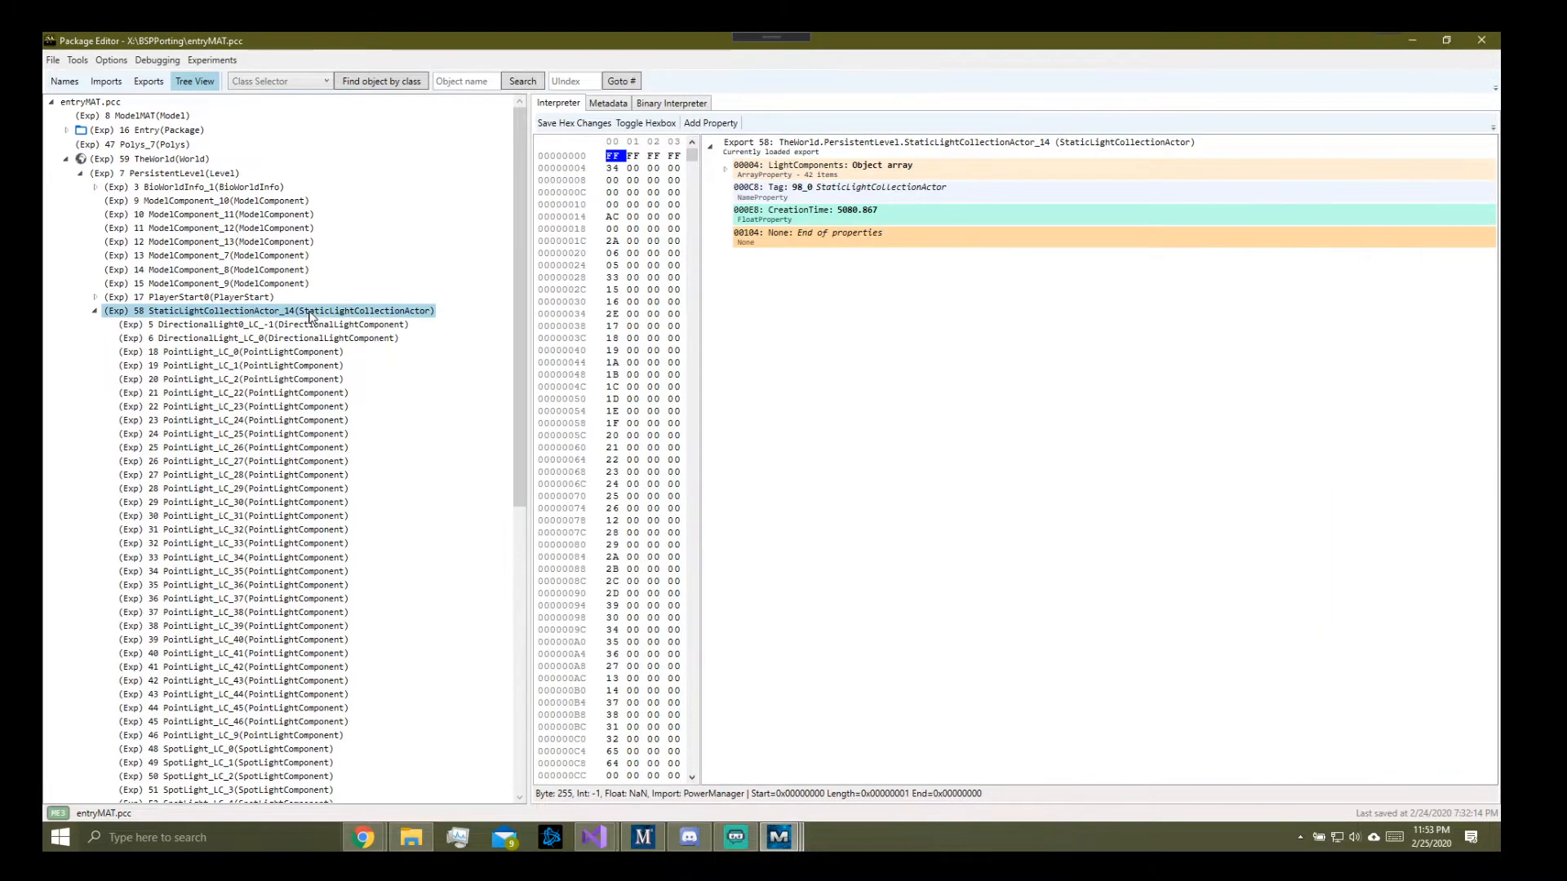
Step: Inspect the actor's LightComponents binary array and add an element, bringing it to 43 entries
{"action": "left_click", "coordinate": [671, 103]}
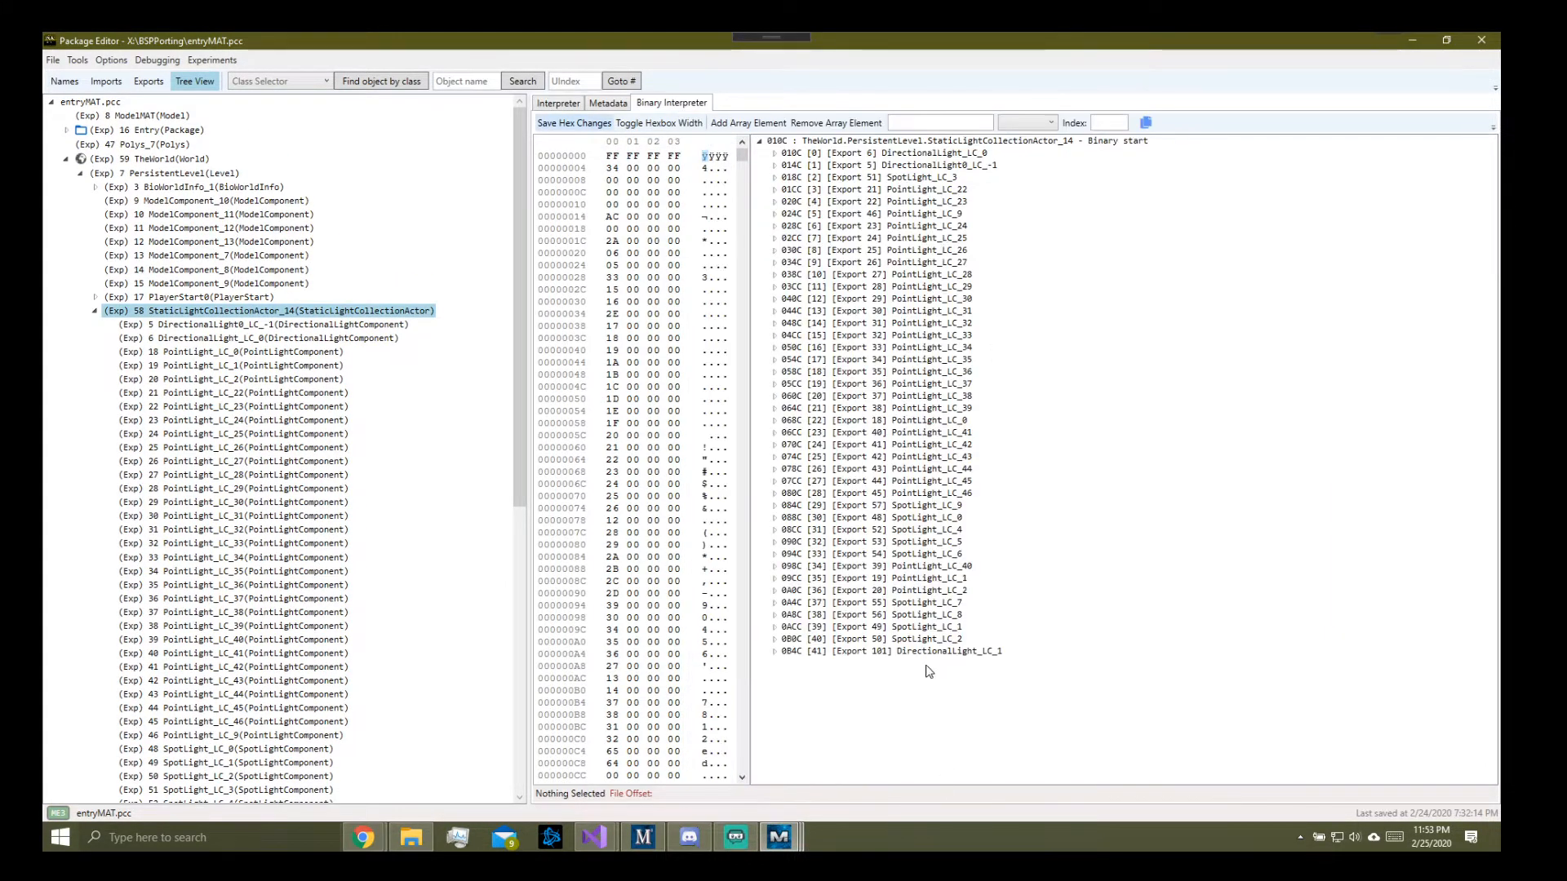
{"action": "left_click", "coordinate": [894, 650]}
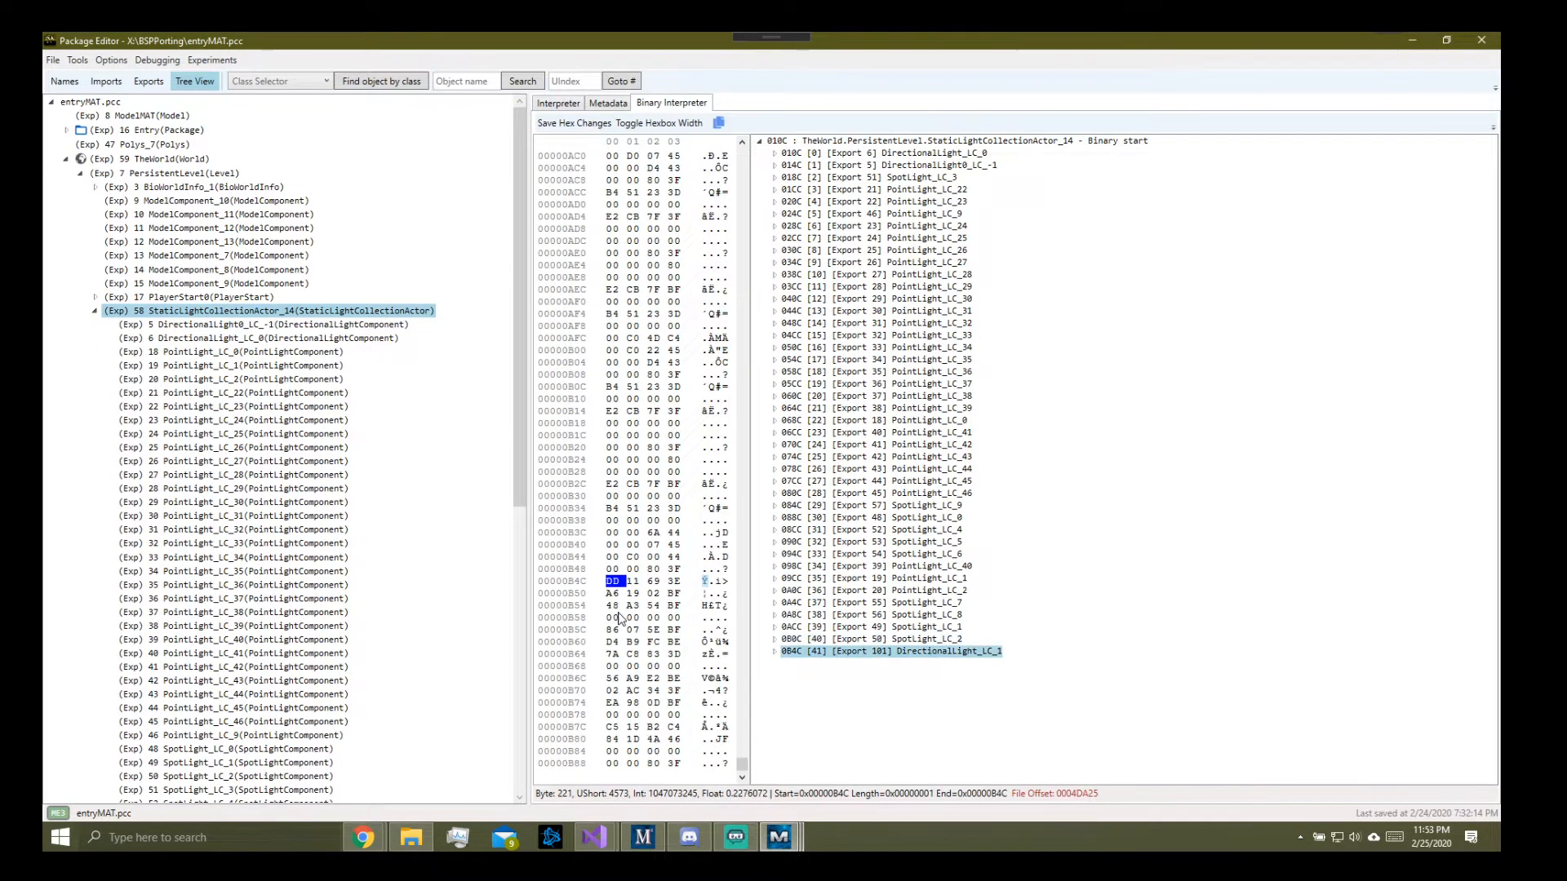
{"action": "scroll", "scroll_direction": "down", "scroll_amount": 3}
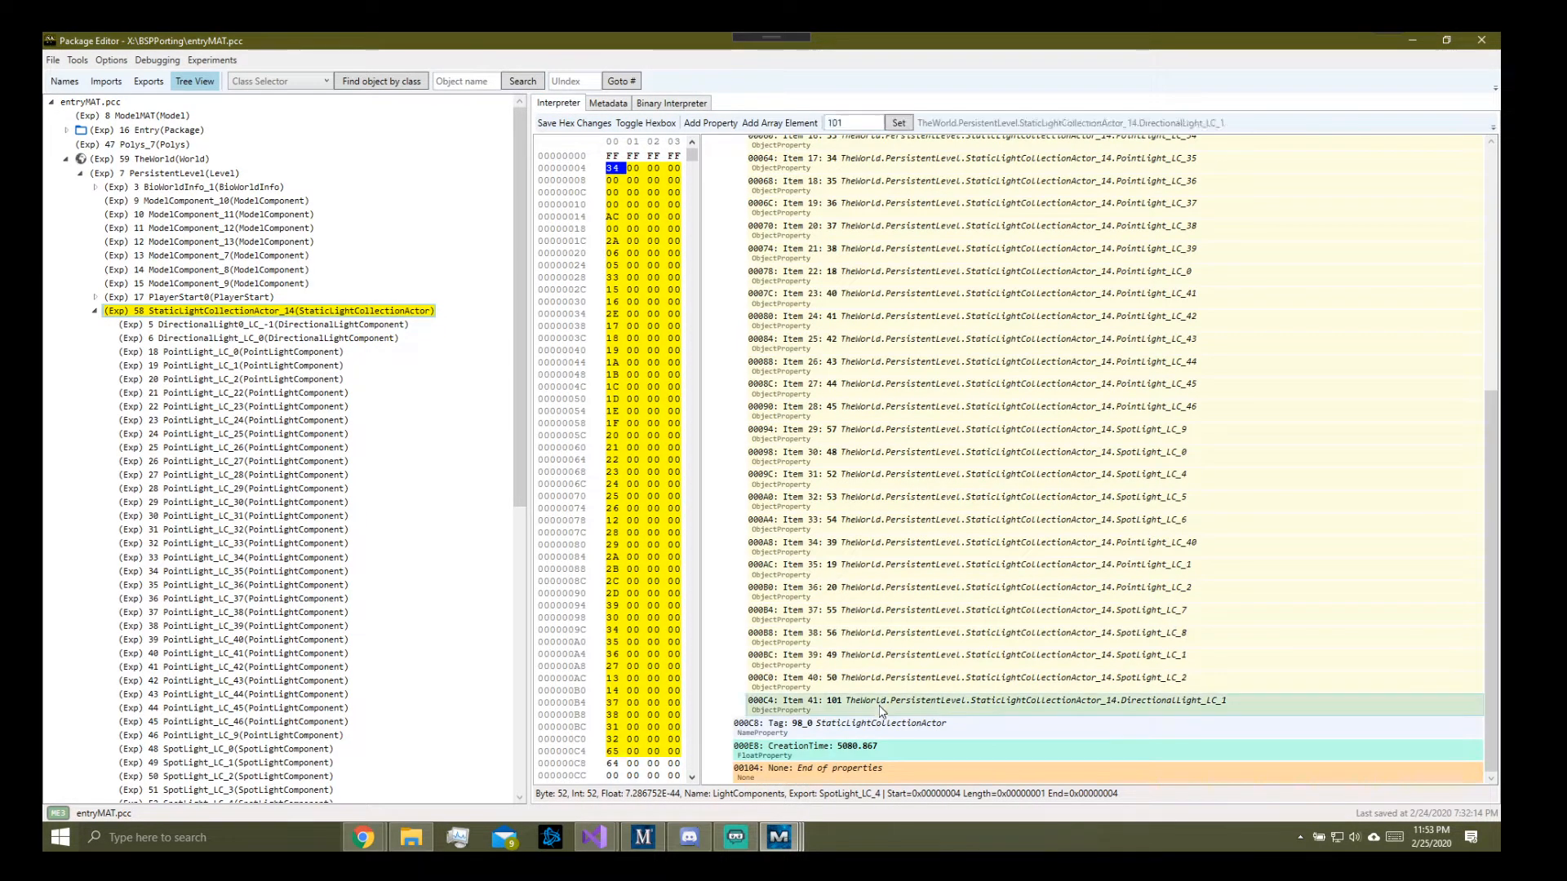
{"action": "scroll", "scroll_direction": "up", "scroll_amount": 3}
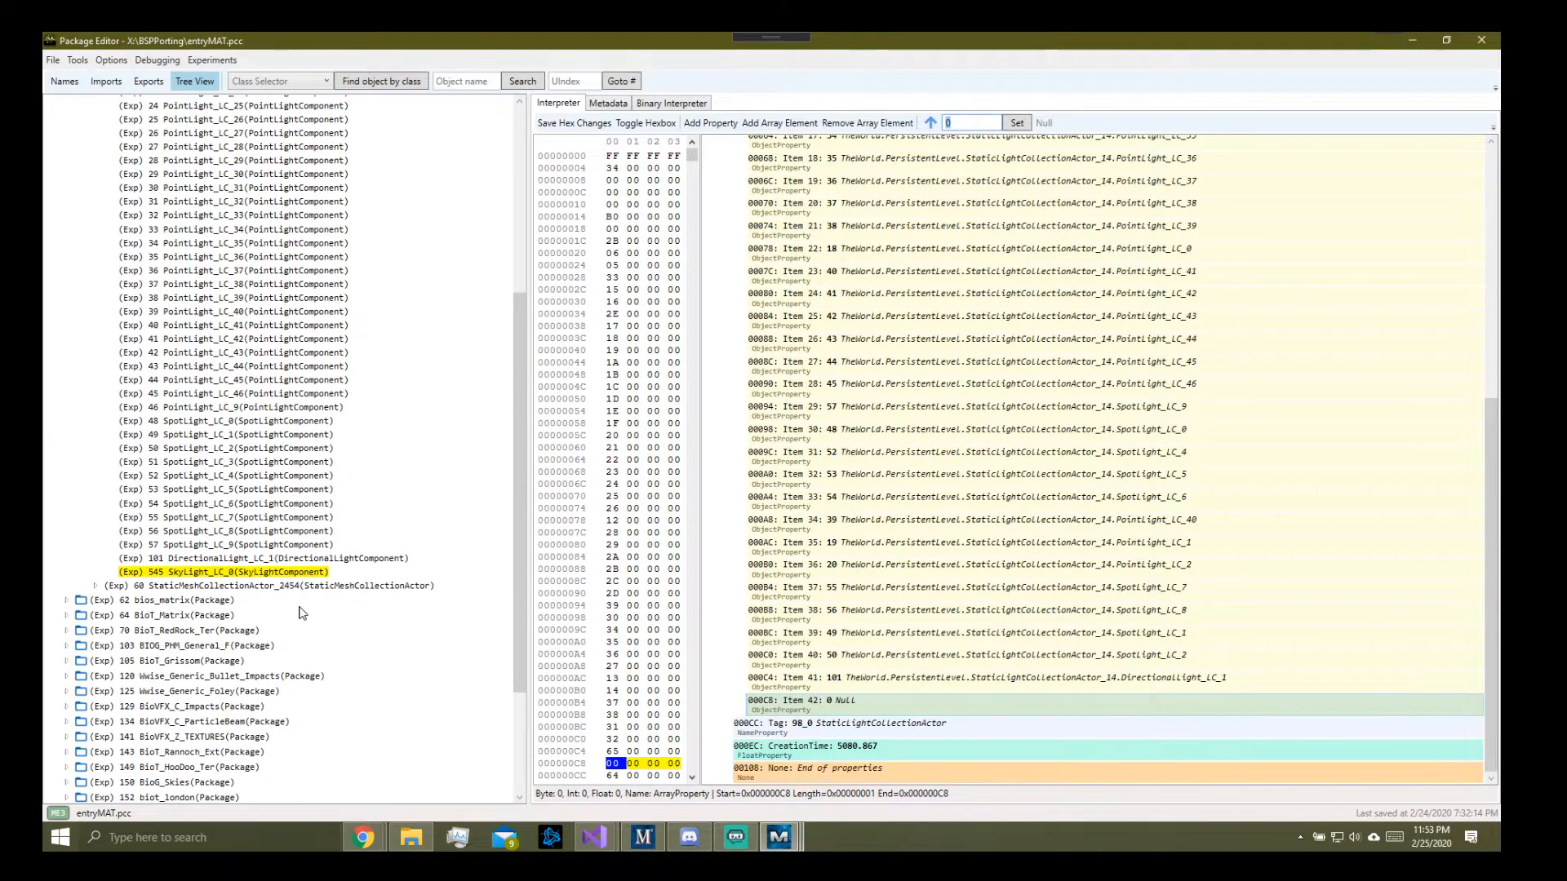
{"action": "mouse_move", "coordinate": [936, 152]}
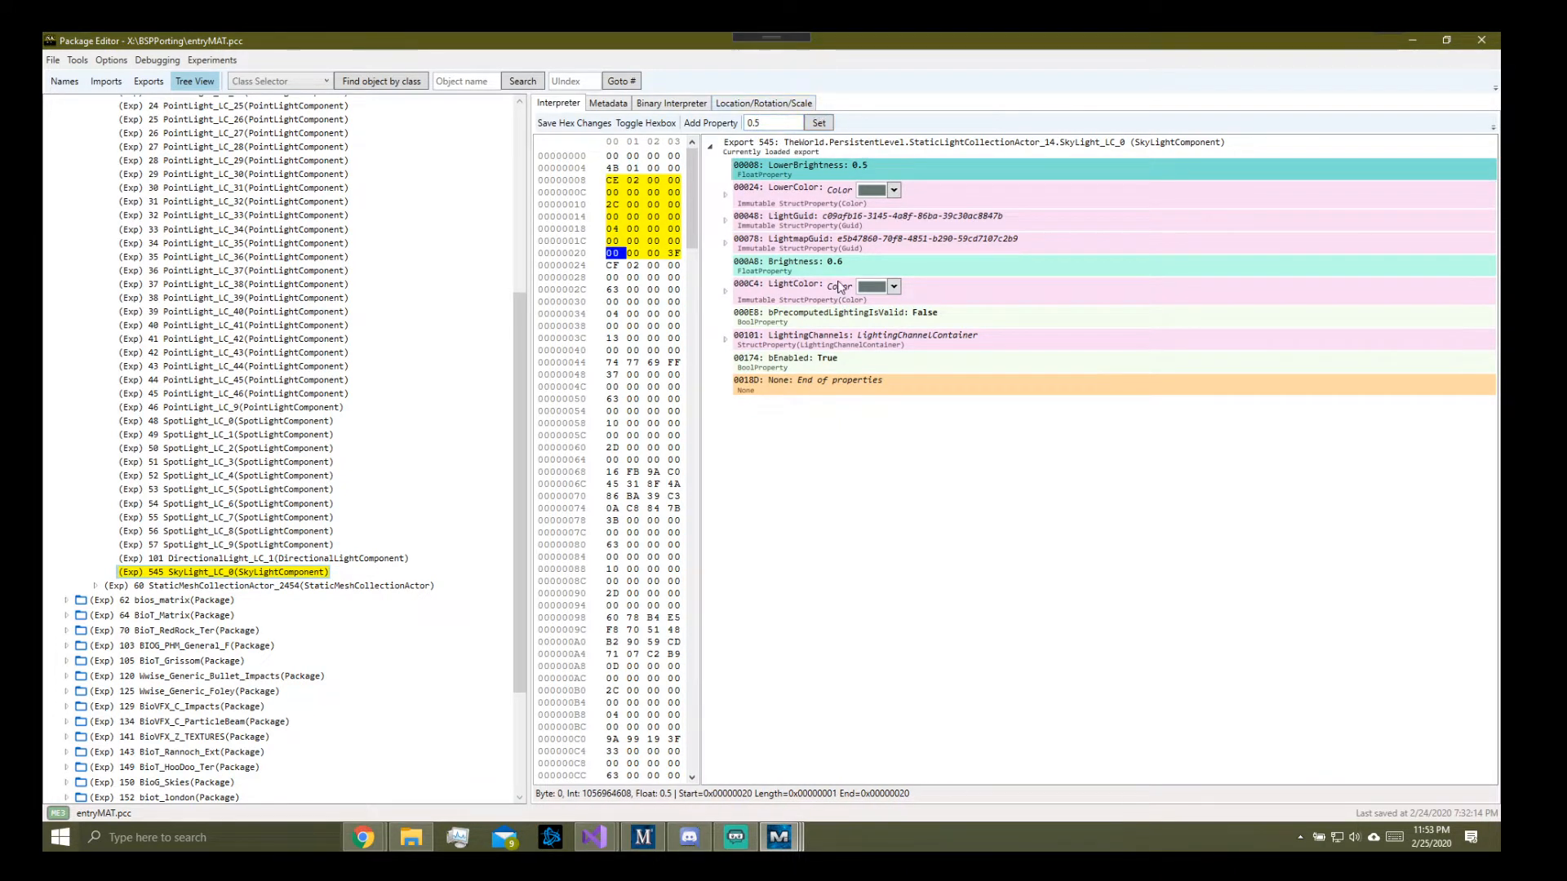
Step: Set SkyLight_LC_0's LightingChannels BSP flag to True
{"action": "left_click", "coordinate": [790, 265]}
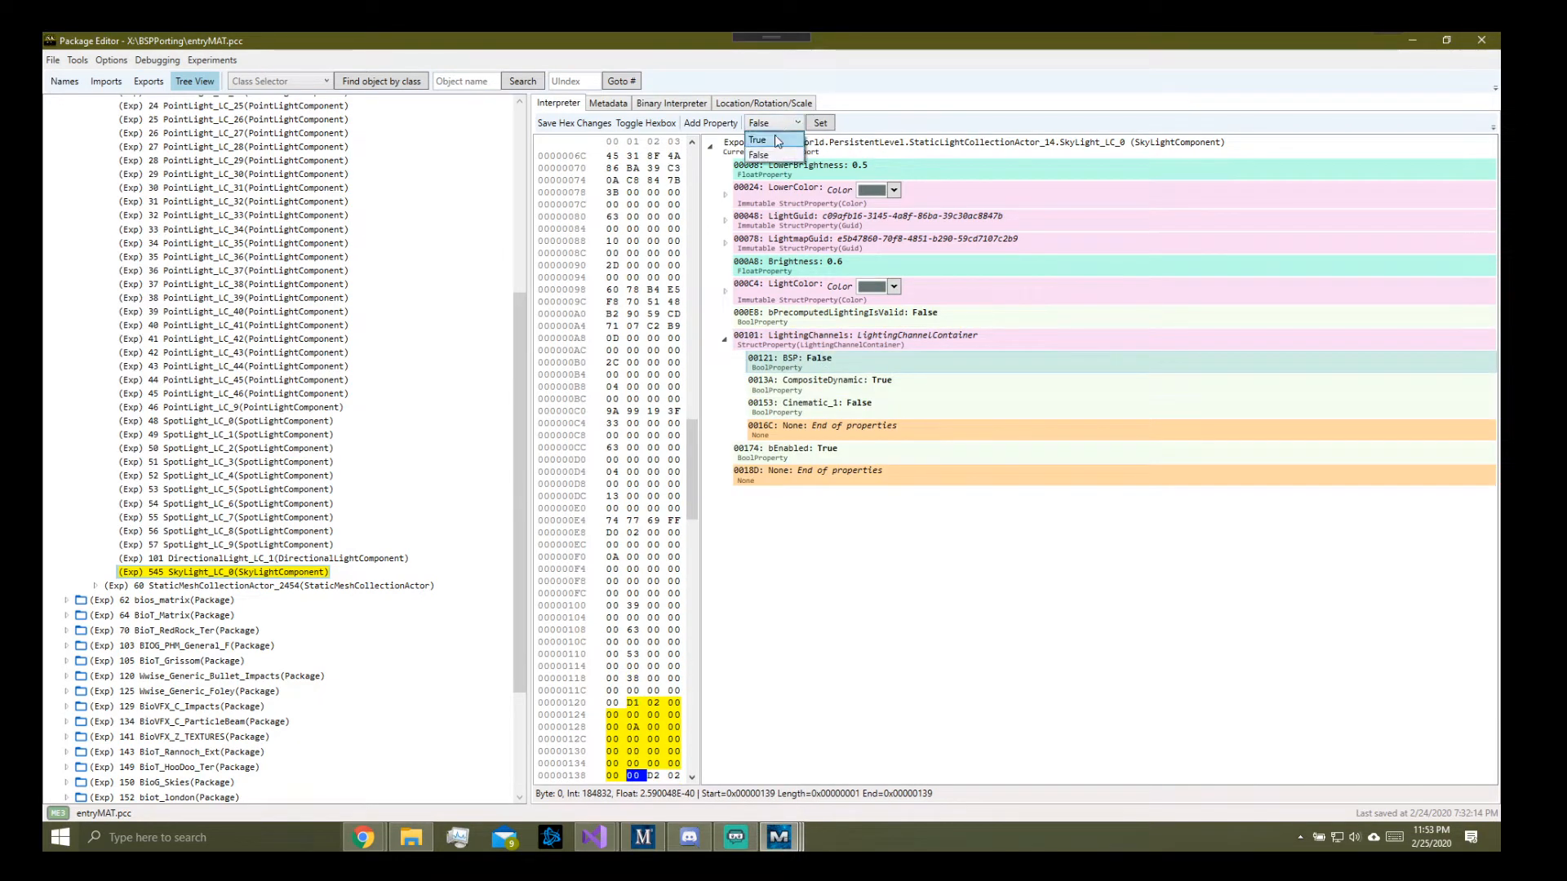
{"action": "left_click", "coordinate": [757, 139]}
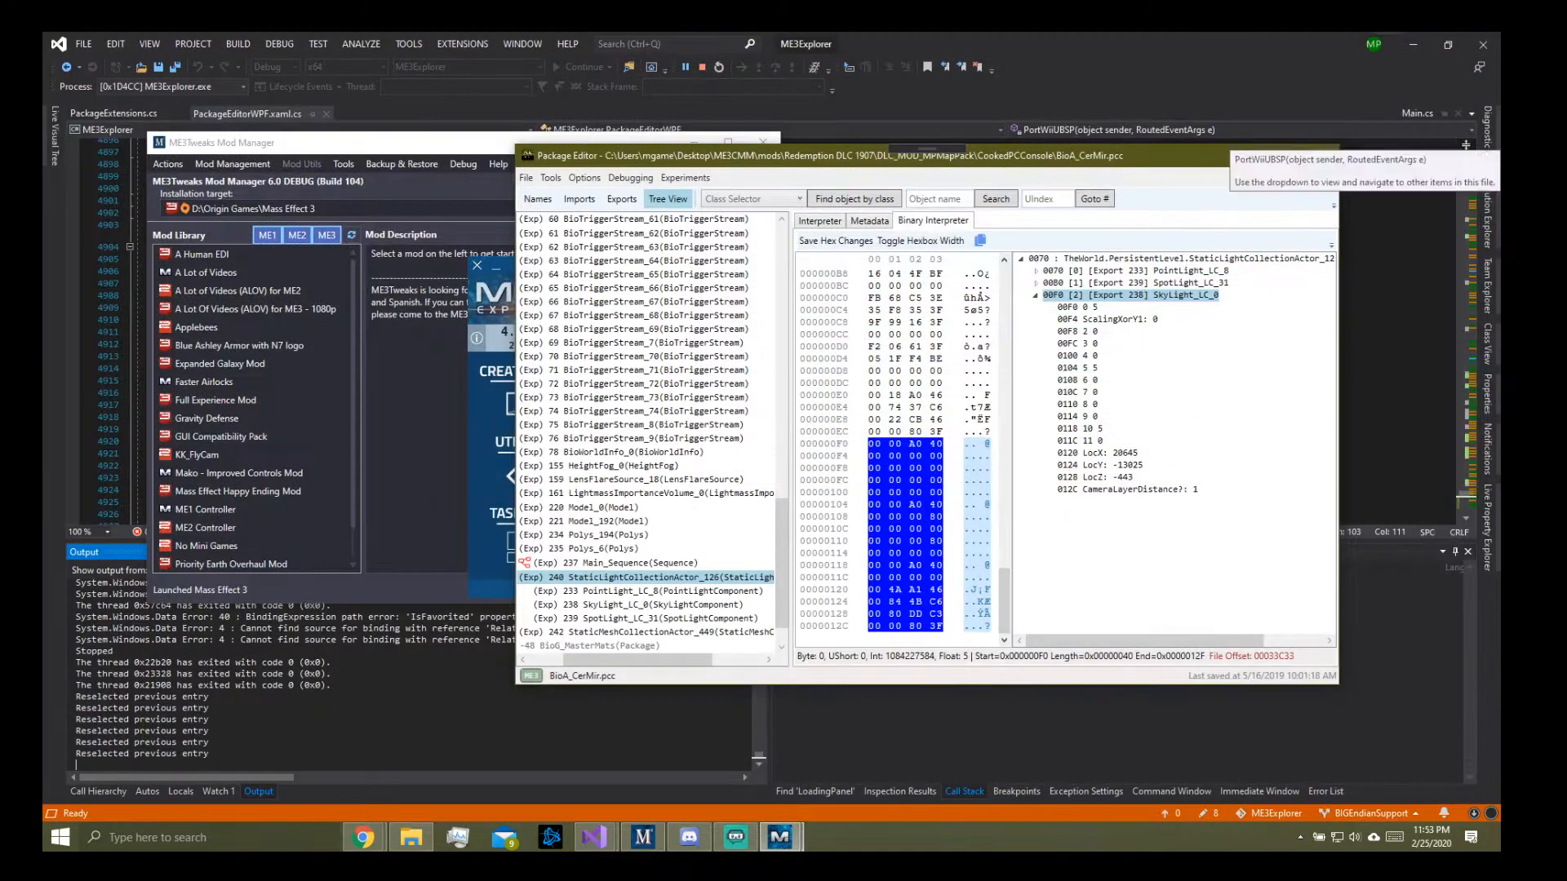
Step: Run the 'MGAMERZ - Port WiiU BSPs to Entry' experiment to port the Wii U BSP data
{"action": "left_click", "coordinate": [686, 177]}
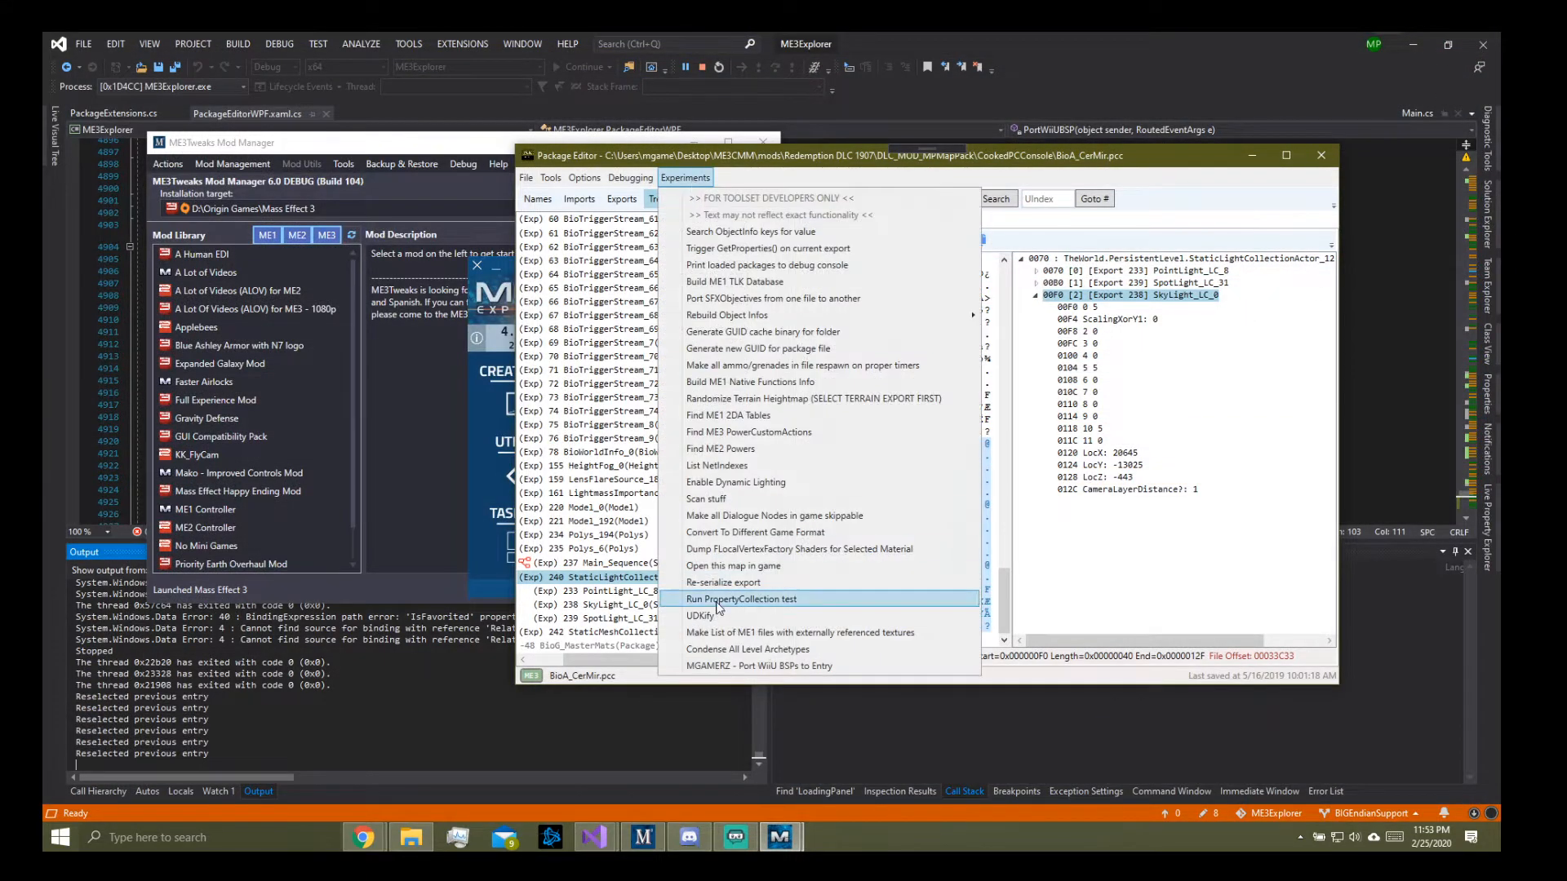
{"action": "left_click", "coordinate": [742, 598]}
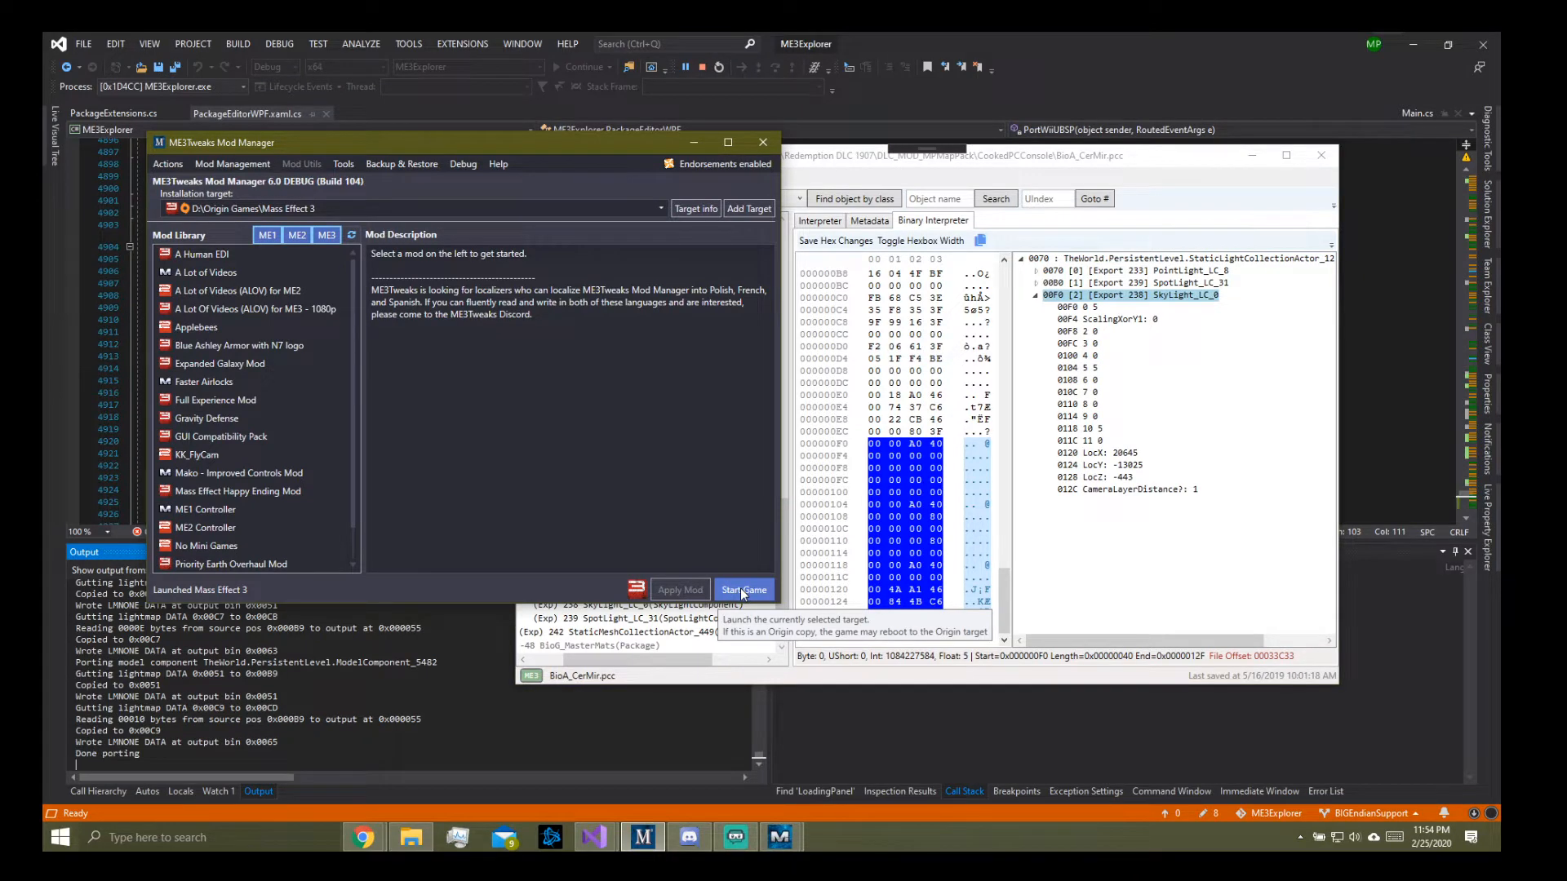
Step: Start Mass Effect 3 from ME3Tweaks Mod Manager to load the ported entrybsp level
{"action": "left_click", "coordinate": [744, 590]}
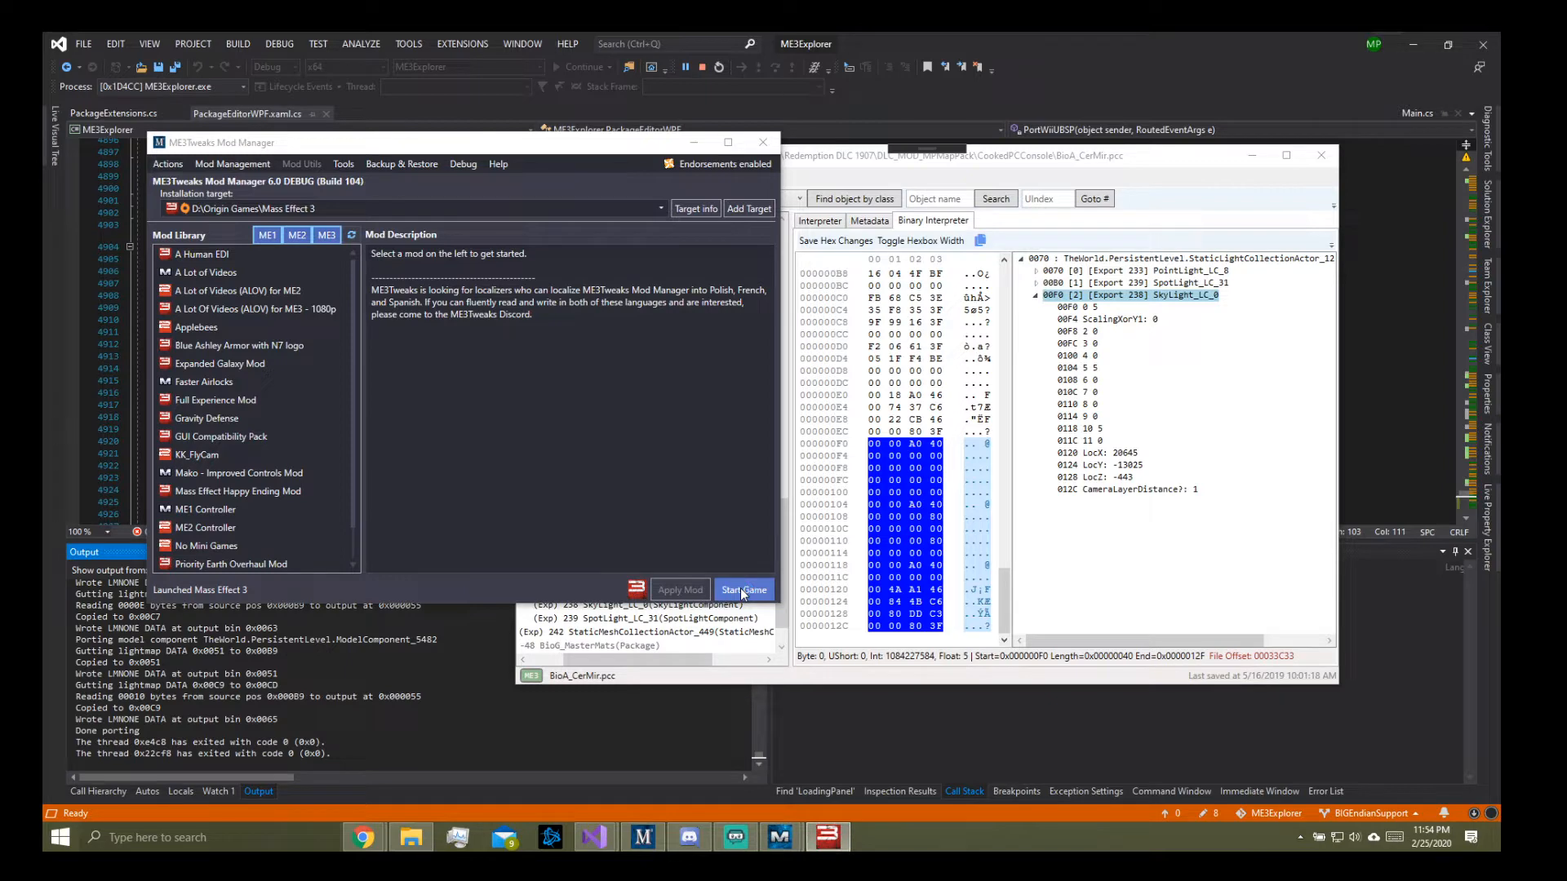
{"action": "left_click", "coordinate": [744, 590]}
{"action": "type", "text": "ex"}
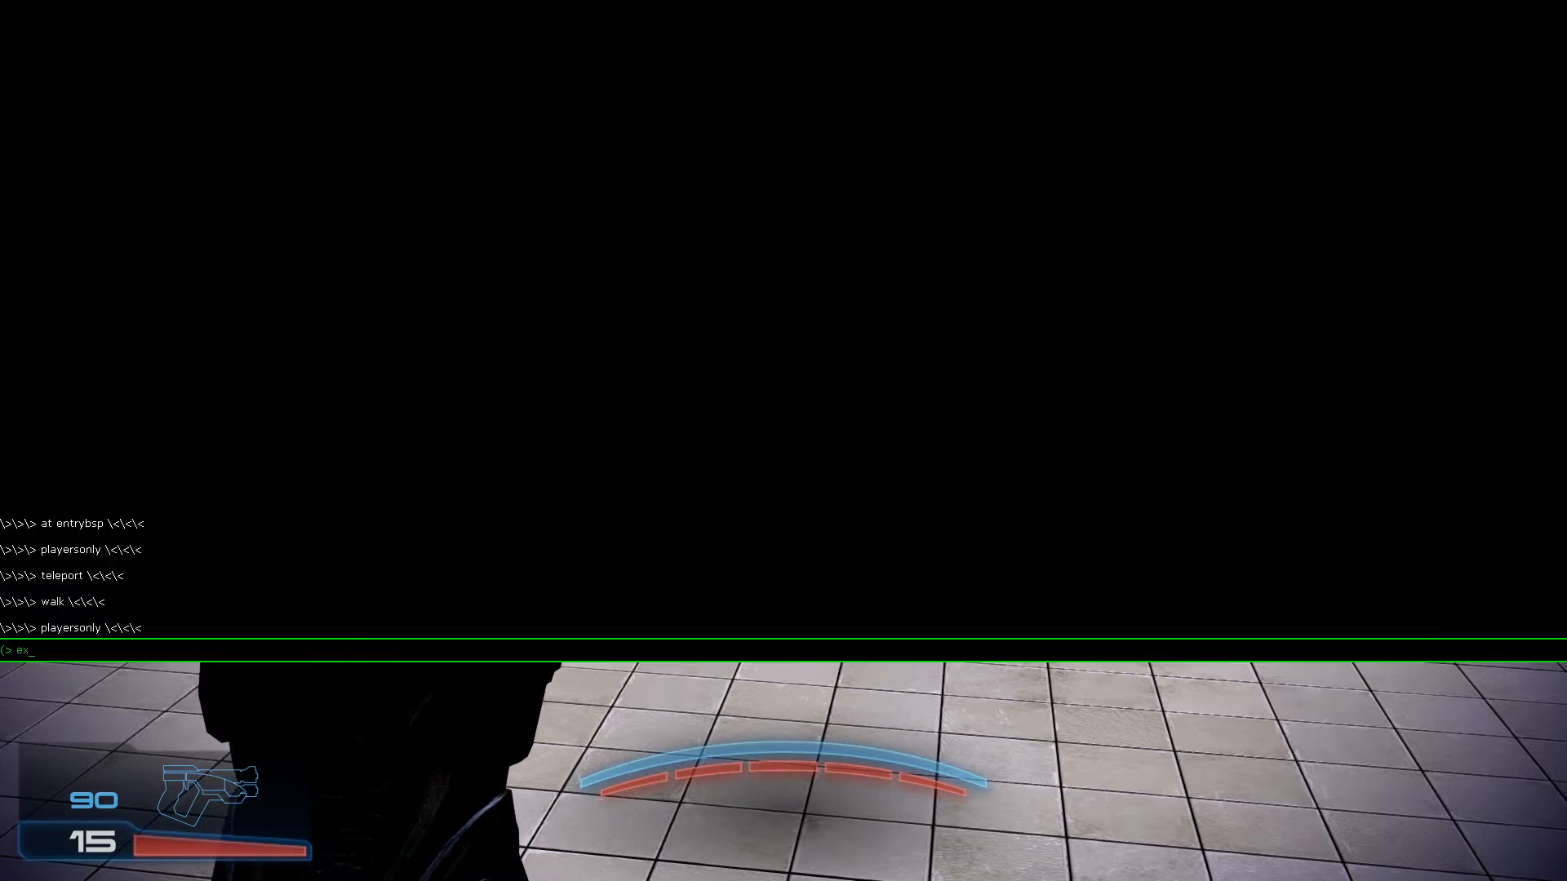
Step: Quit Mass Effect 3 with the console exit command, returning to the desktop
{"action": "key", "text": "Return"}
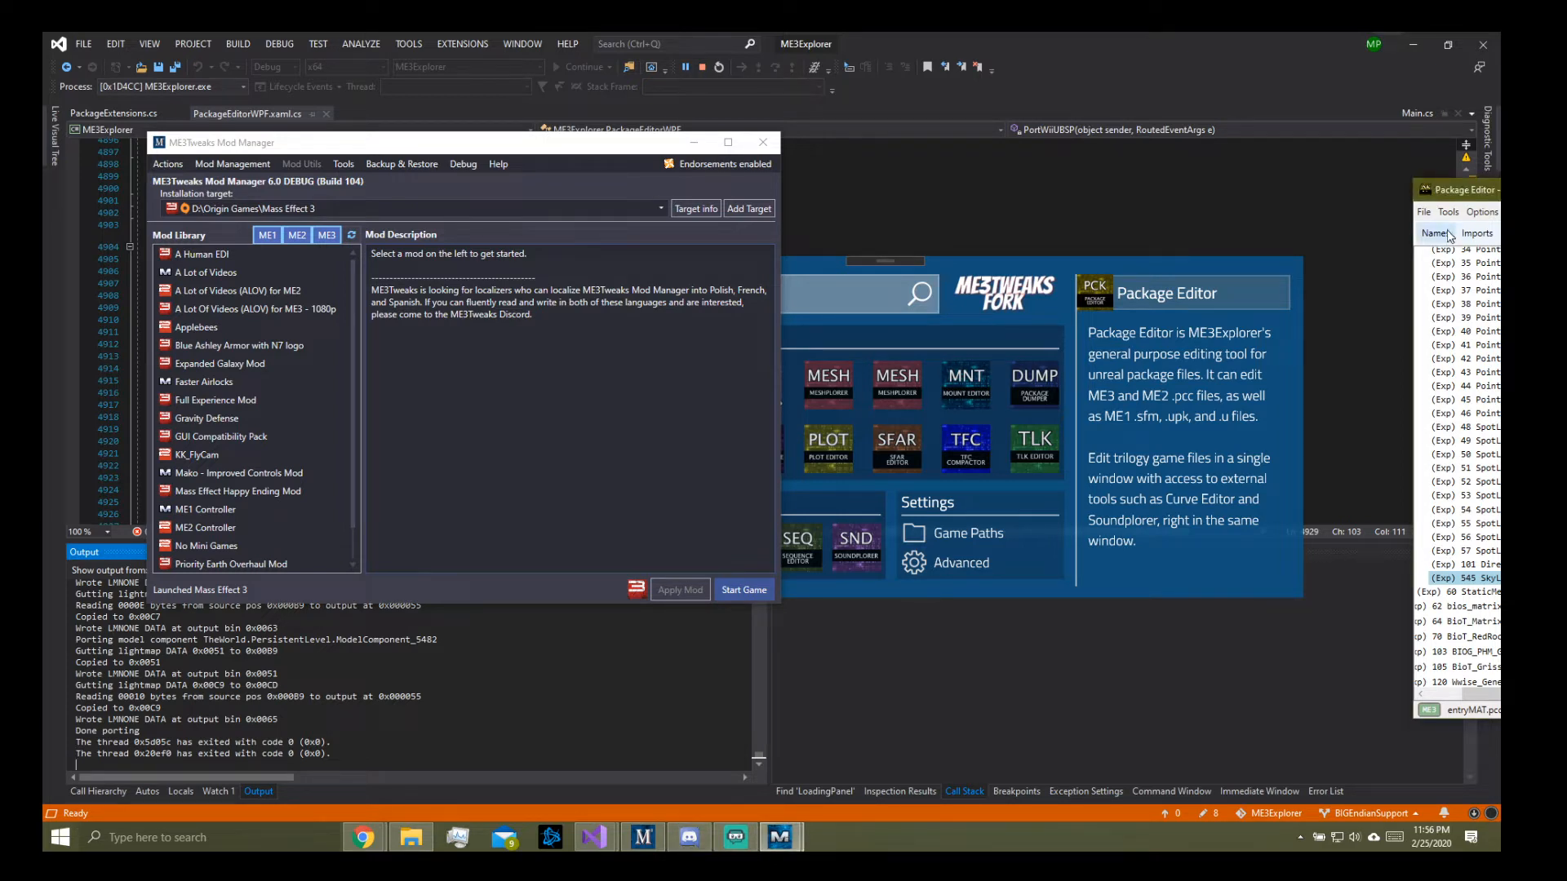
Step: Relaunch Mass Effect 3 from ME3Tweaks Mod Manager to reload the ported map
{"action": "left_click", "coordinate": [1424, 212]}
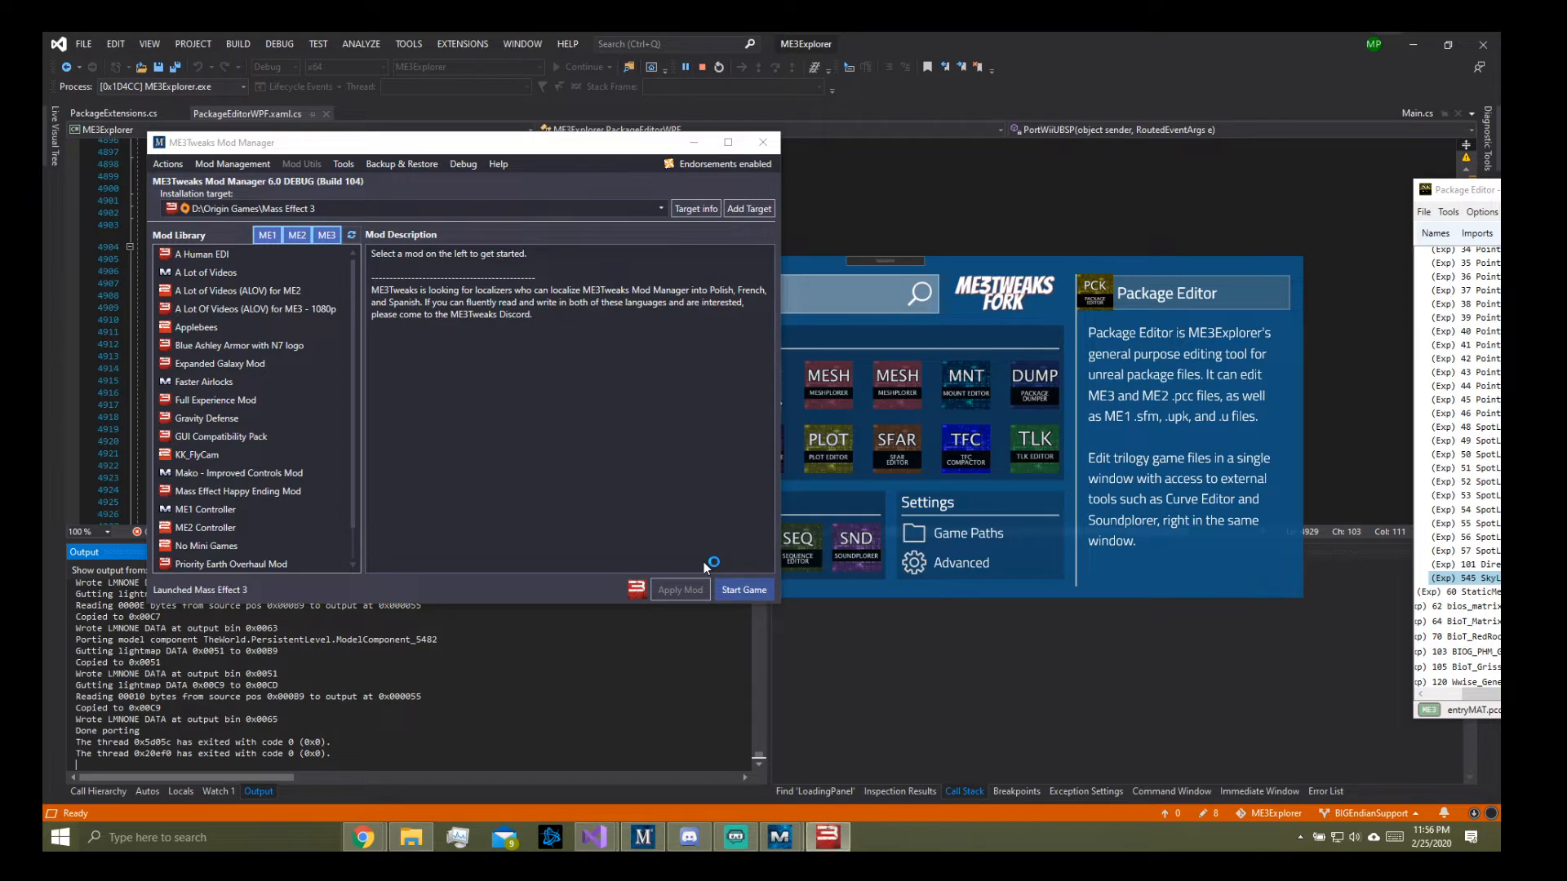
{"action": "mouse_move", "coordinate": [704, 568]}
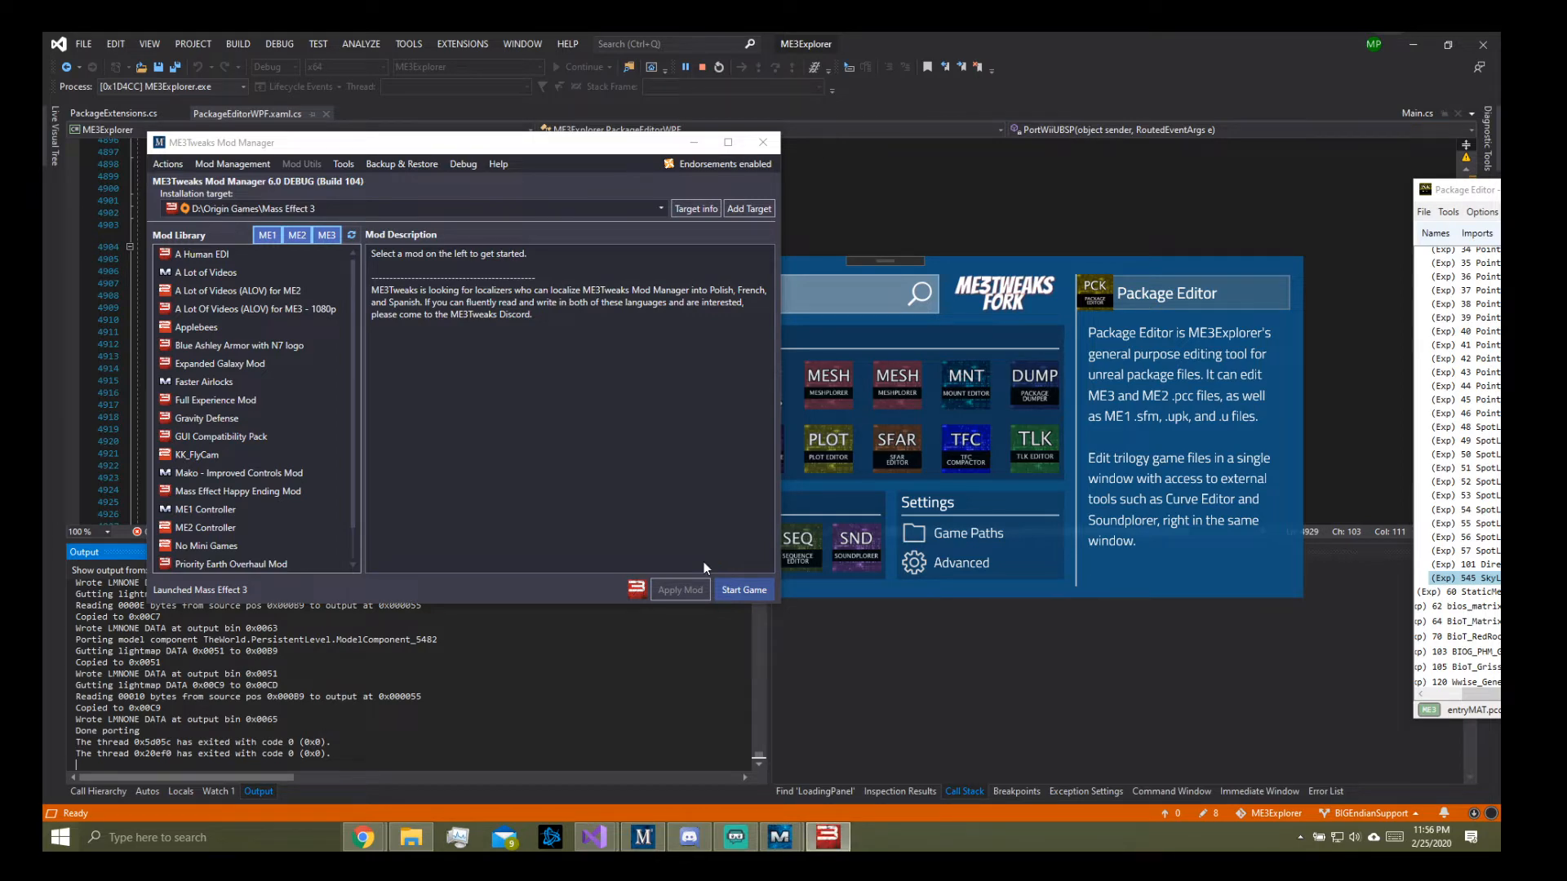
{"action": "left_click", "coordinate": [742, 589]}
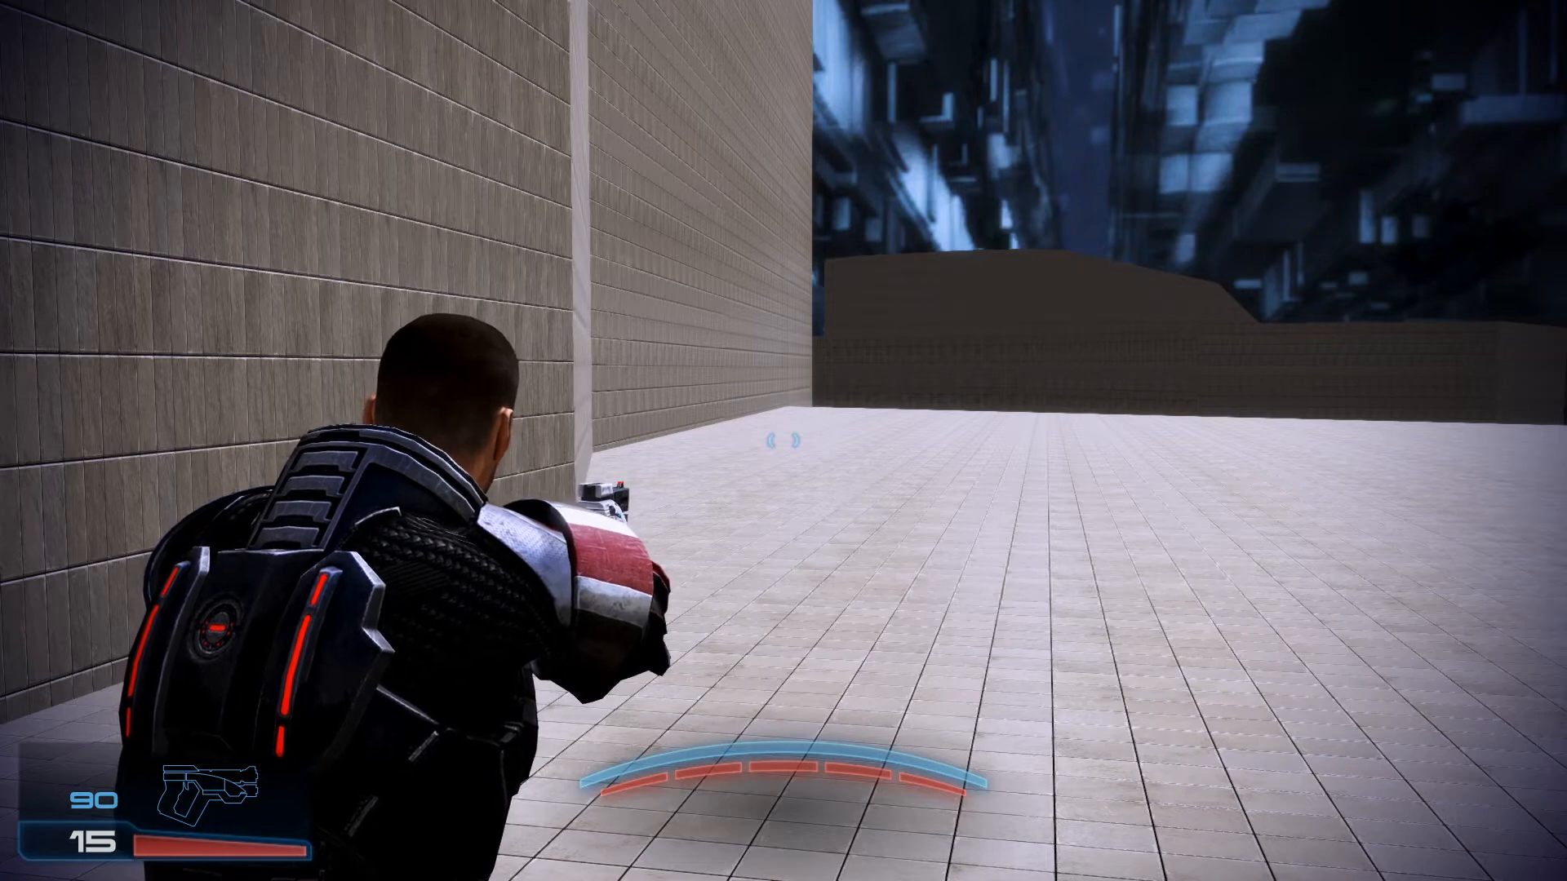
{"action": "mouse_move", "coordinate": [783, 441]}
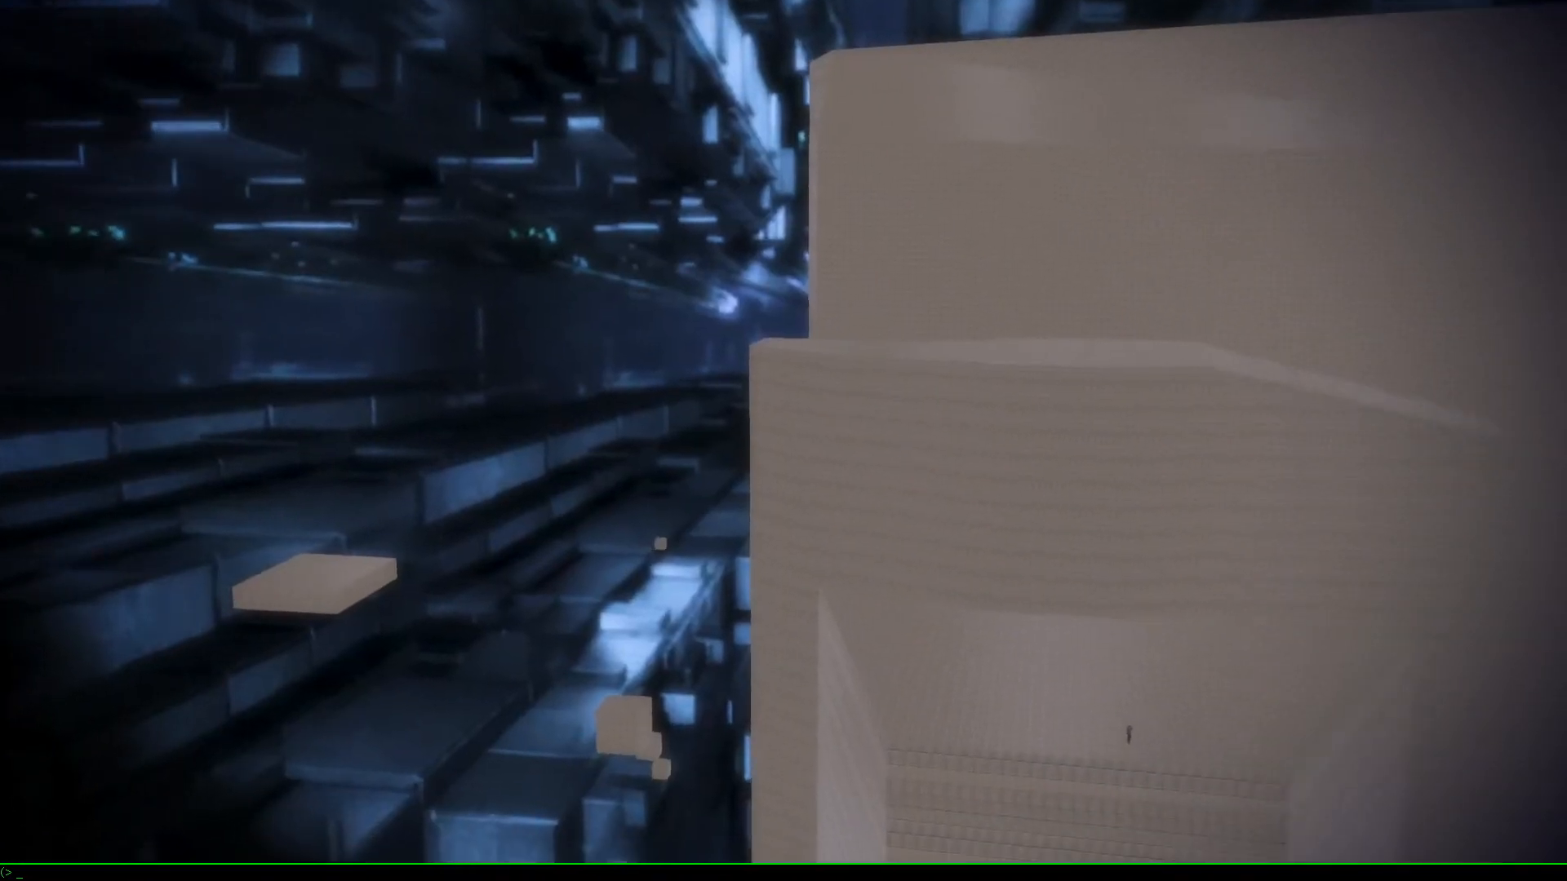
Step: Return to walking with 'walk' and bind T to teleport via 'setbind t teleport'
{"action": "type", "text": "walk"}
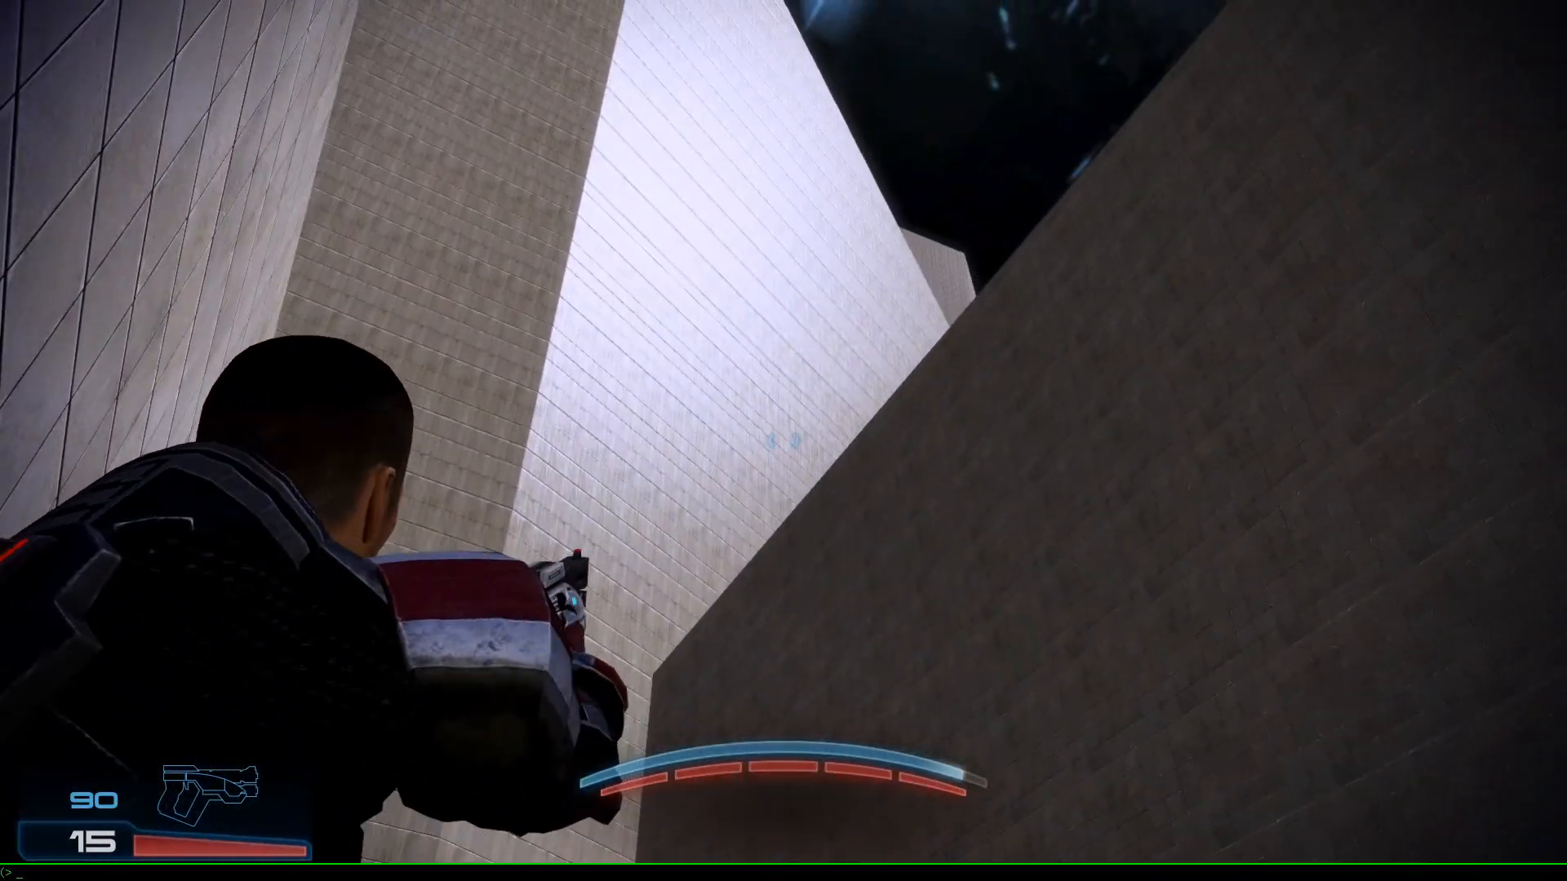
{"action": "type", "text": "setbind t teleport"}
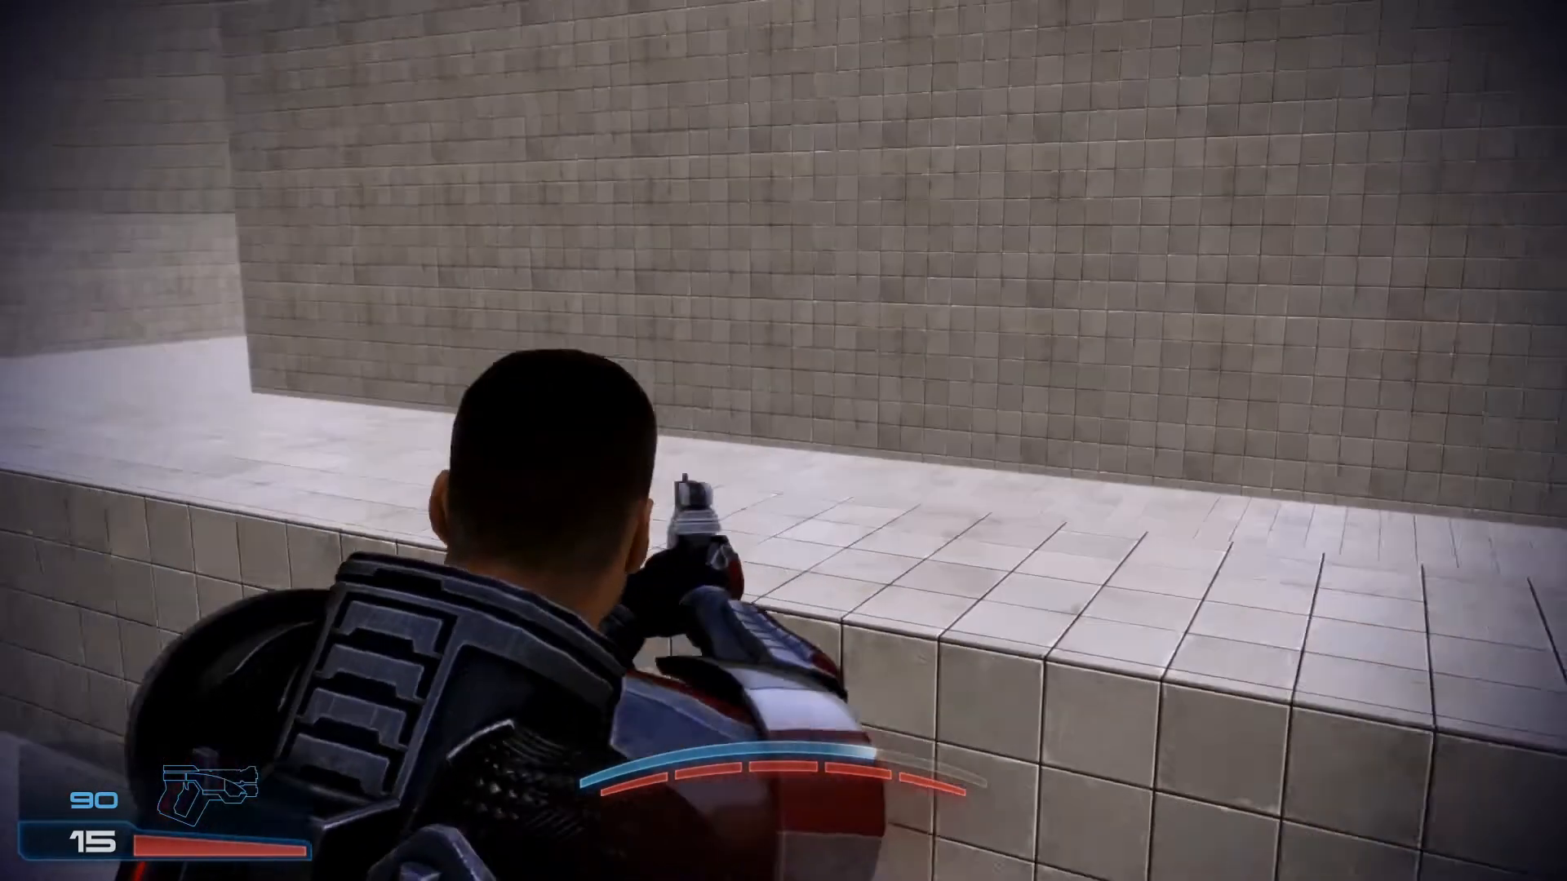
{"action": "mouse_move", "coordinate": [783, 440]}
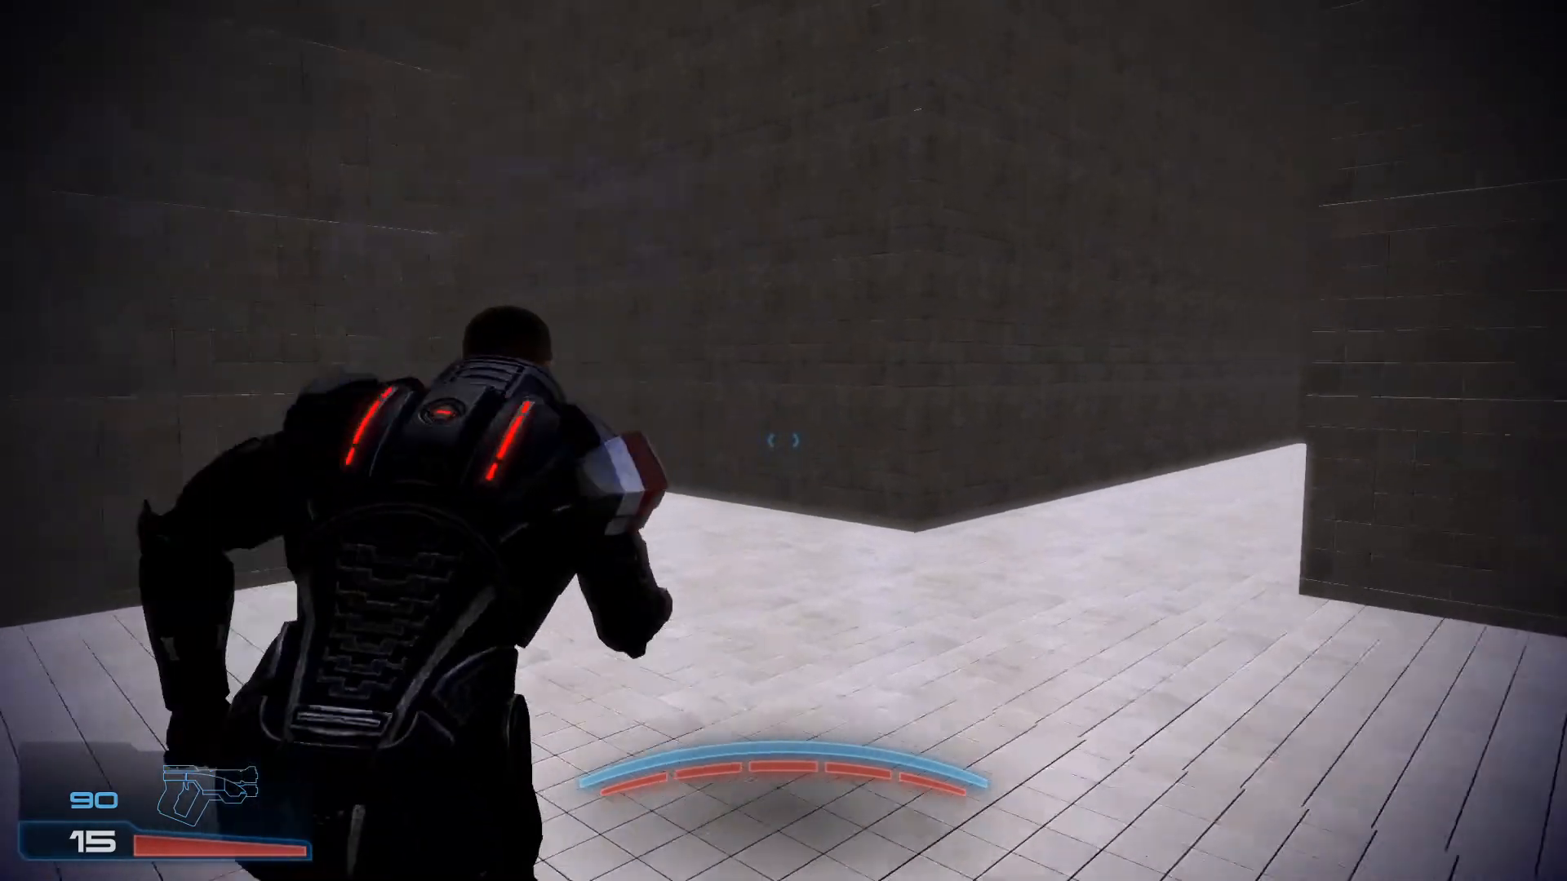
{"action": "mouse_move", "coordinate": [783, 441]}
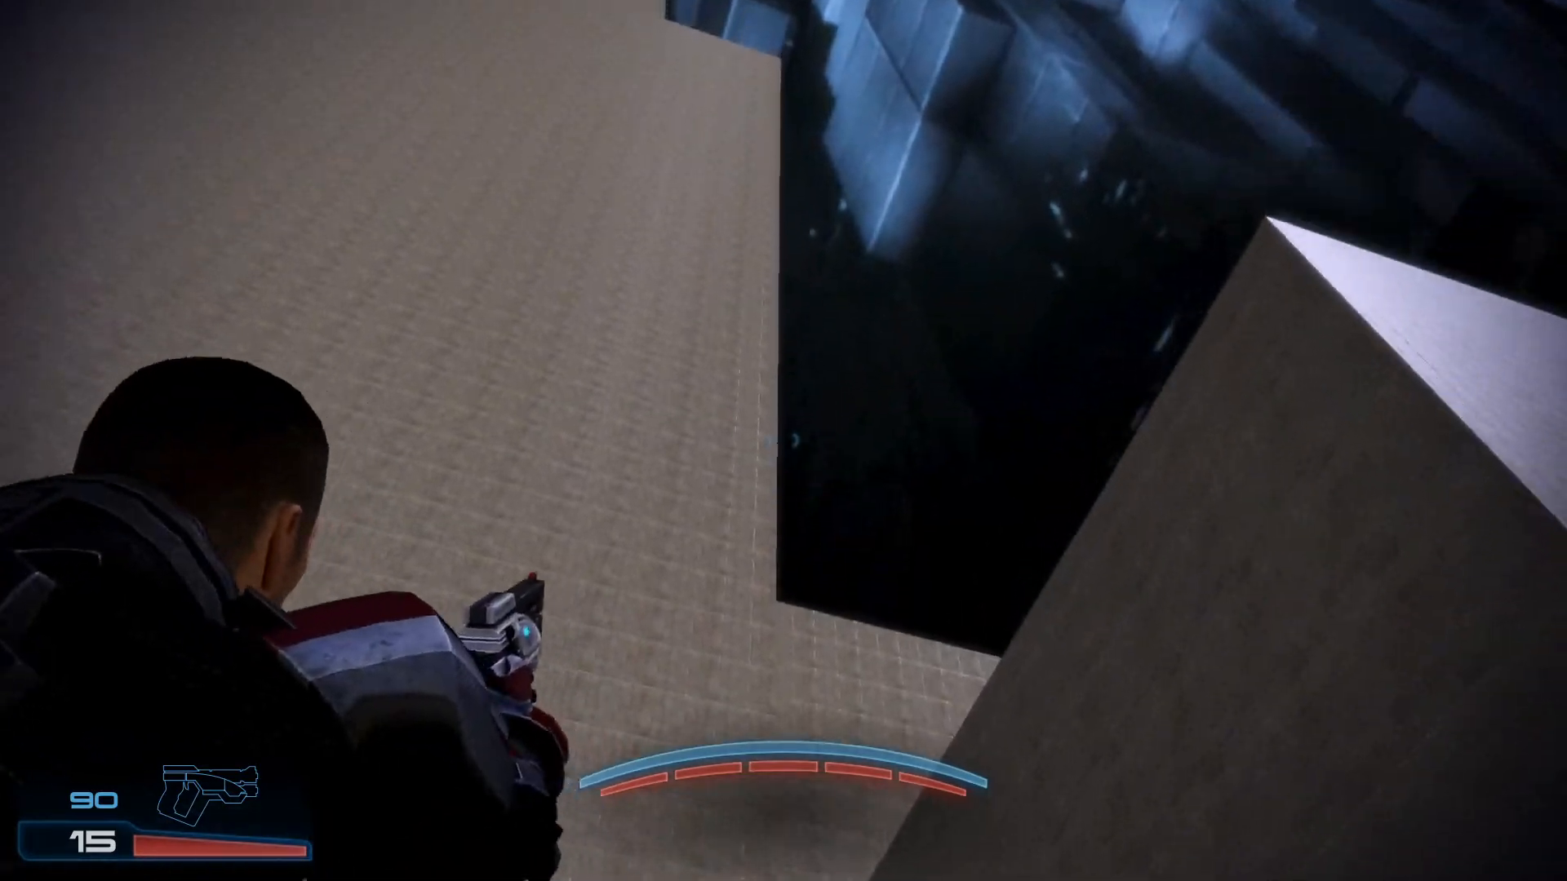
{"action": "mouse_move", "coordinate": [783, 440]}
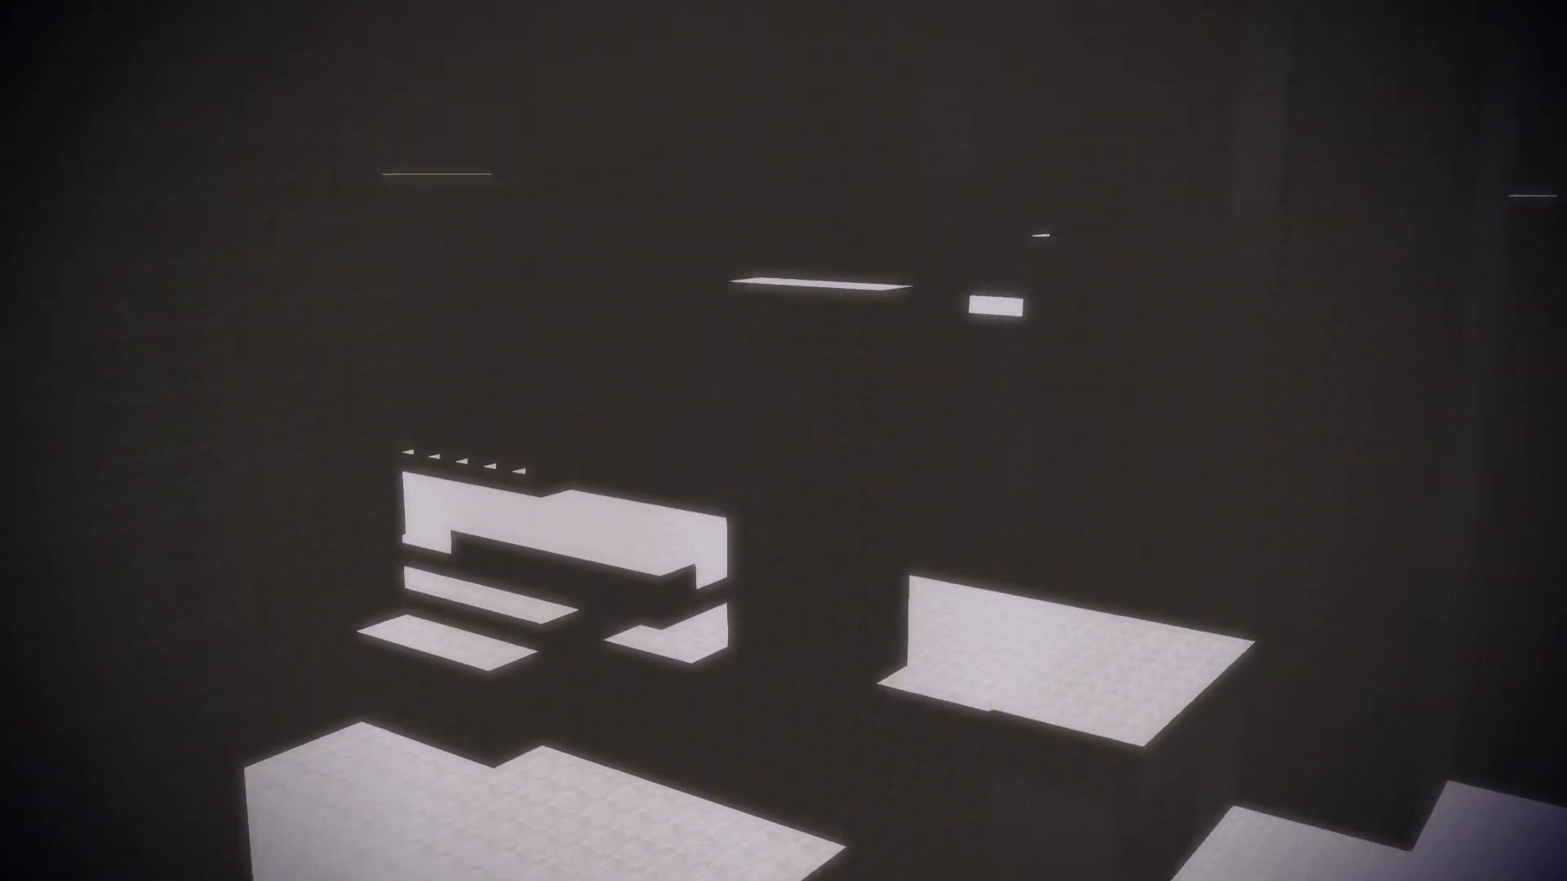
{"action": "mouse_move", "coordinate": [784, 441]}
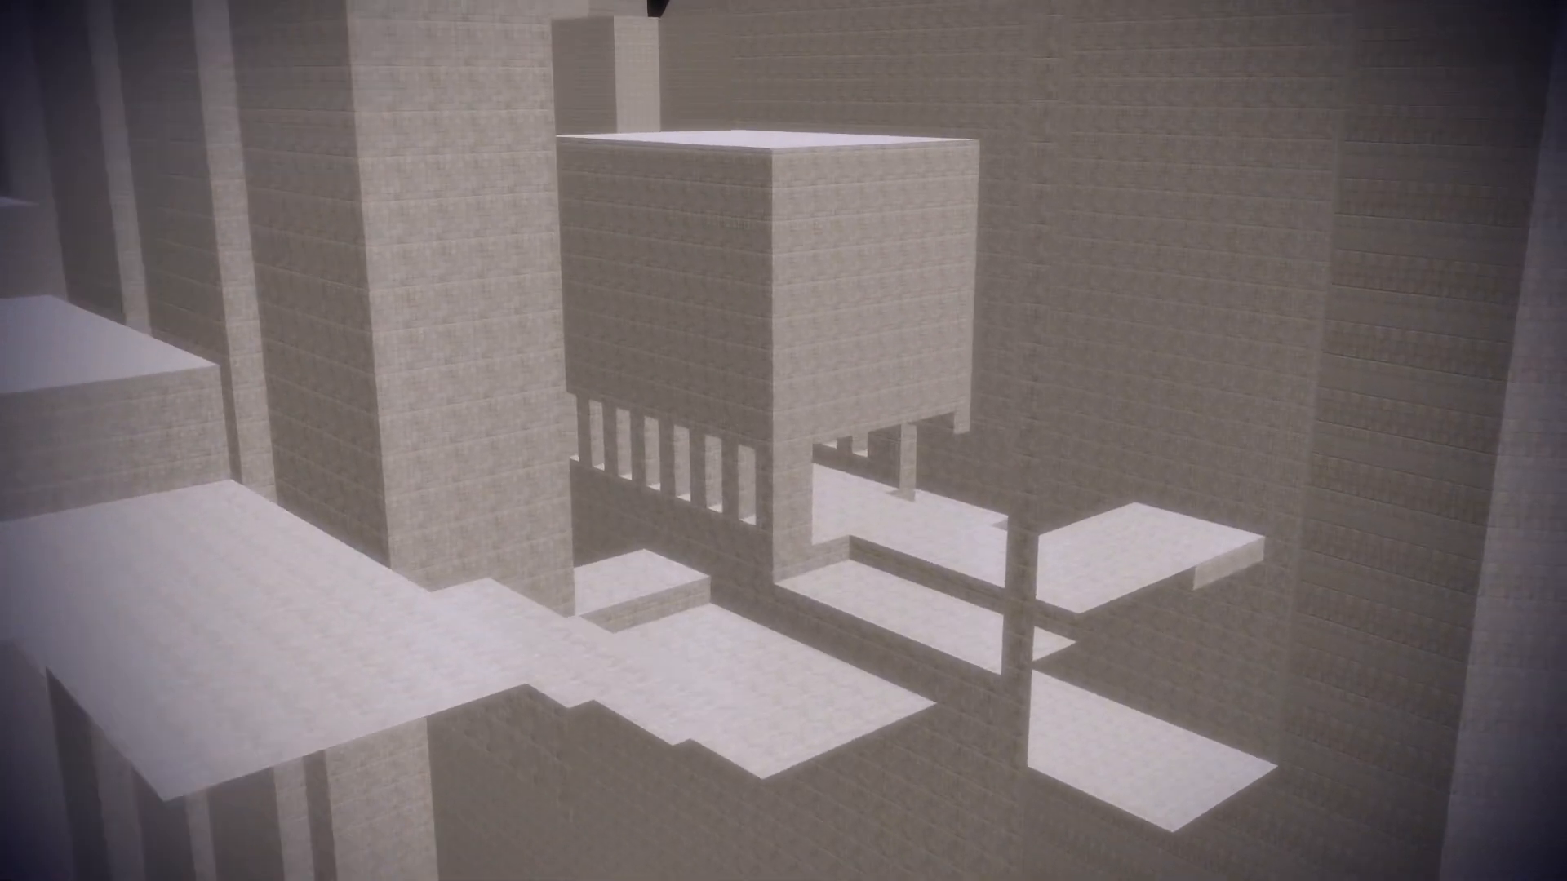
{"action": "mouse_move", "coordinate": [784, 440]}
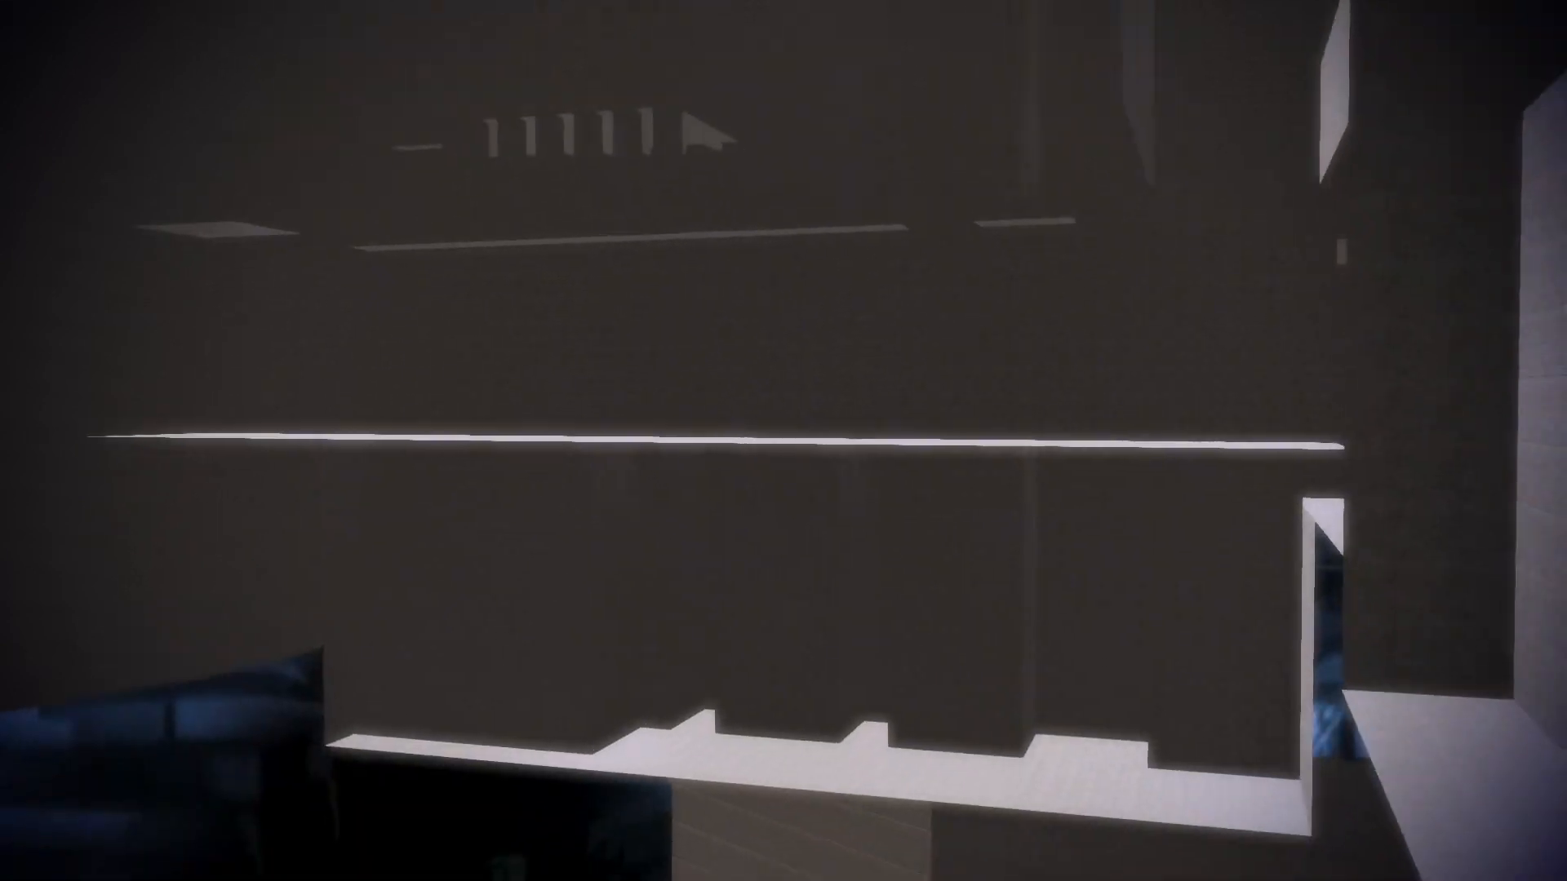
{"action": "mouse_move", "coordinate": [783, 441]}
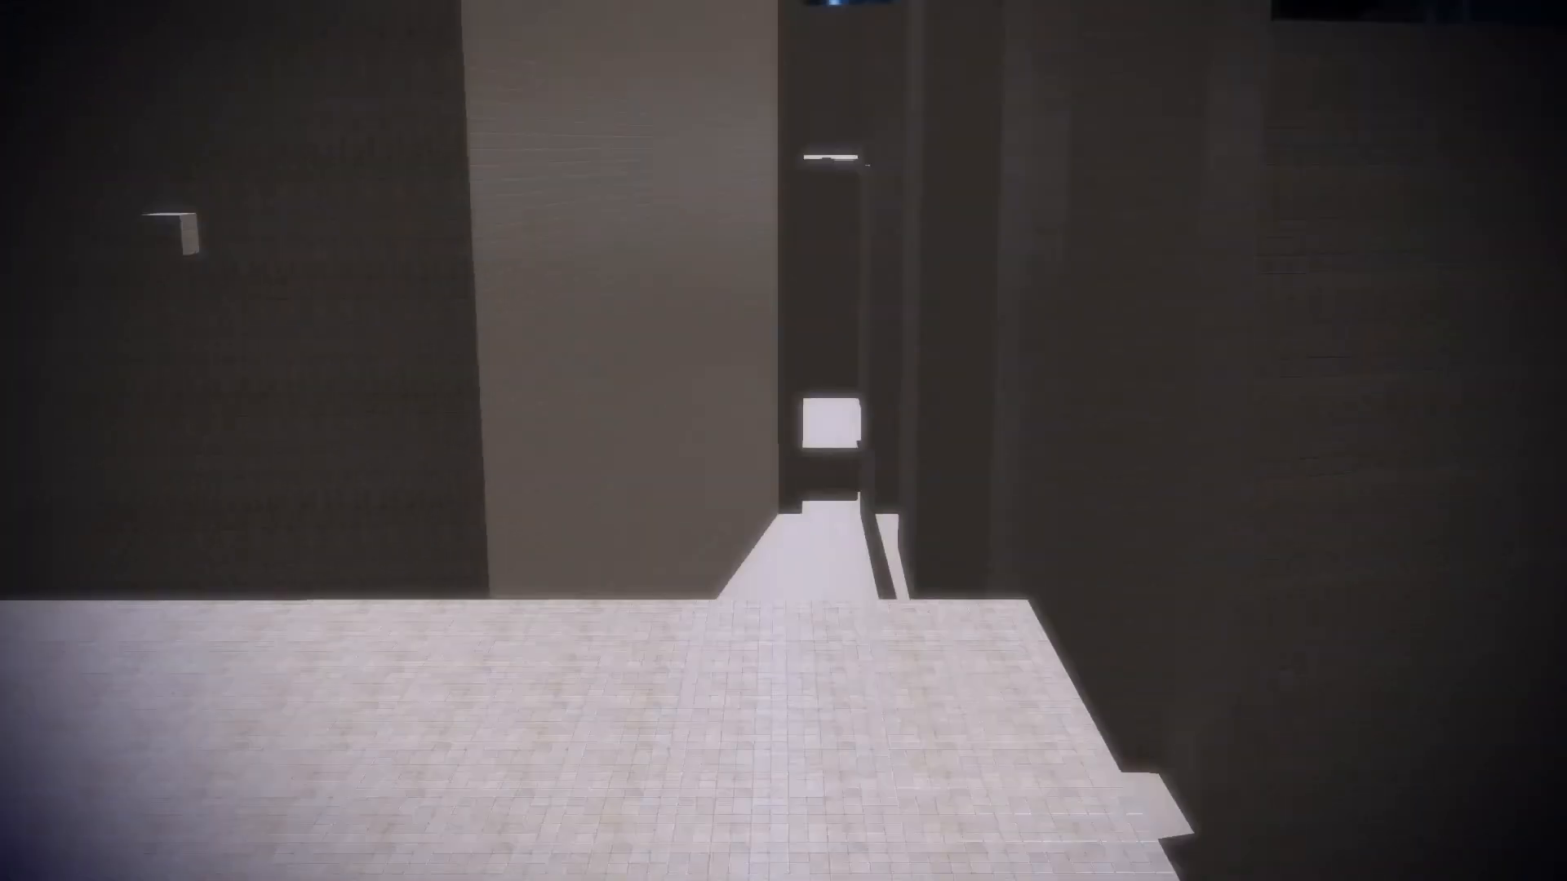
{"action": "mouse_move", "coordinate": [784, 441]}
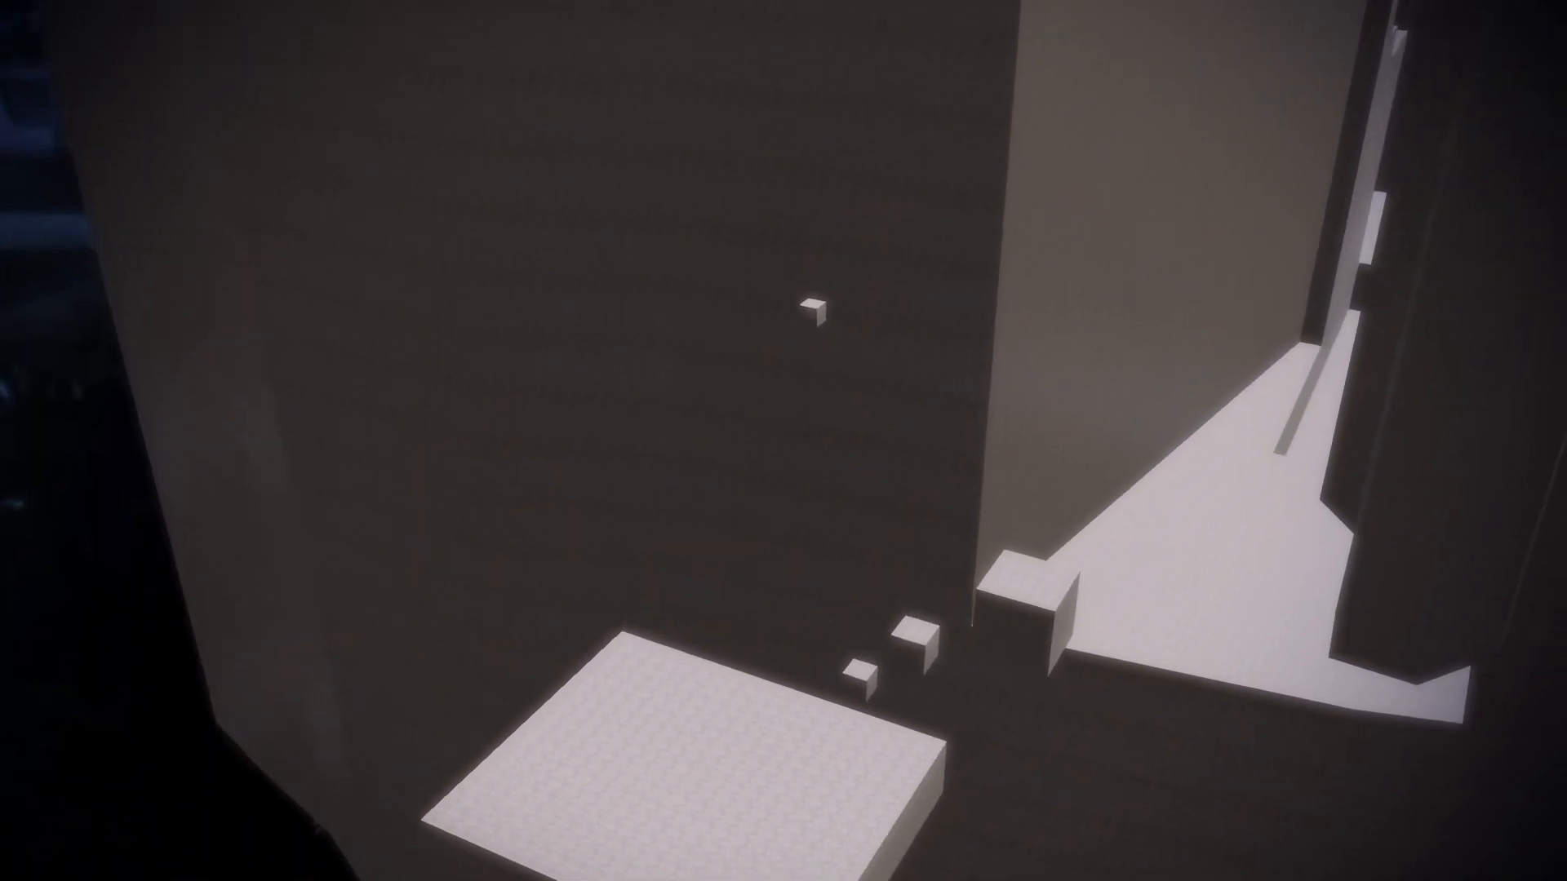
{"action": "mouse_move", "coordinate": [784, 441]}
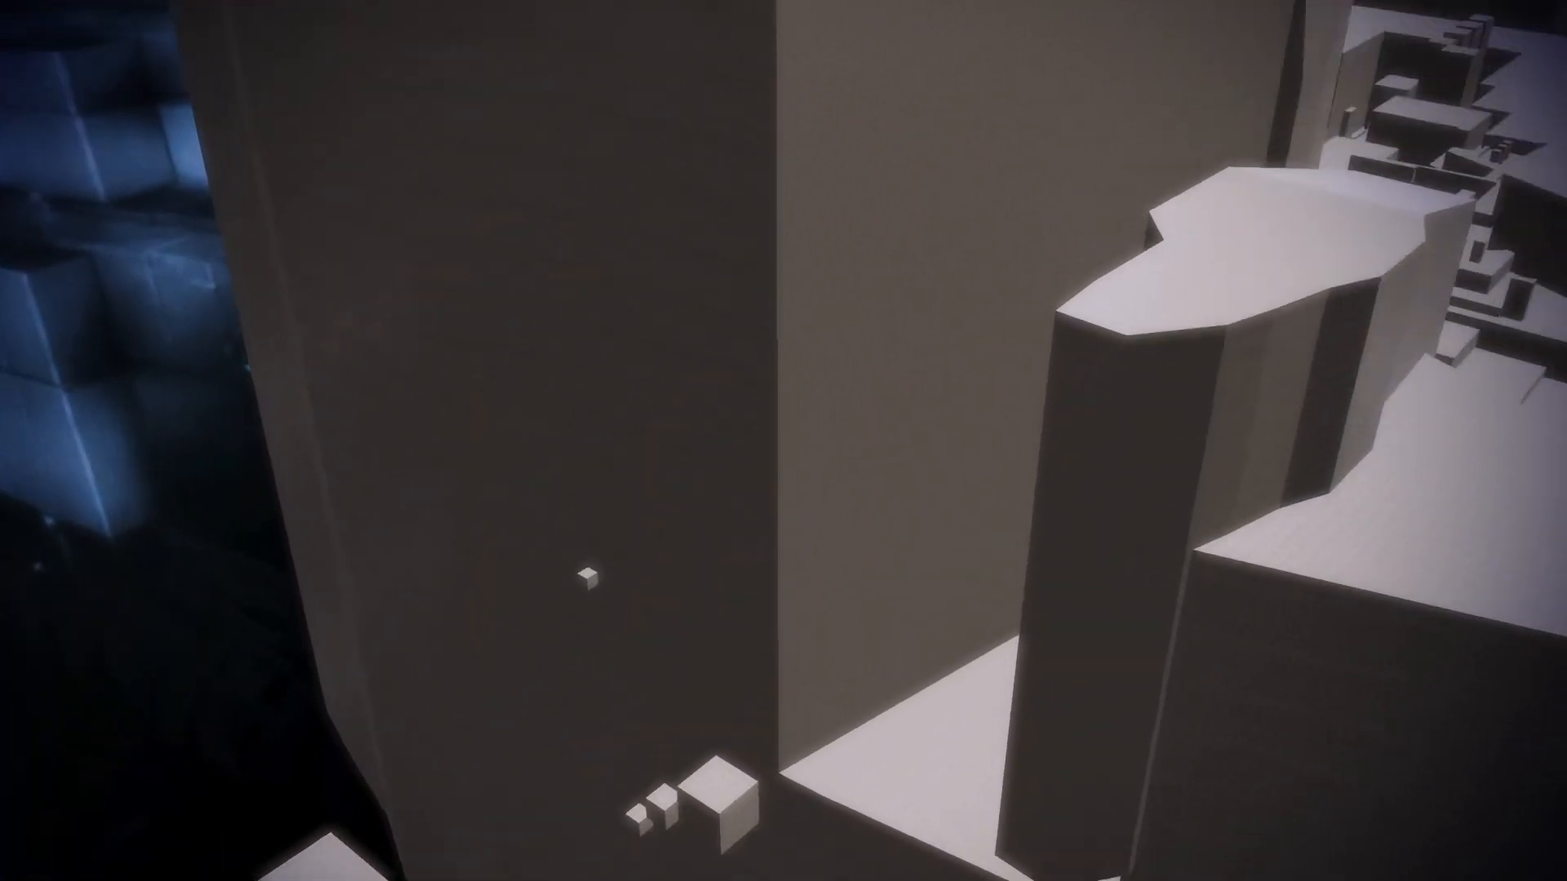